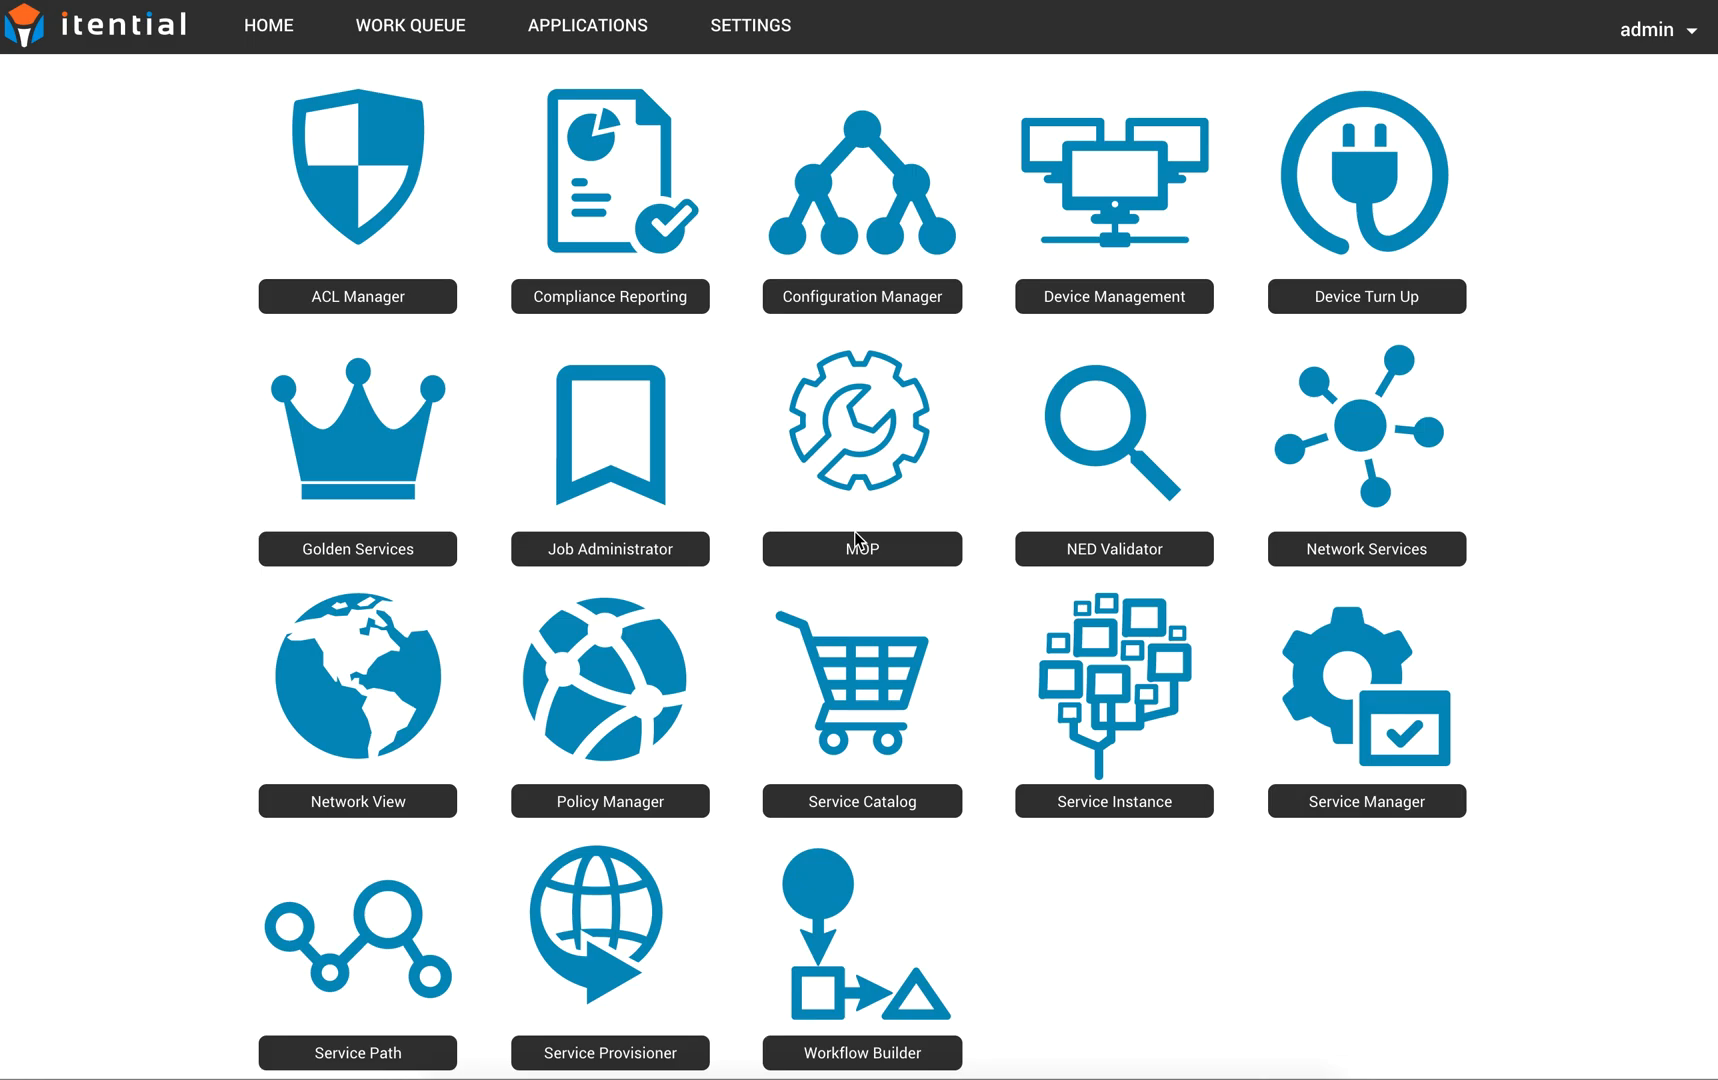
{"action": "mouse_move", "coordinate": [62, 585]}
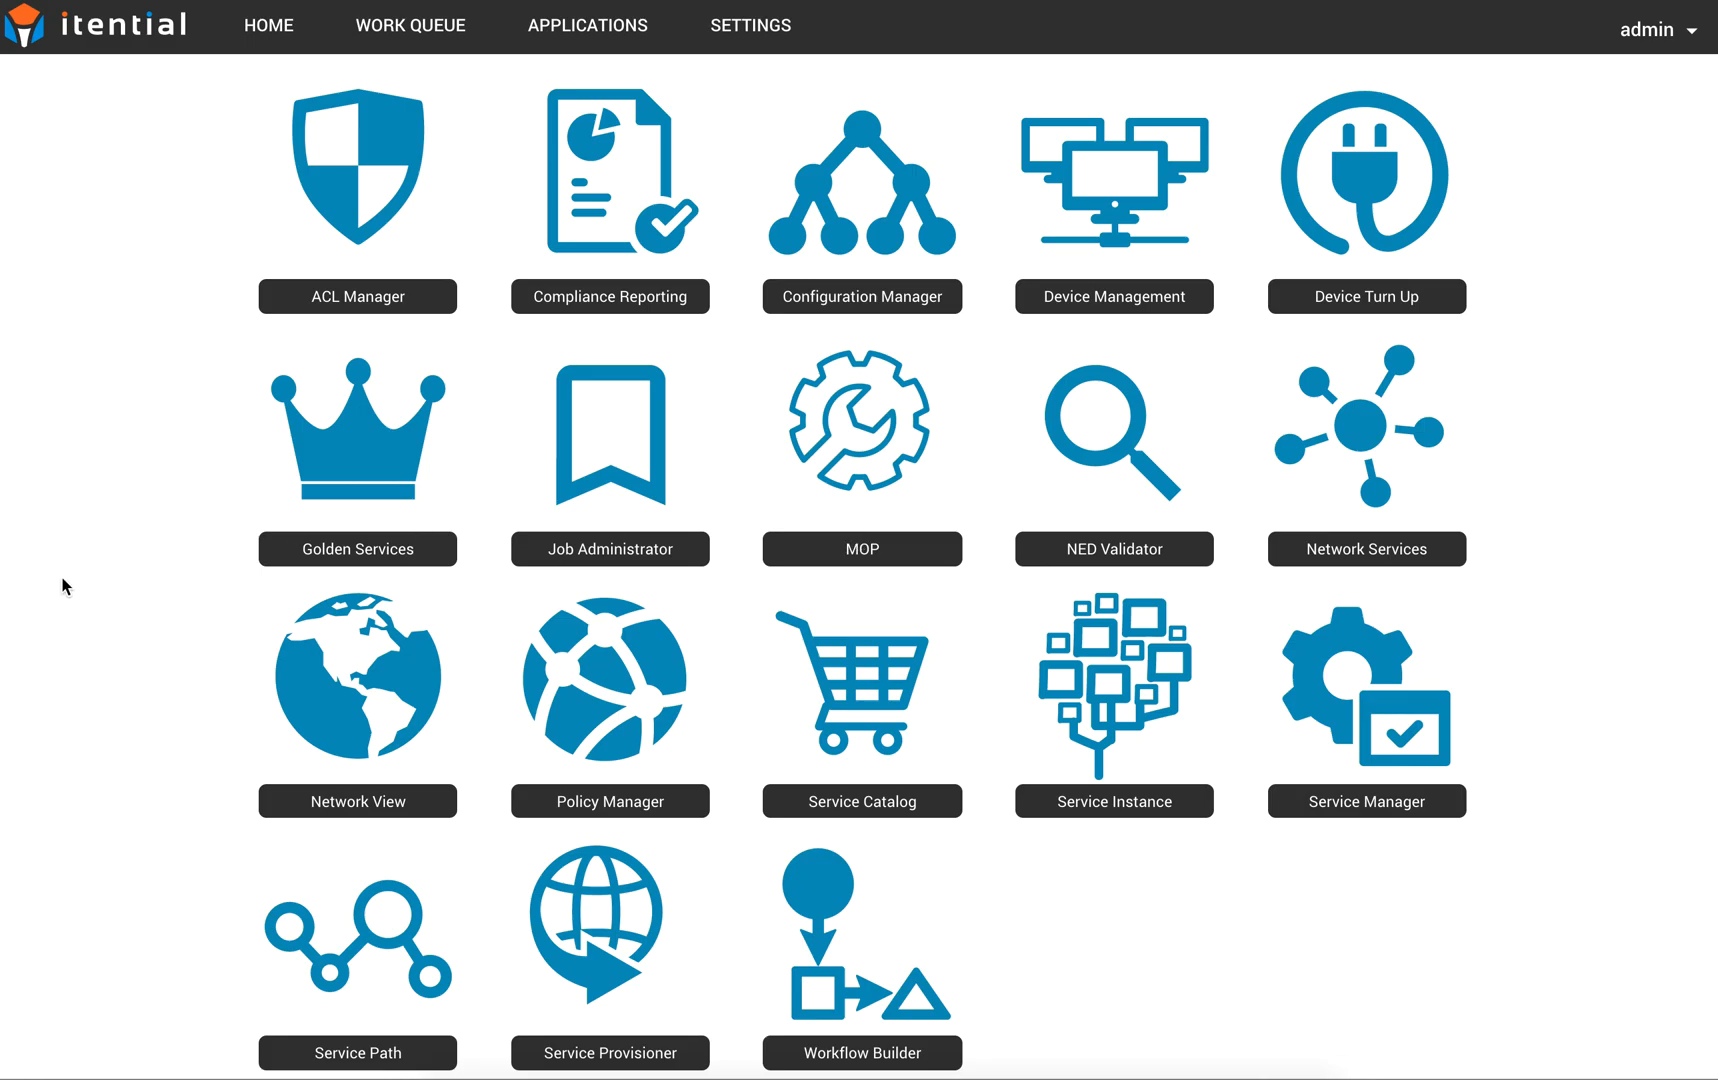
{"action": "mouse_move", "coordinate": [354, 650]}
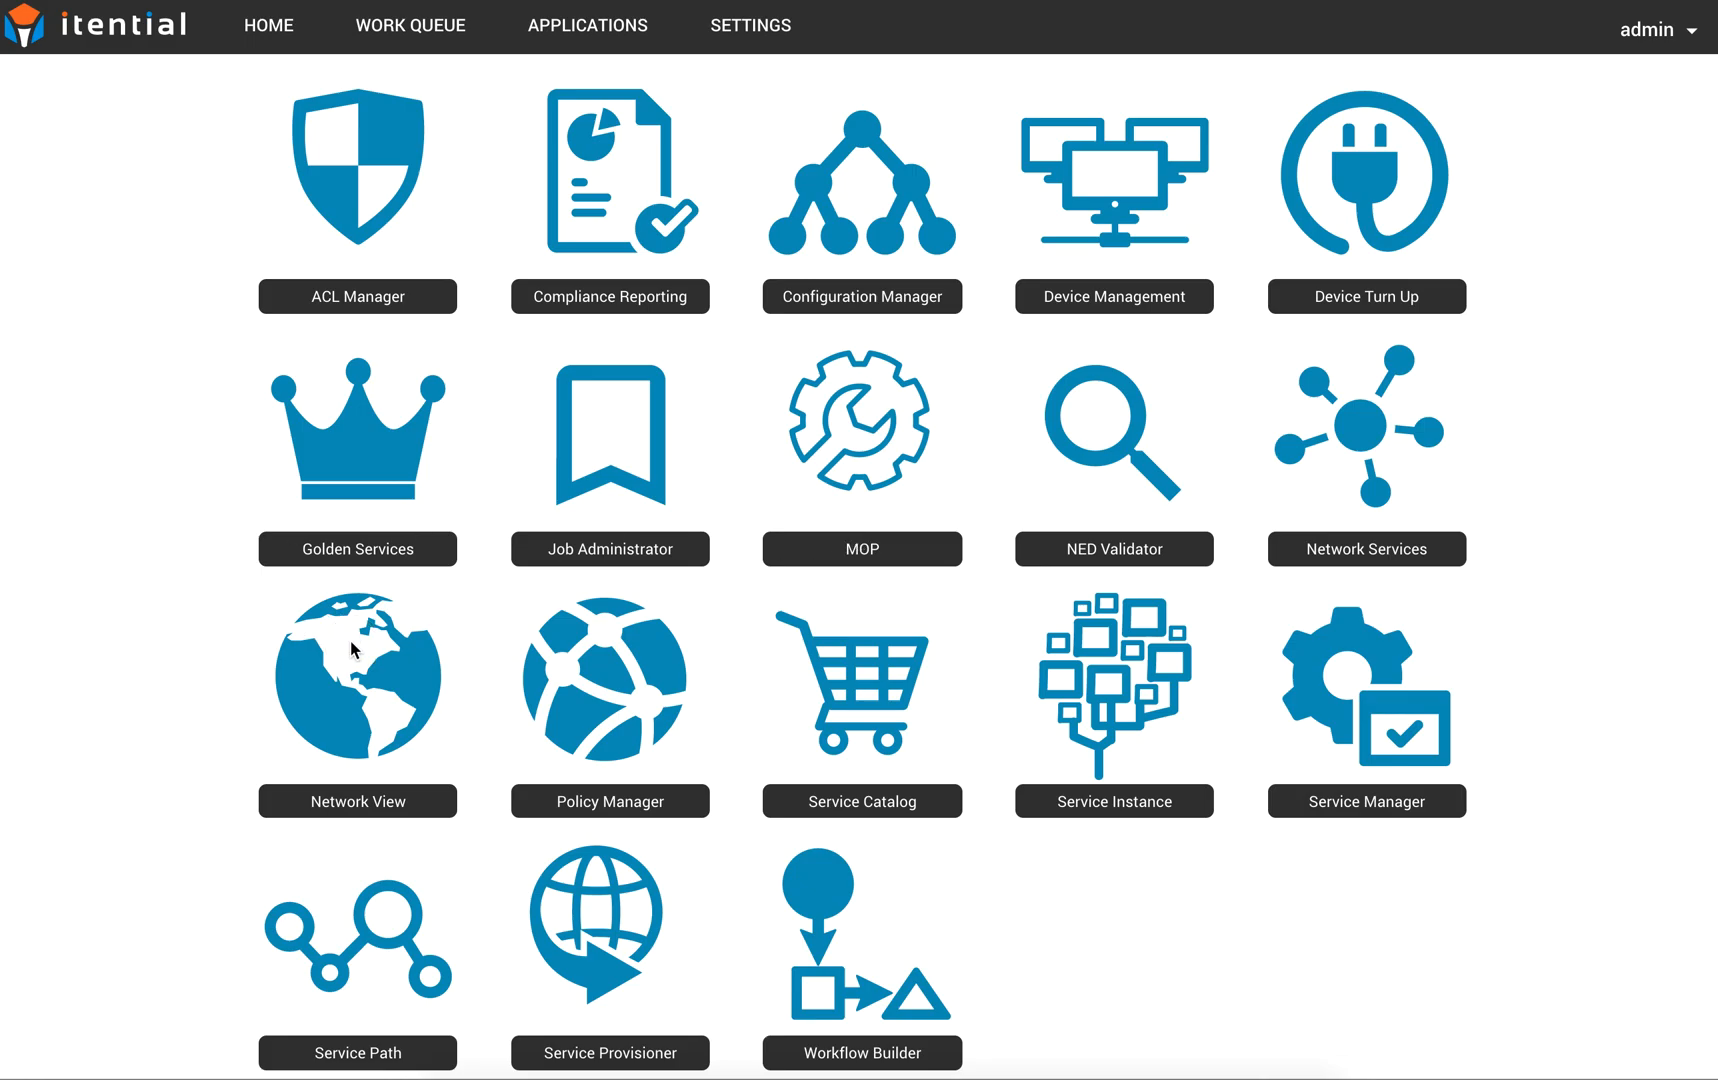
{"action": "mouse_move", "coordinate": [356, 679]}
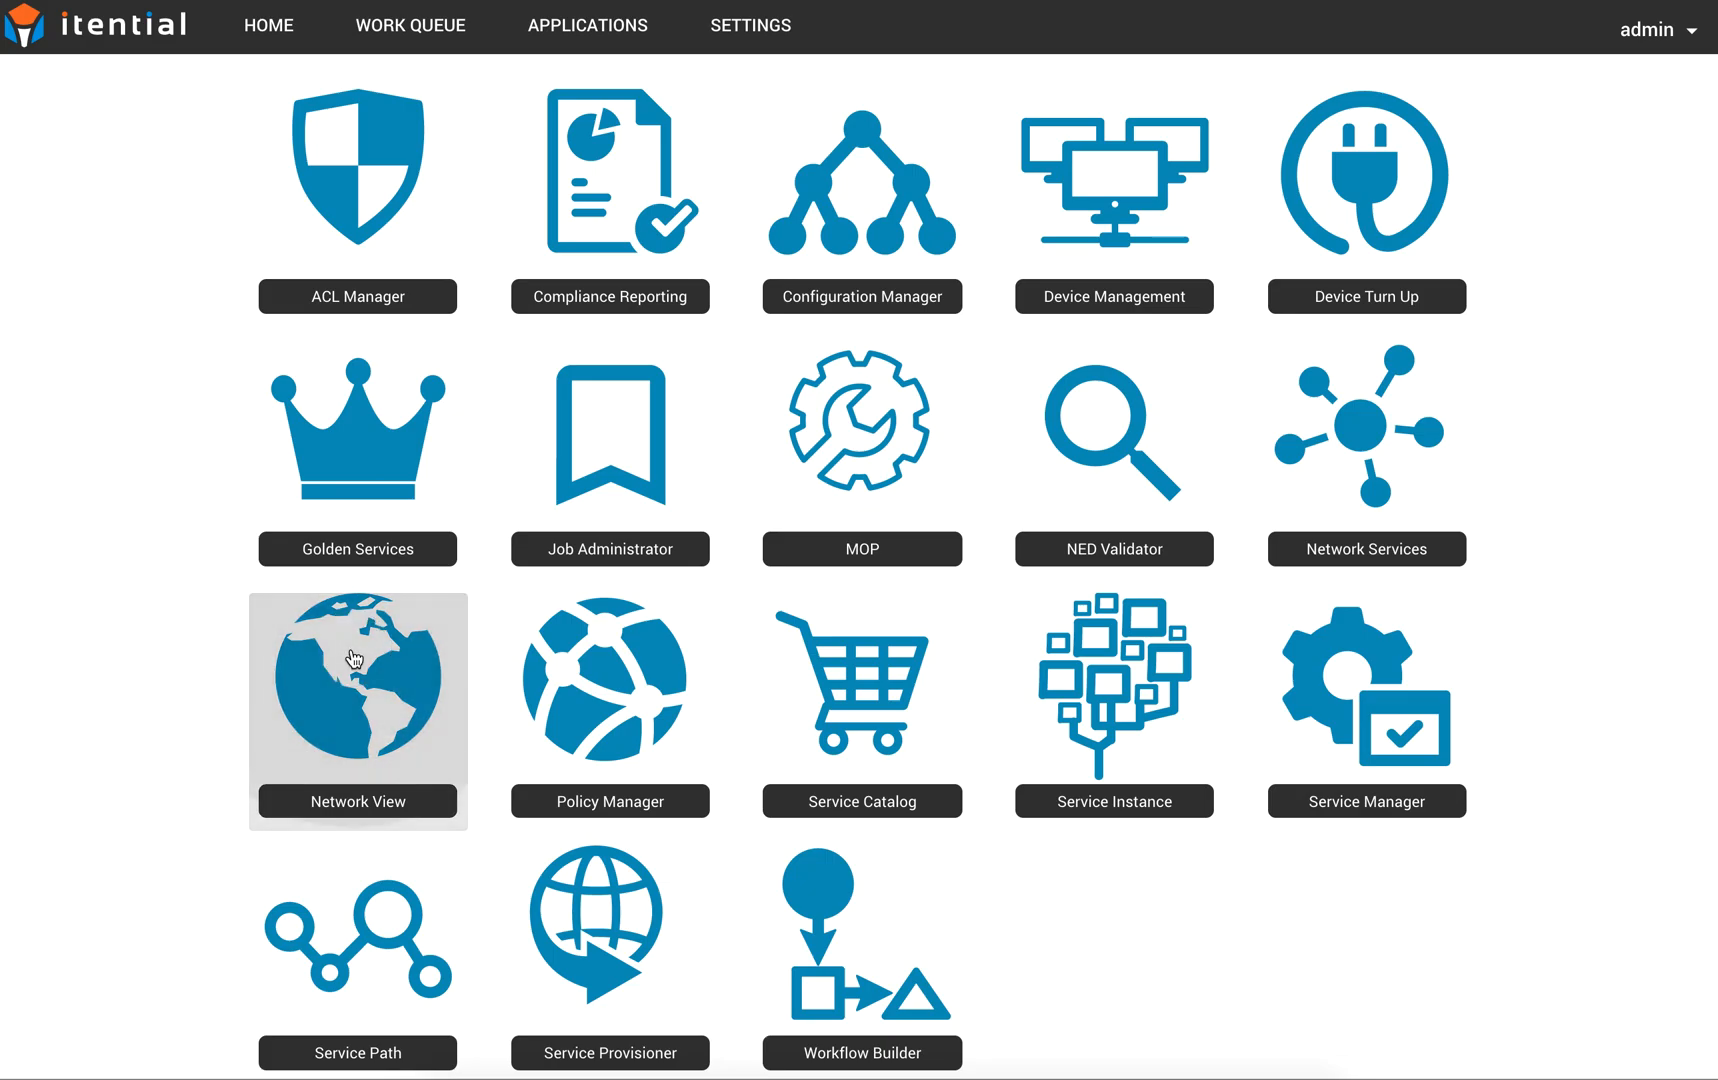
Open Network View and load the d2d0a21d topology of four US routers
{"action": "left_click", "coordinate": [356, 710]}
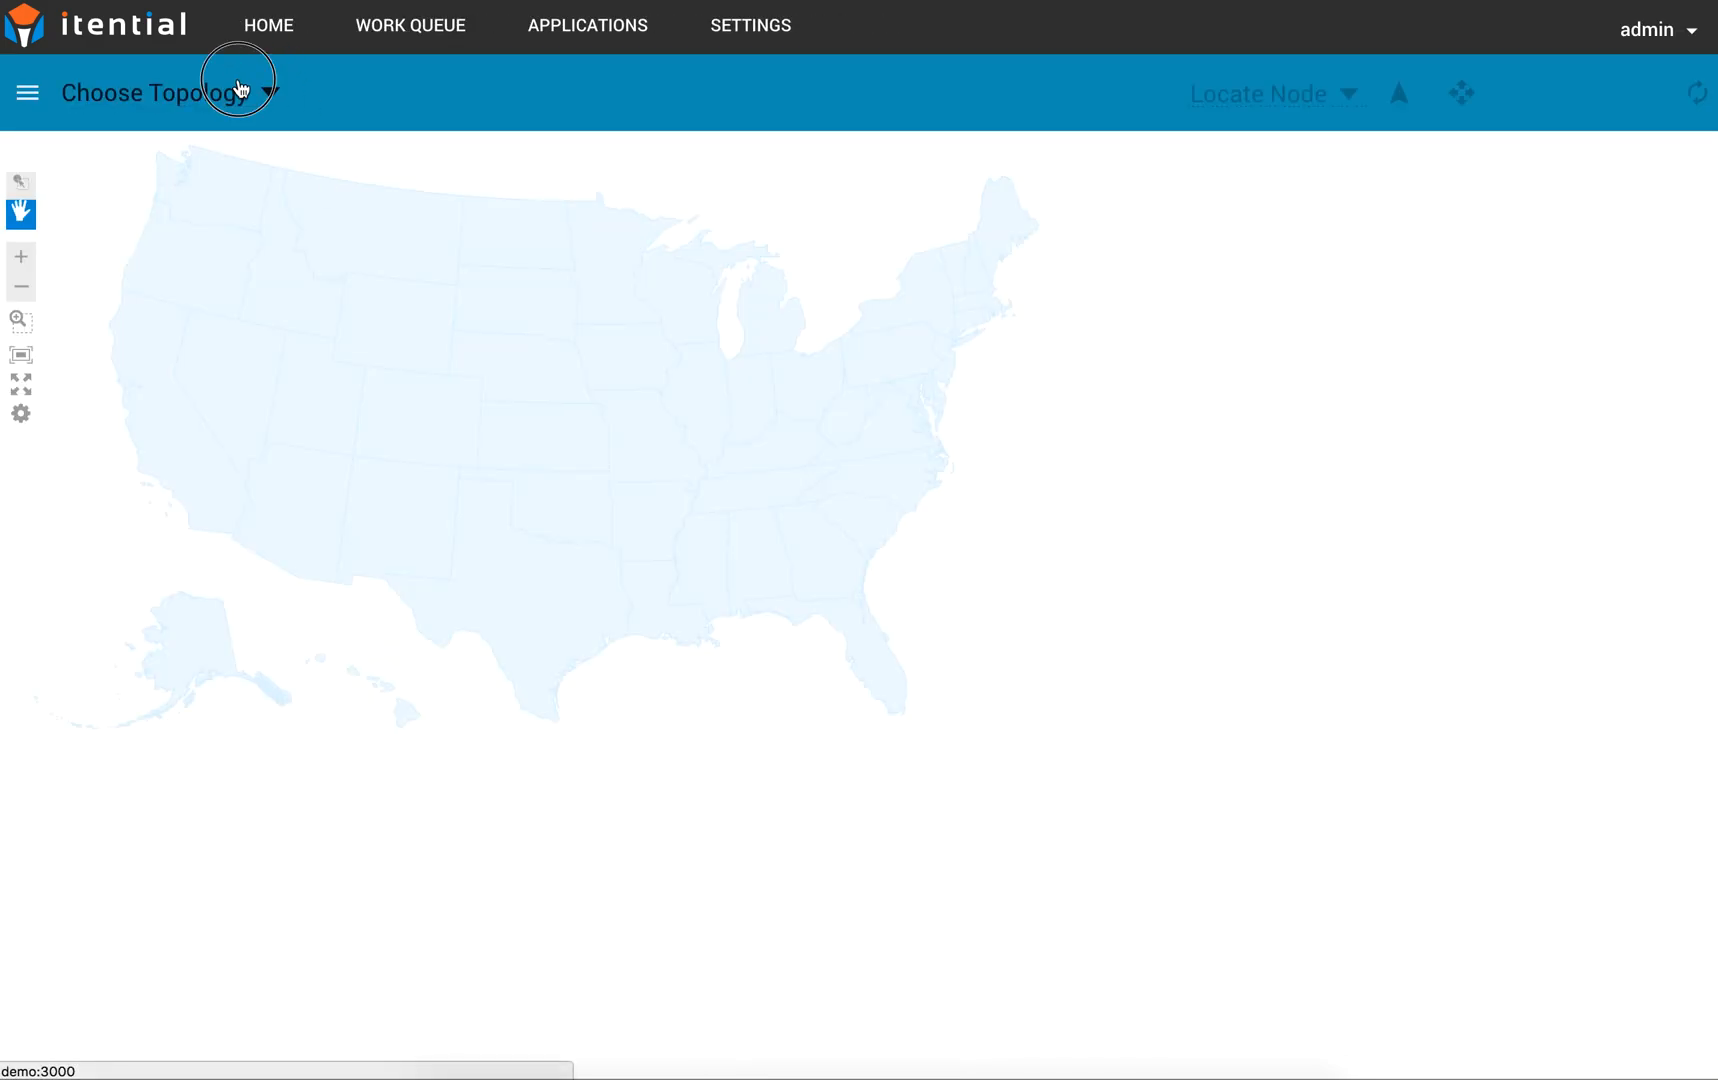
{"action": "left_click", "coordinate": [236, 93]}
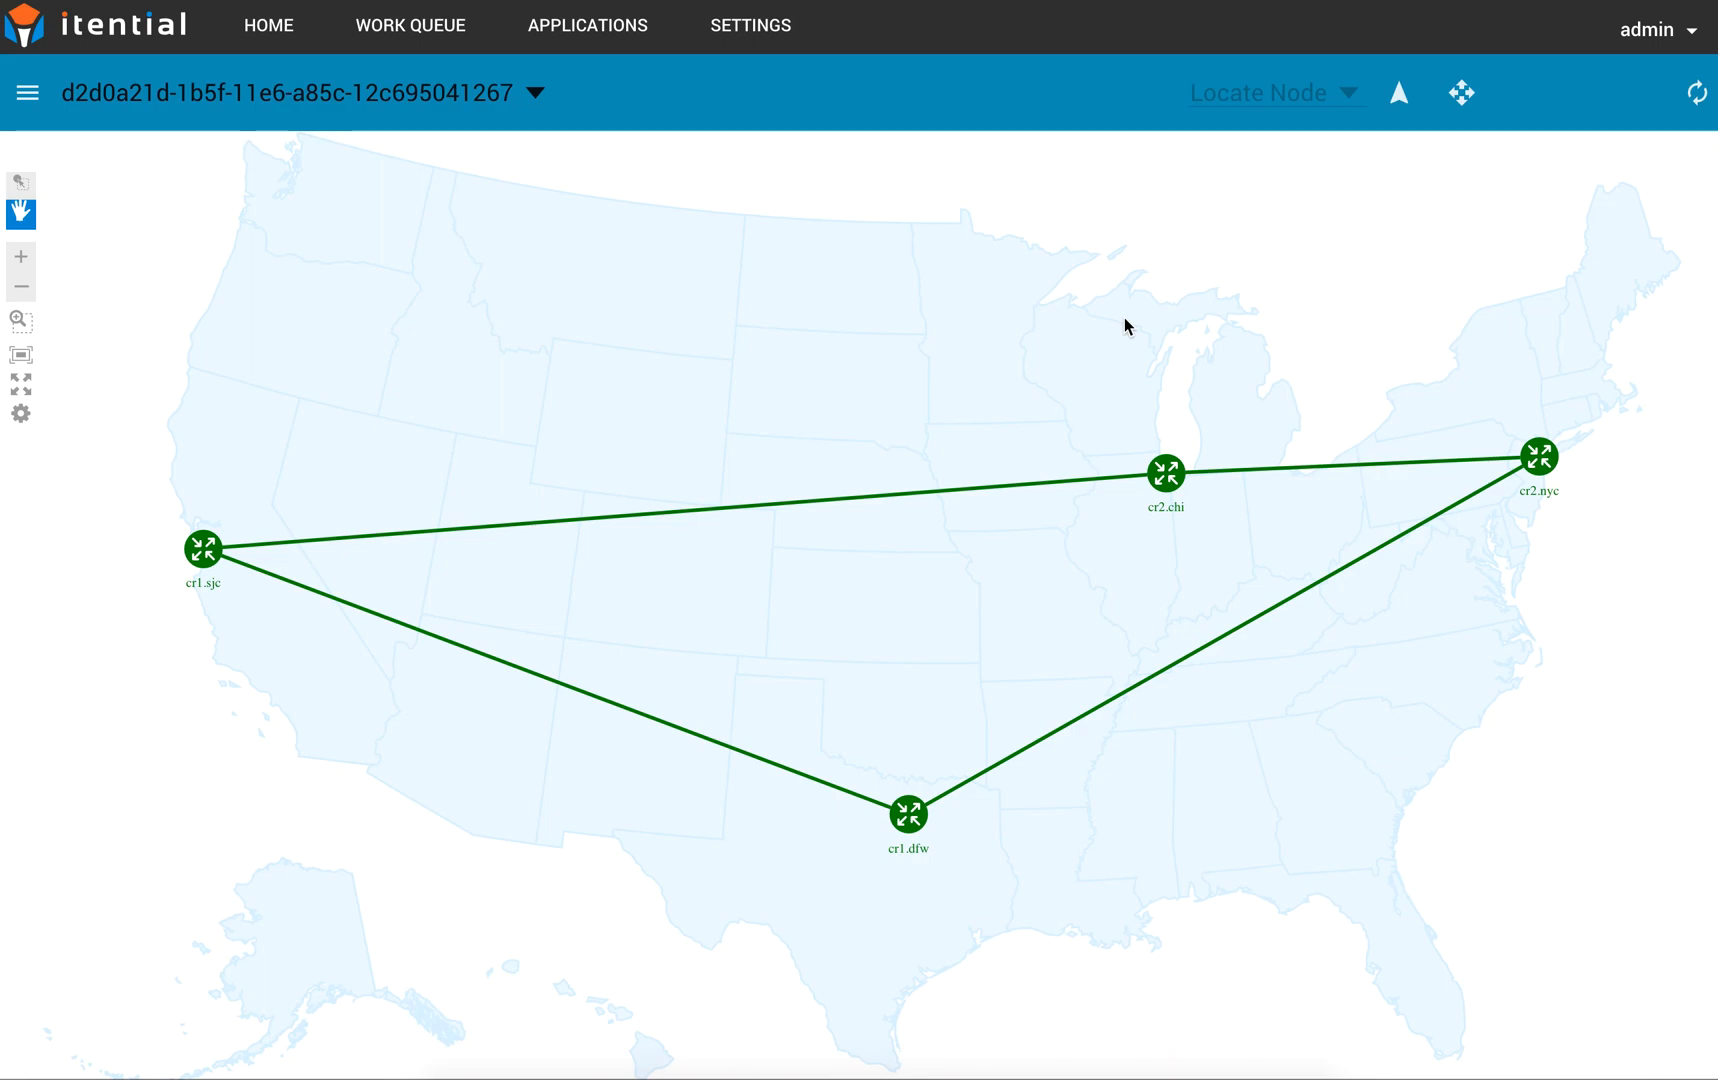
{"action": "mouse_move", "coordinate": [718, 199]}
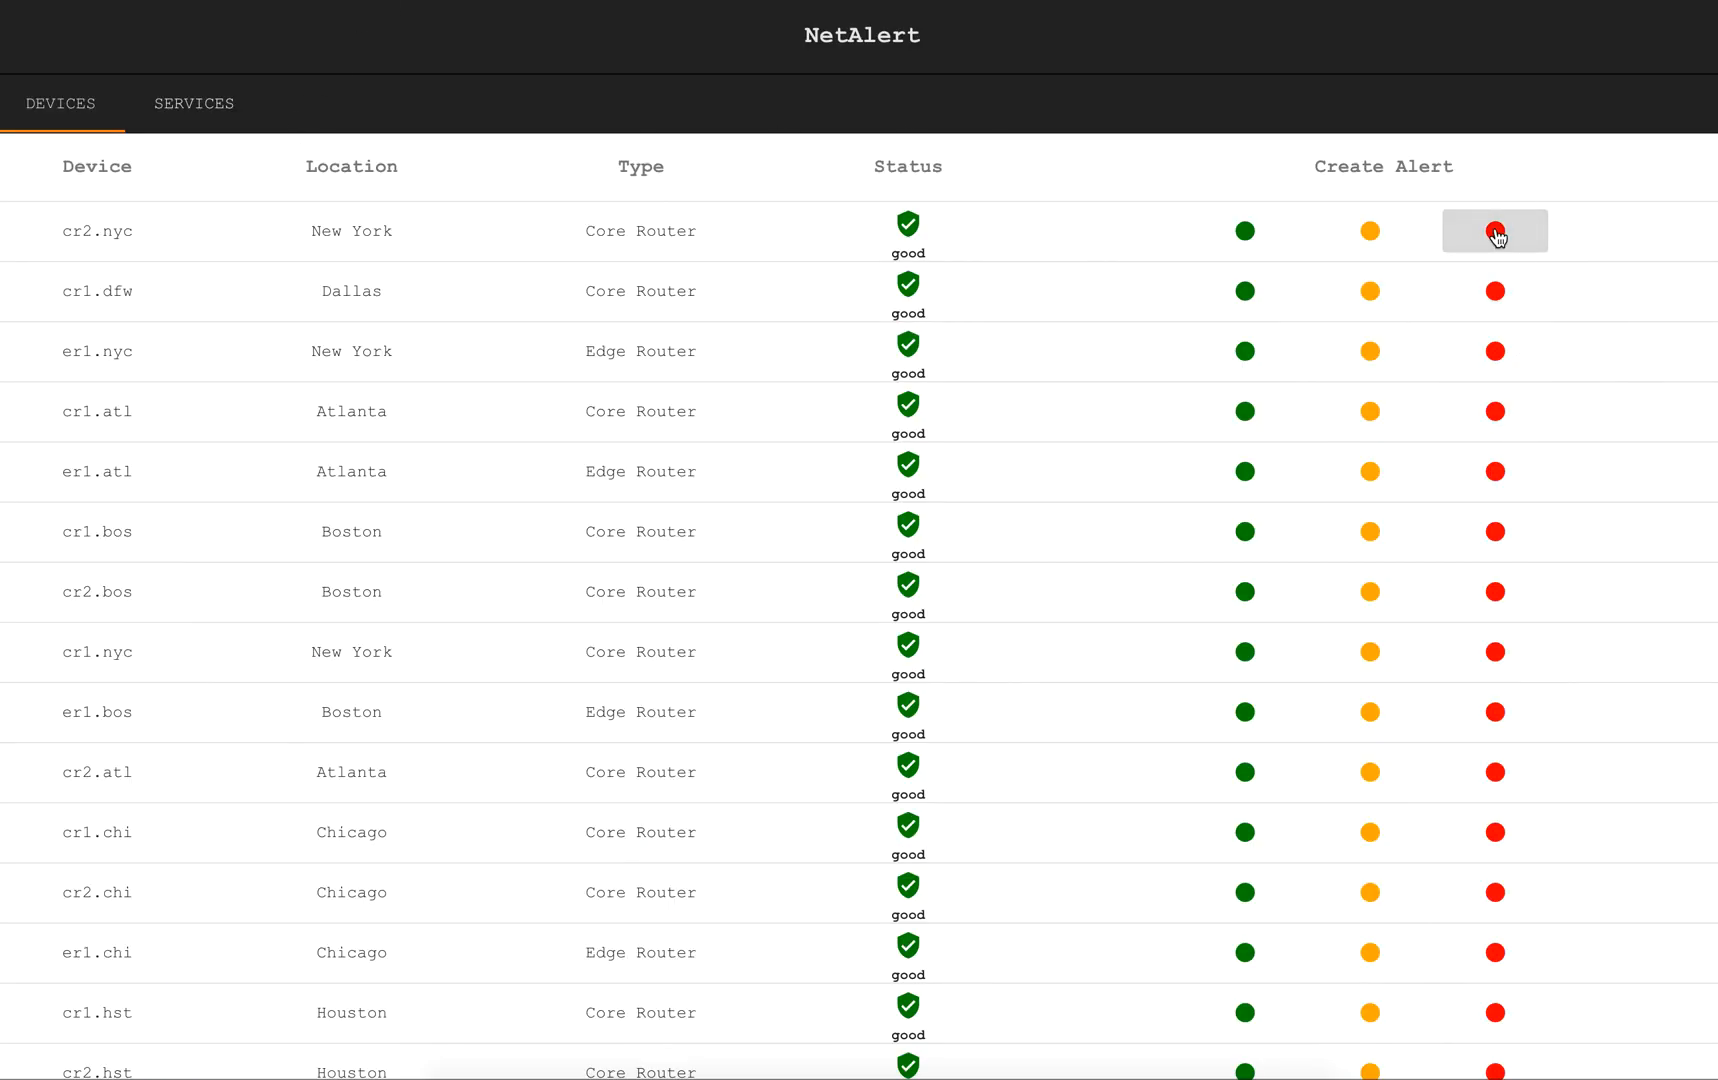
Raise a critical NetAlert alert on cr2.nyc, then reset it to good
{"action": "left_click", "coordinate": [1493, 230]}
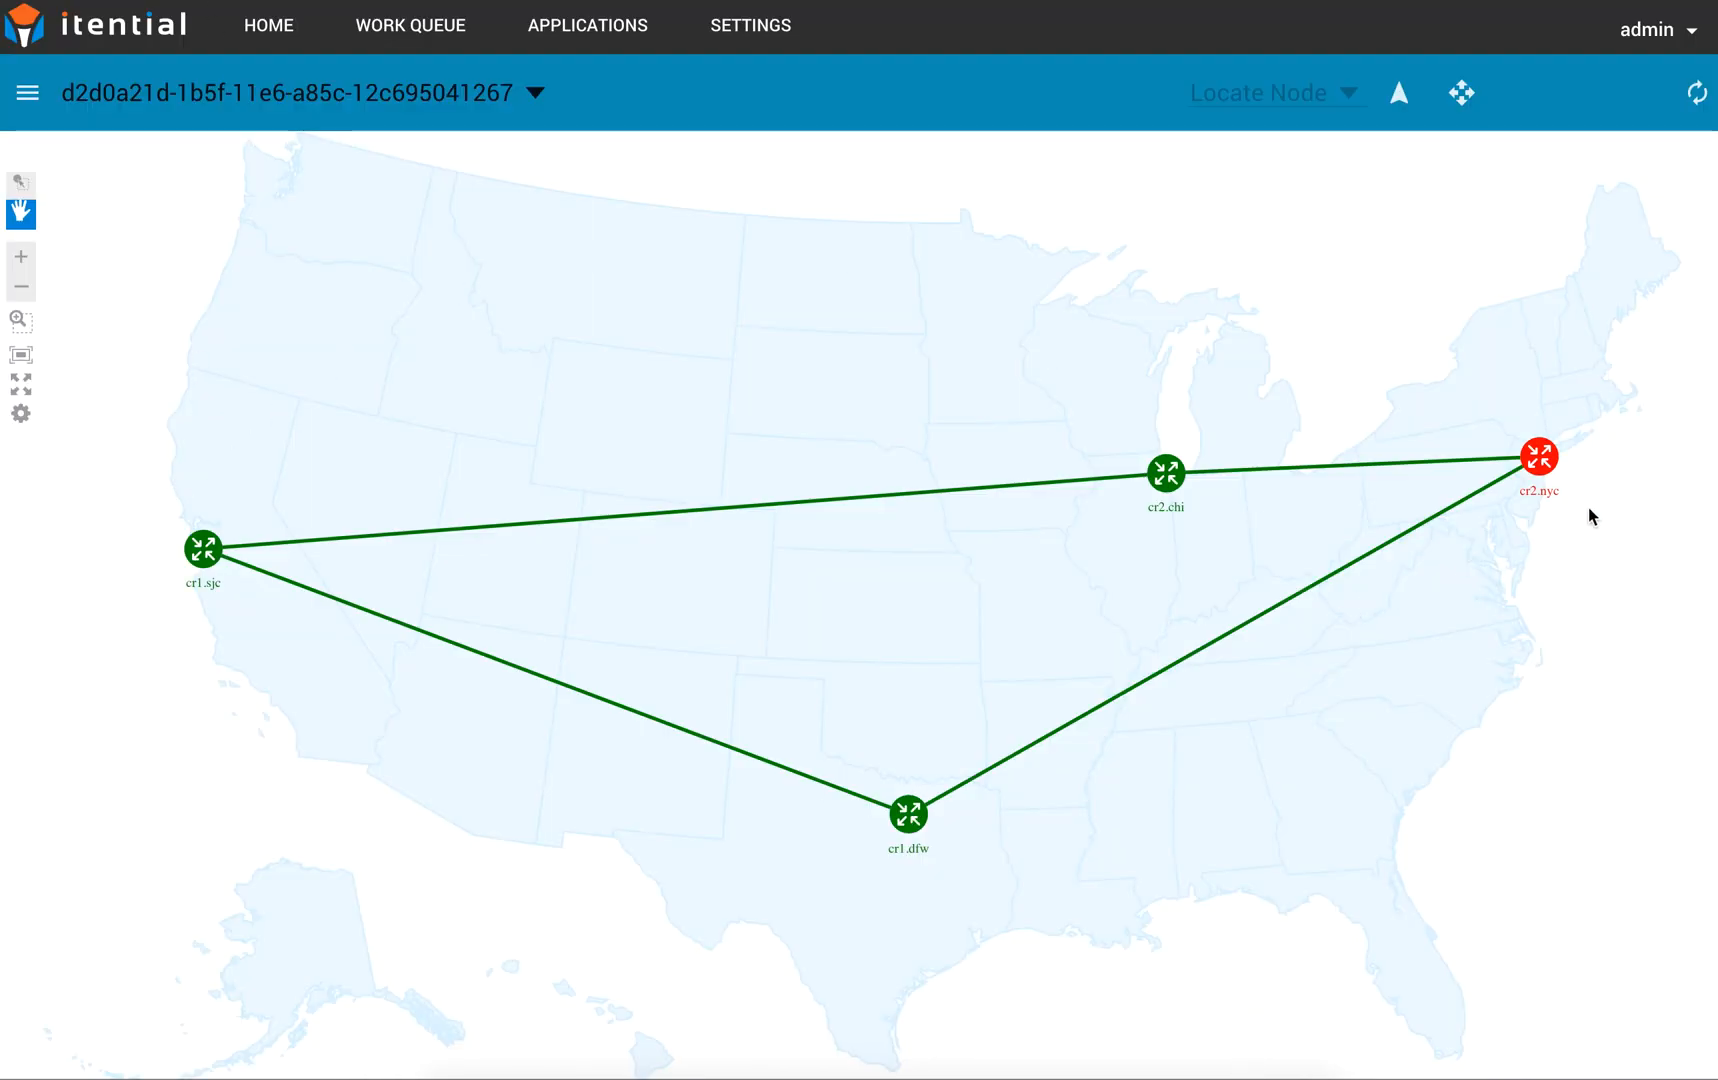
{"action": "mouse_move", "coordinate": [1516, 472]}
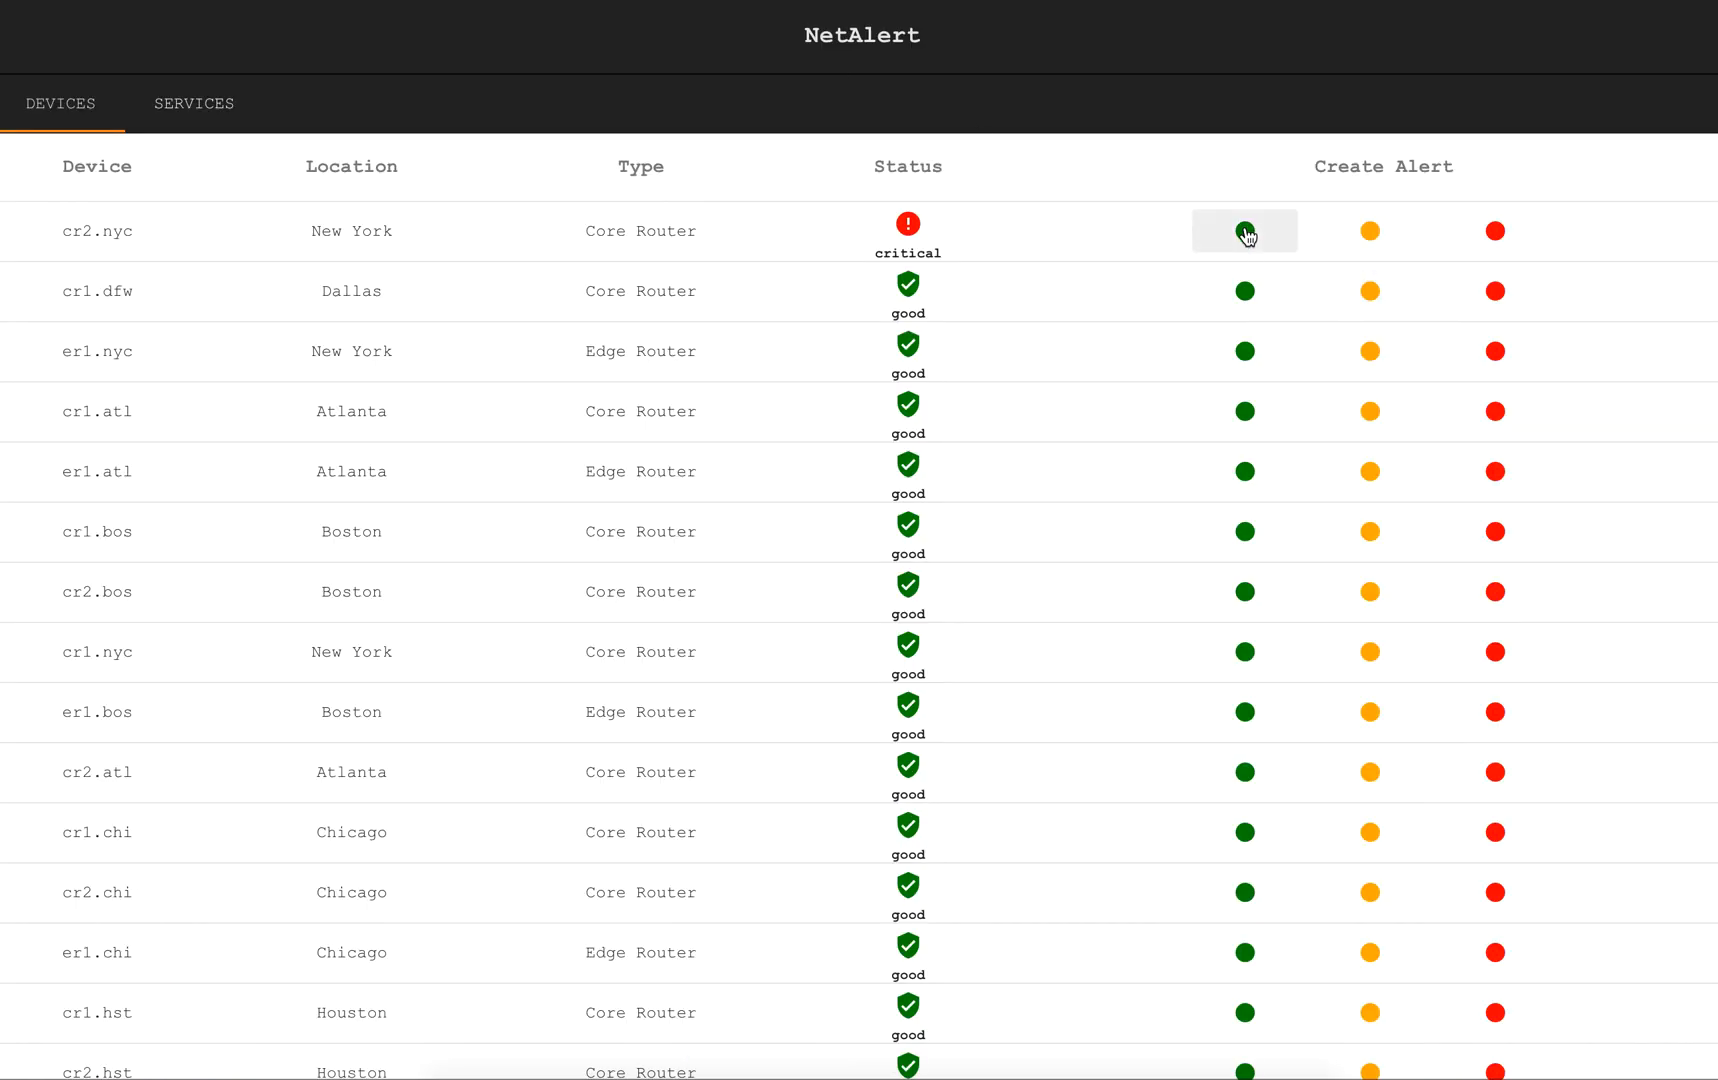
{"action": "left_click", "coordinate": [1244, 231]}
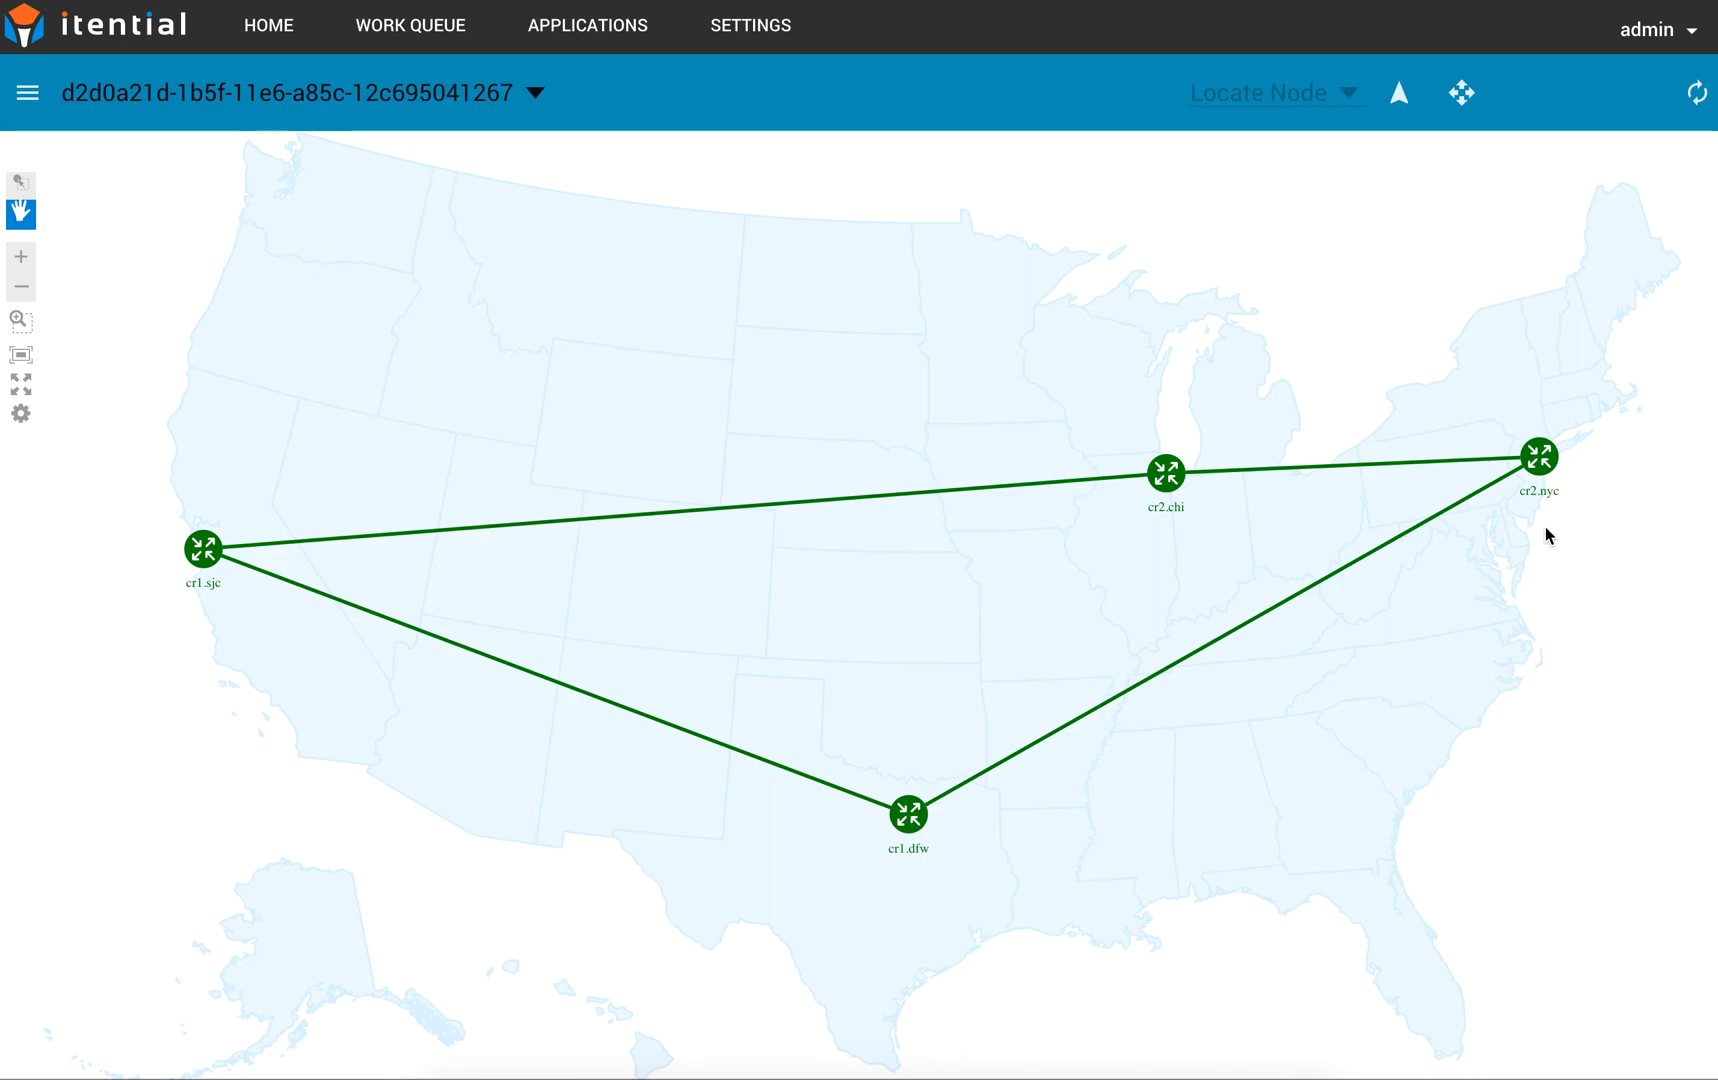
{"action": "mouse_move", "coordinate": [1510, 526]}
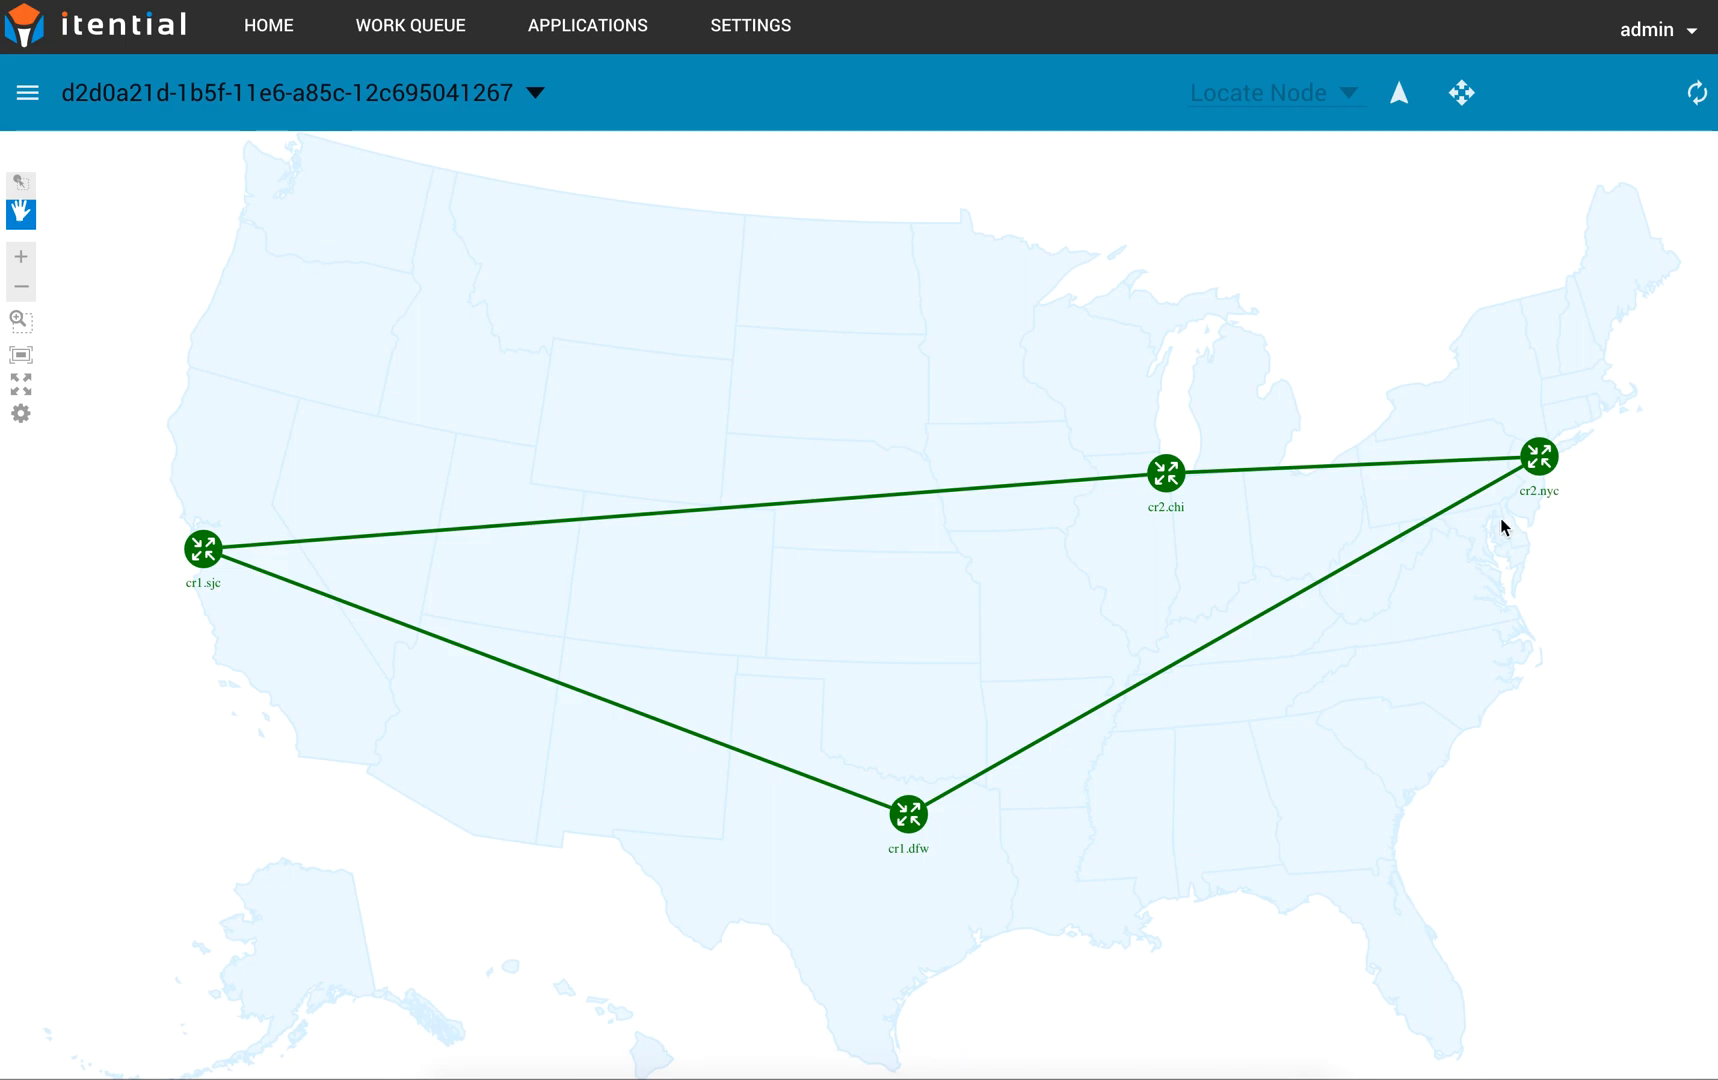
{"action": "mouse_move", "coordinate": [1233, 637]}
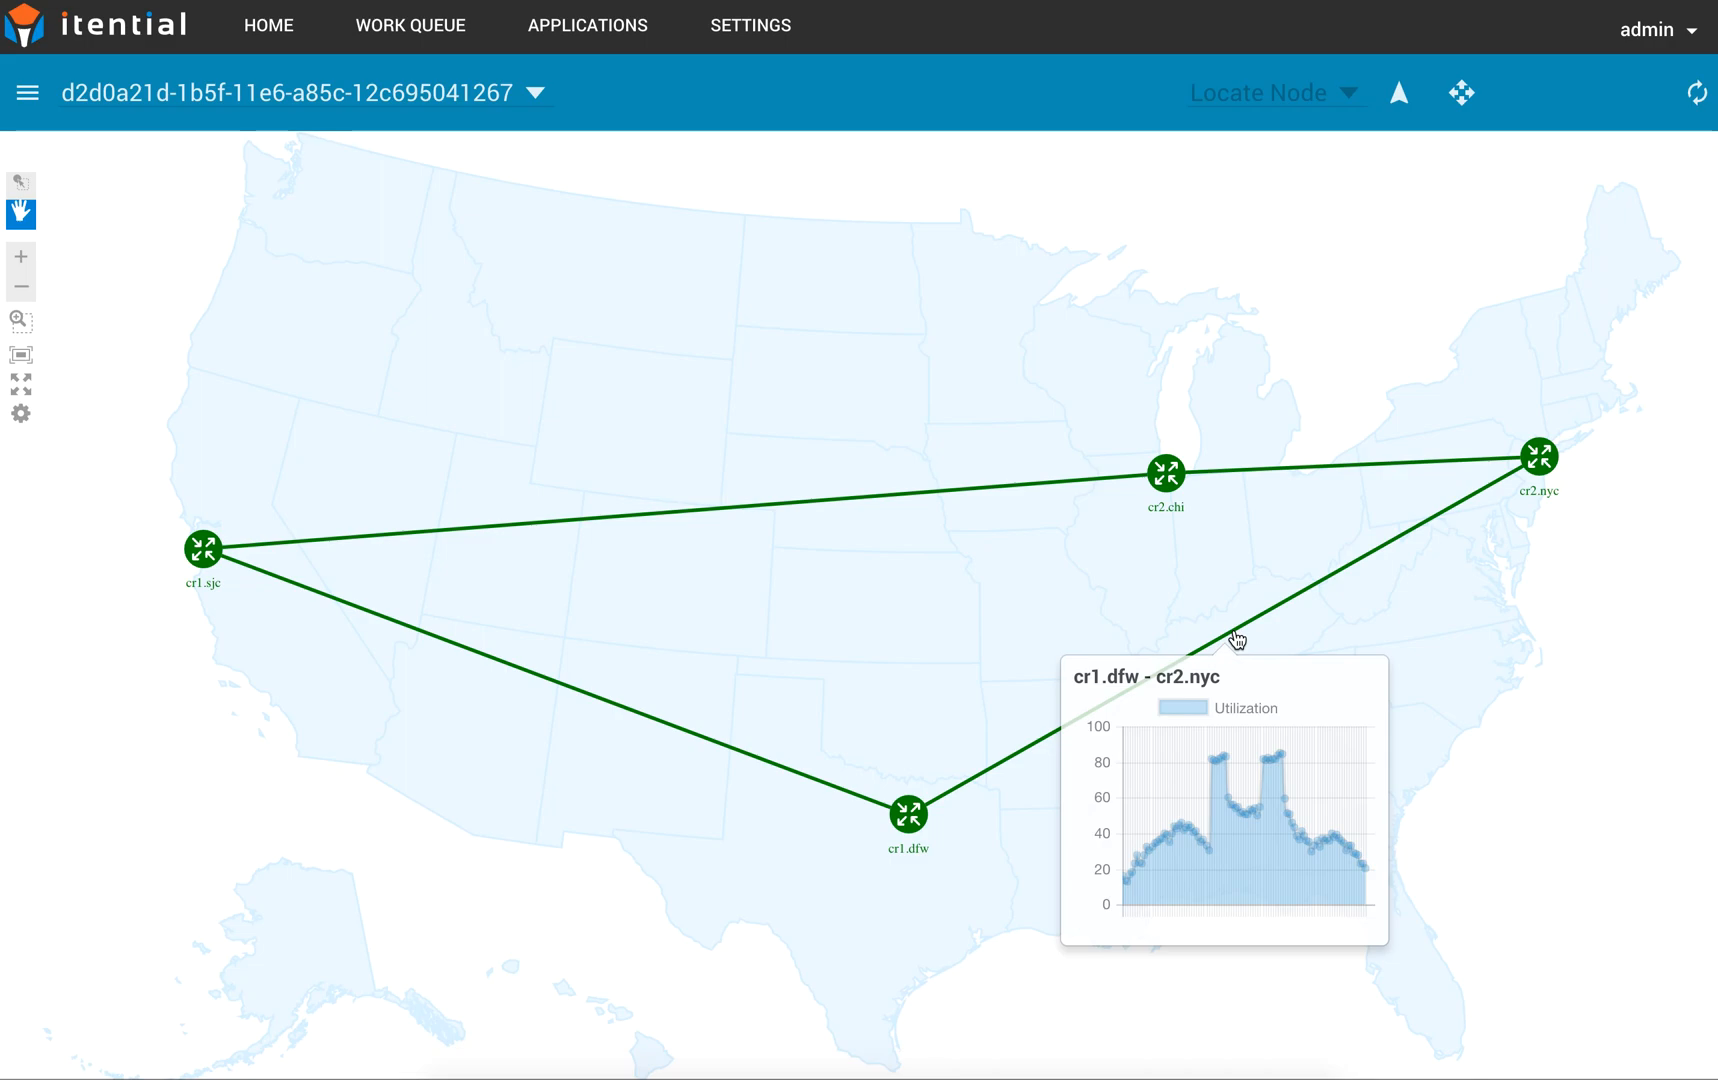
{"action": "mouse_move", "coordinate": [928, 274]}
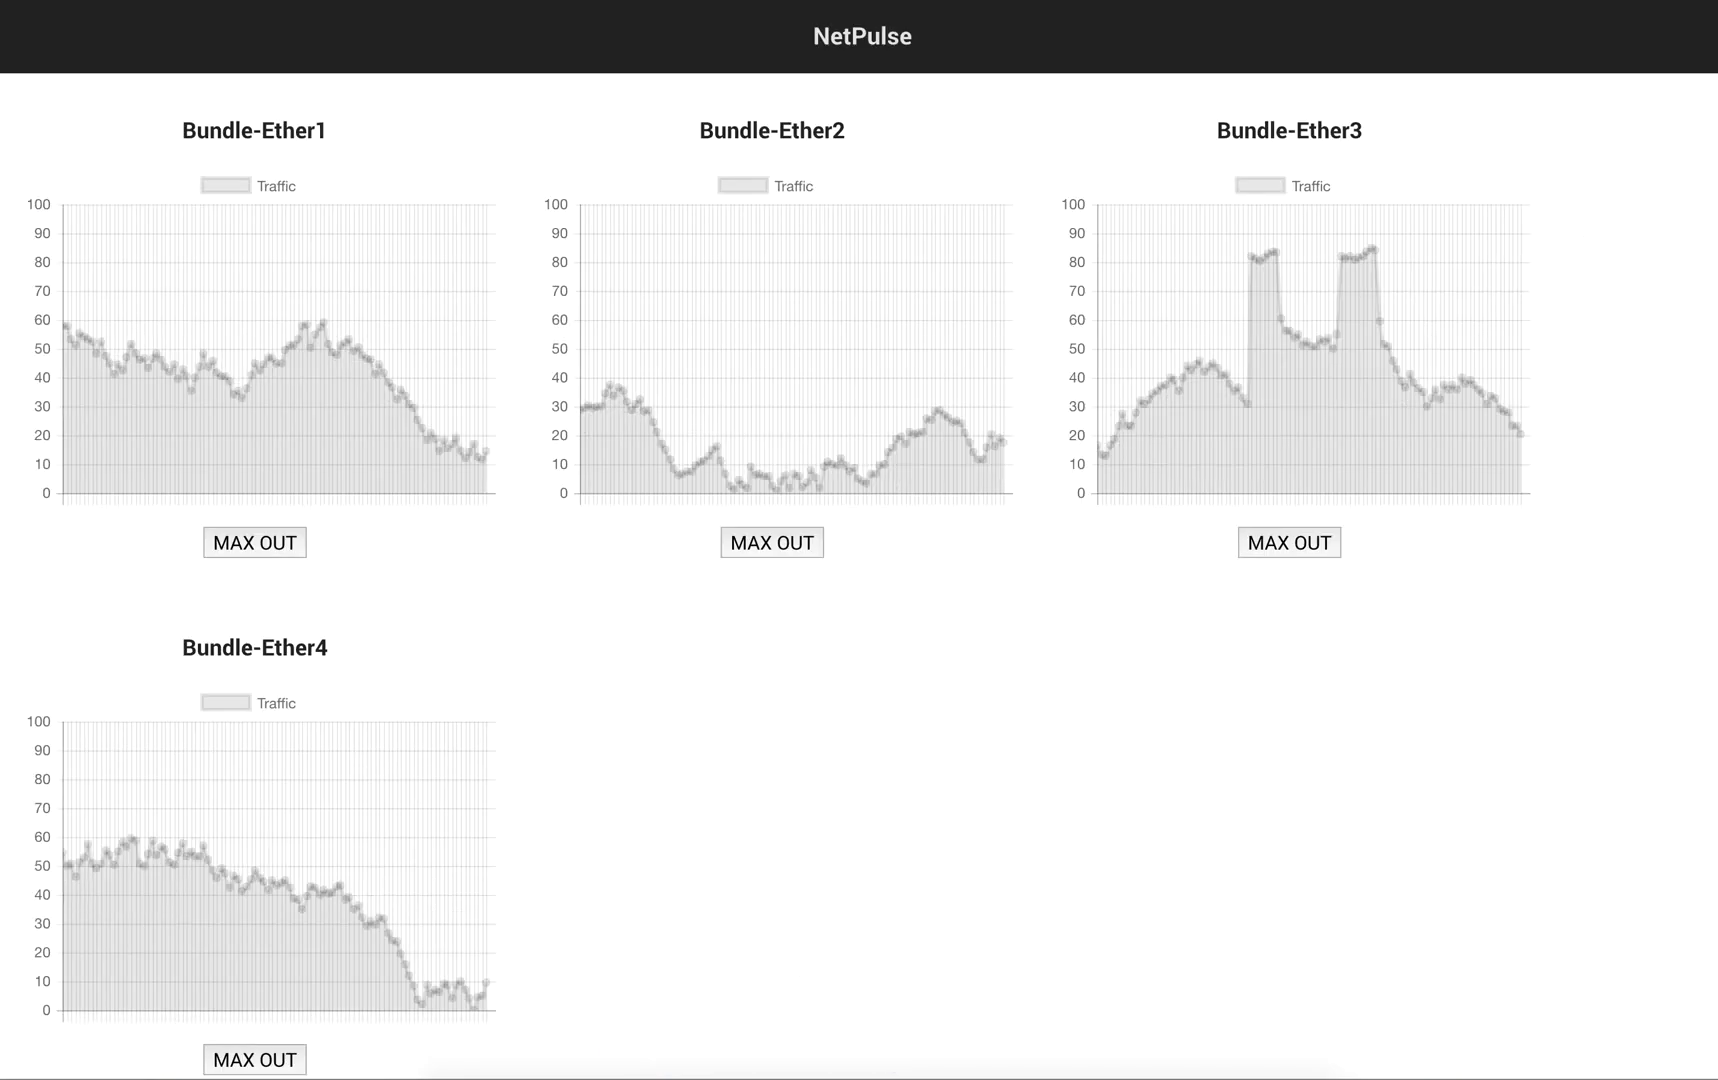
Max out Bundle-Ether3 traffic in NetPulse, pushing cr1.dfw–cr2.nyc utilization to about 85%
{"action": "left_click", "coordinate": [1288, 542]}
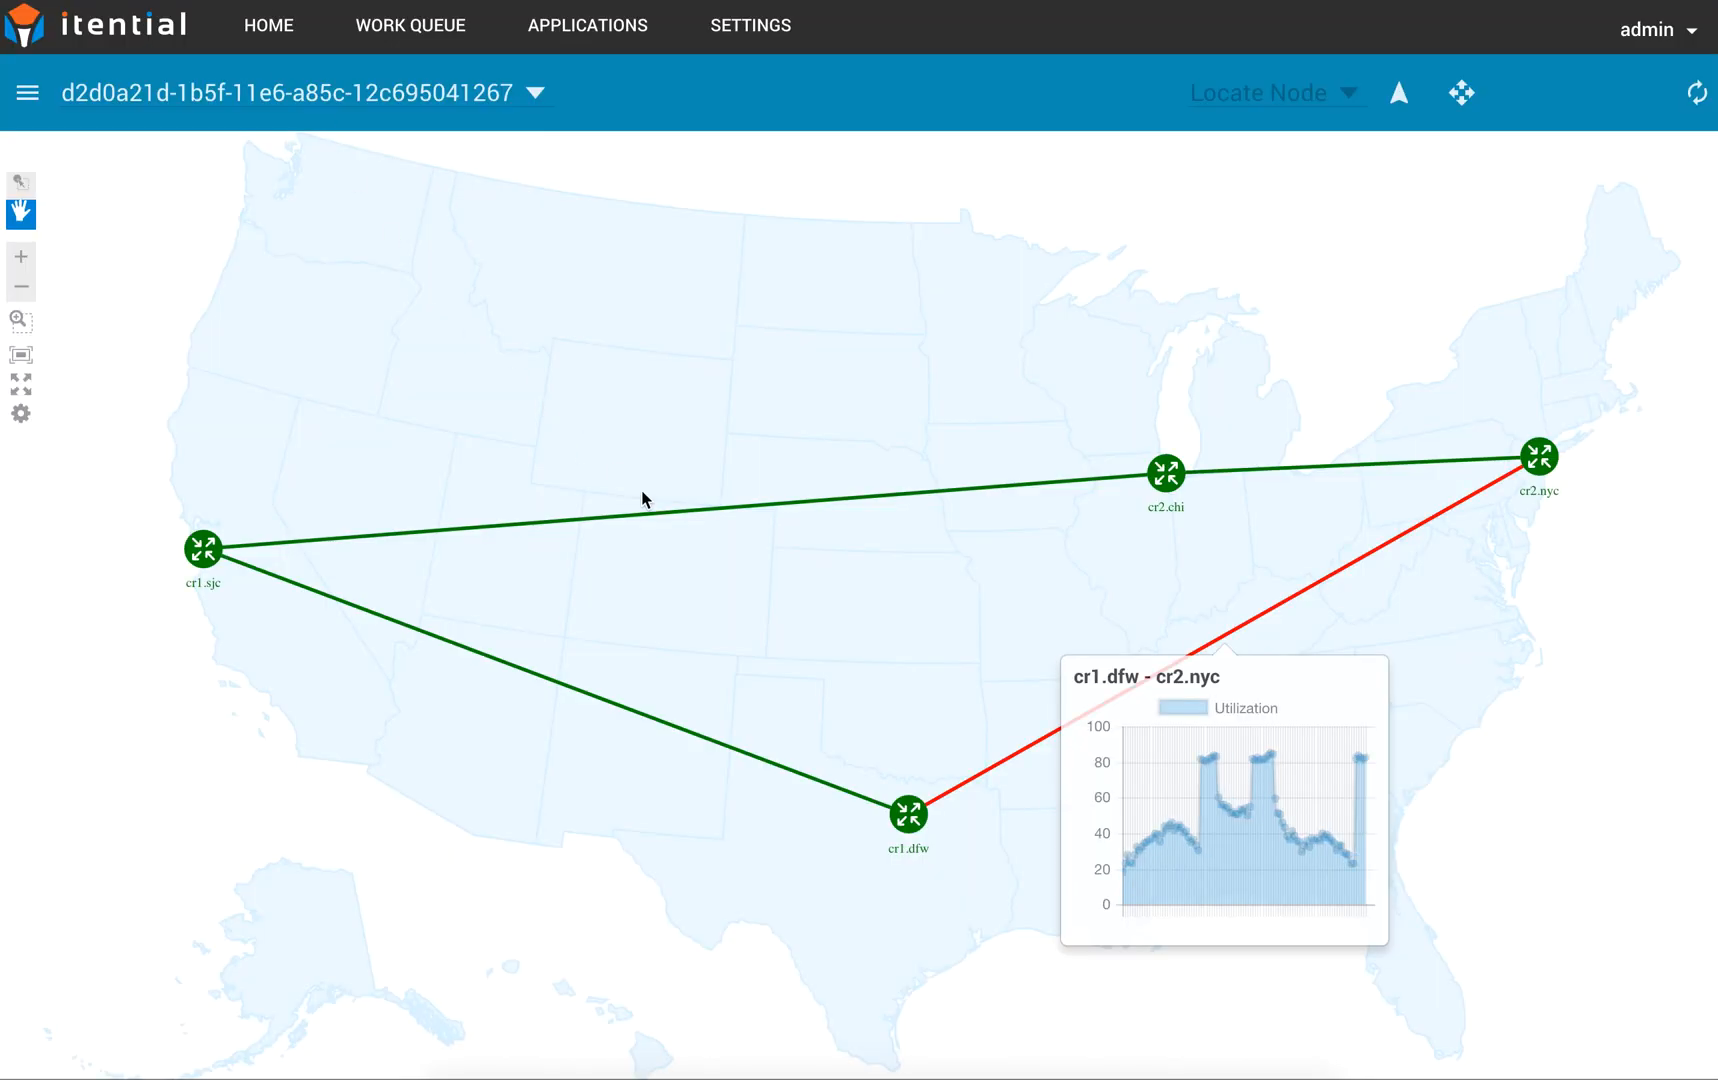
{"action": "mouse_move", "coordinate": [836, 622]}
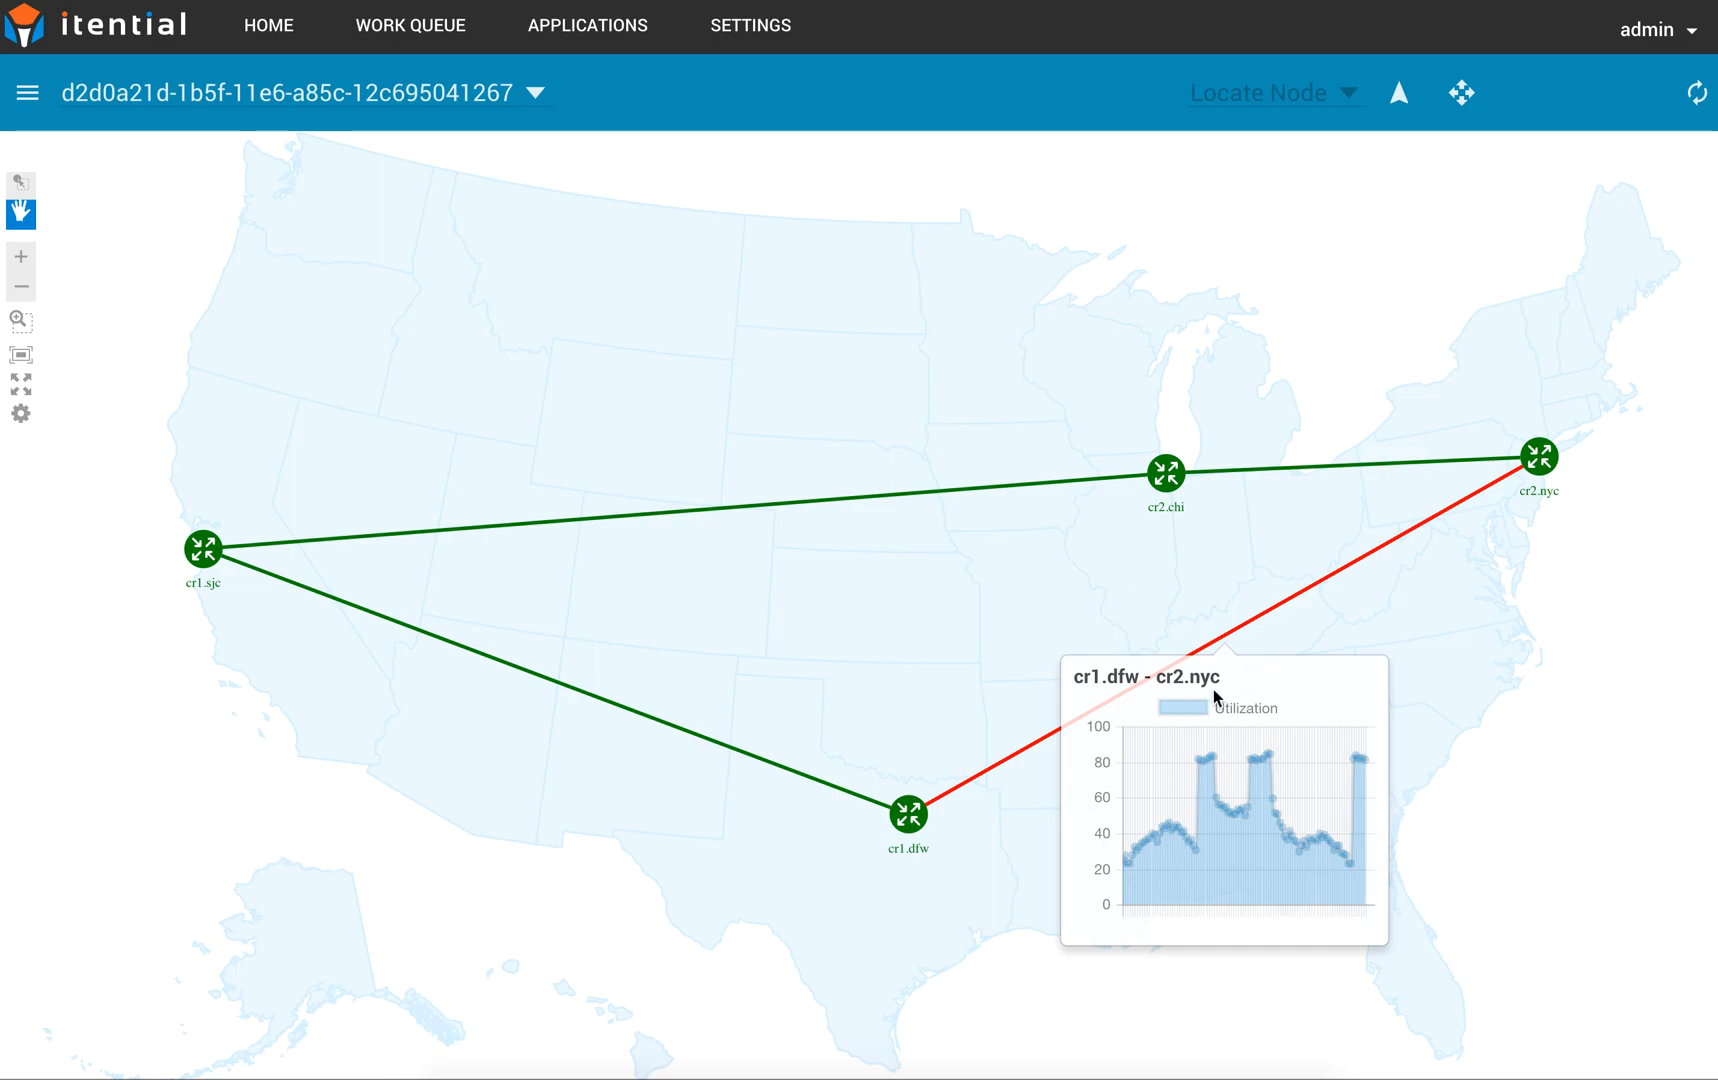
{"action": "mouse_move", "coordinate": [1375, 769]}
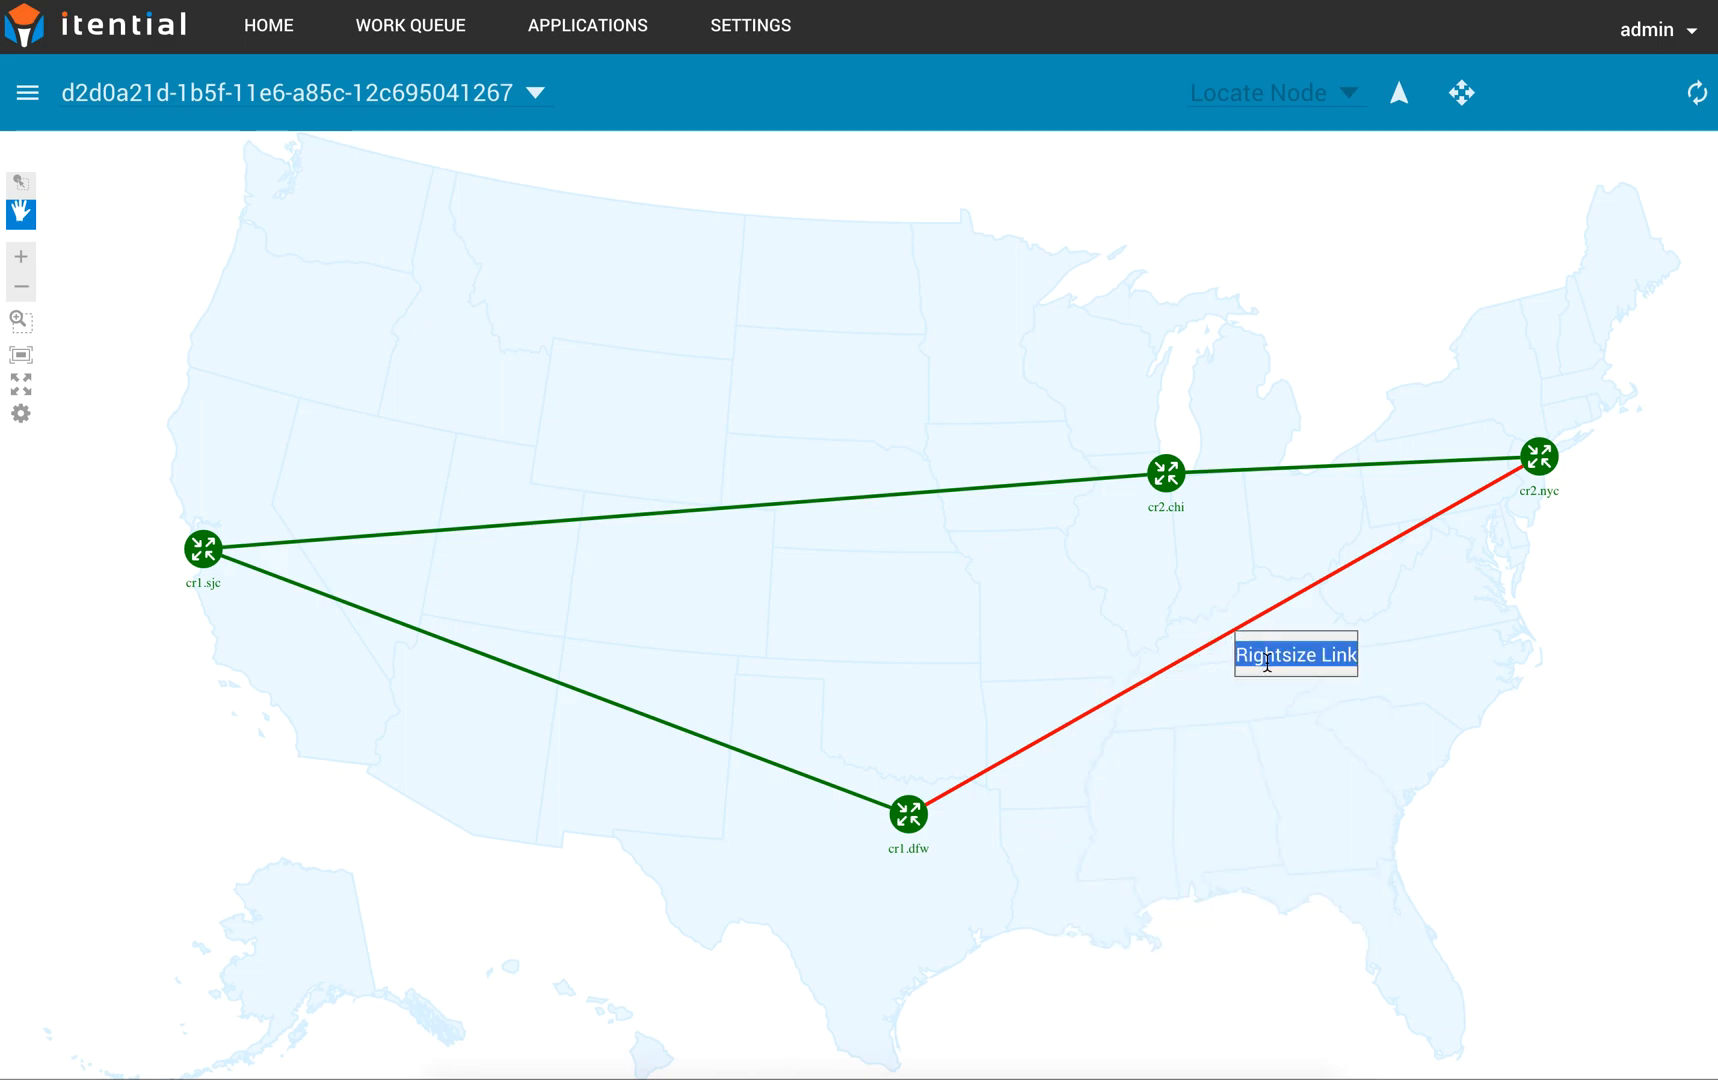
Run Rightsize Link on cr1.dfw–cr2.nyc and allocate the recommended 2 additional units
{"action": "left_click", "coordinate": [1294, 655]}
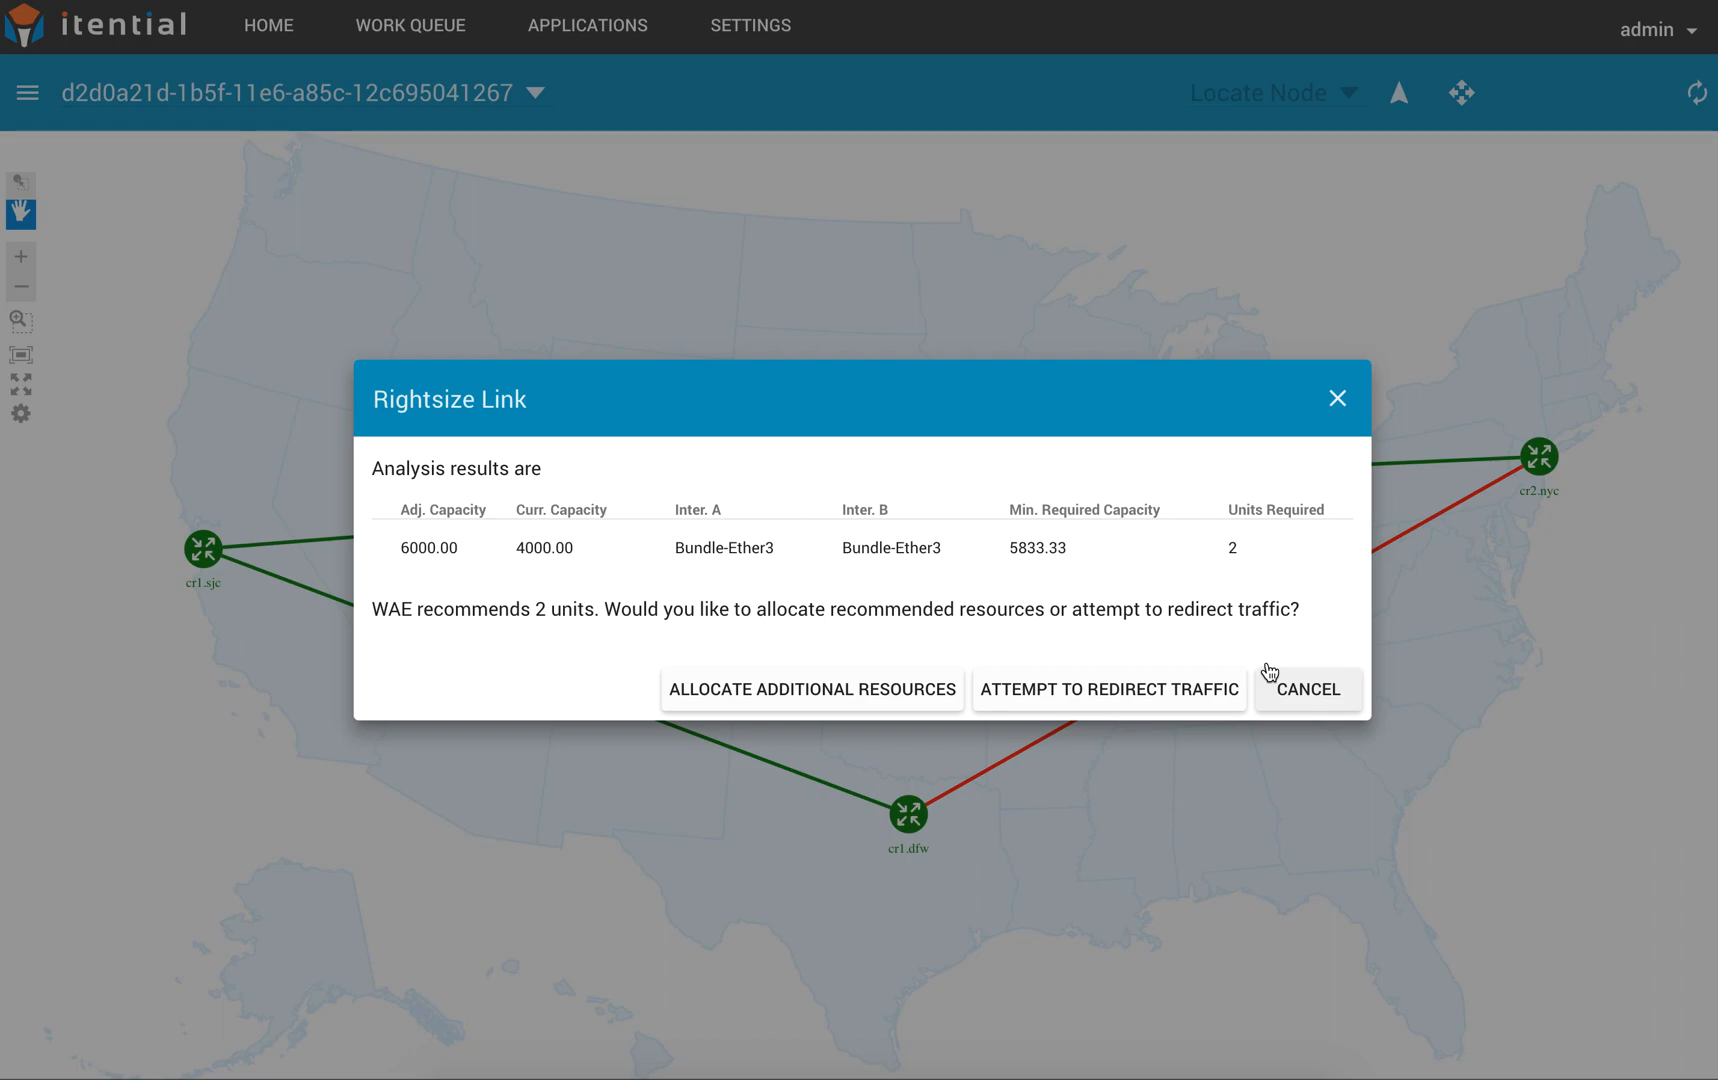
{"action": "mouse_move", "coordinate": [804, 693]}
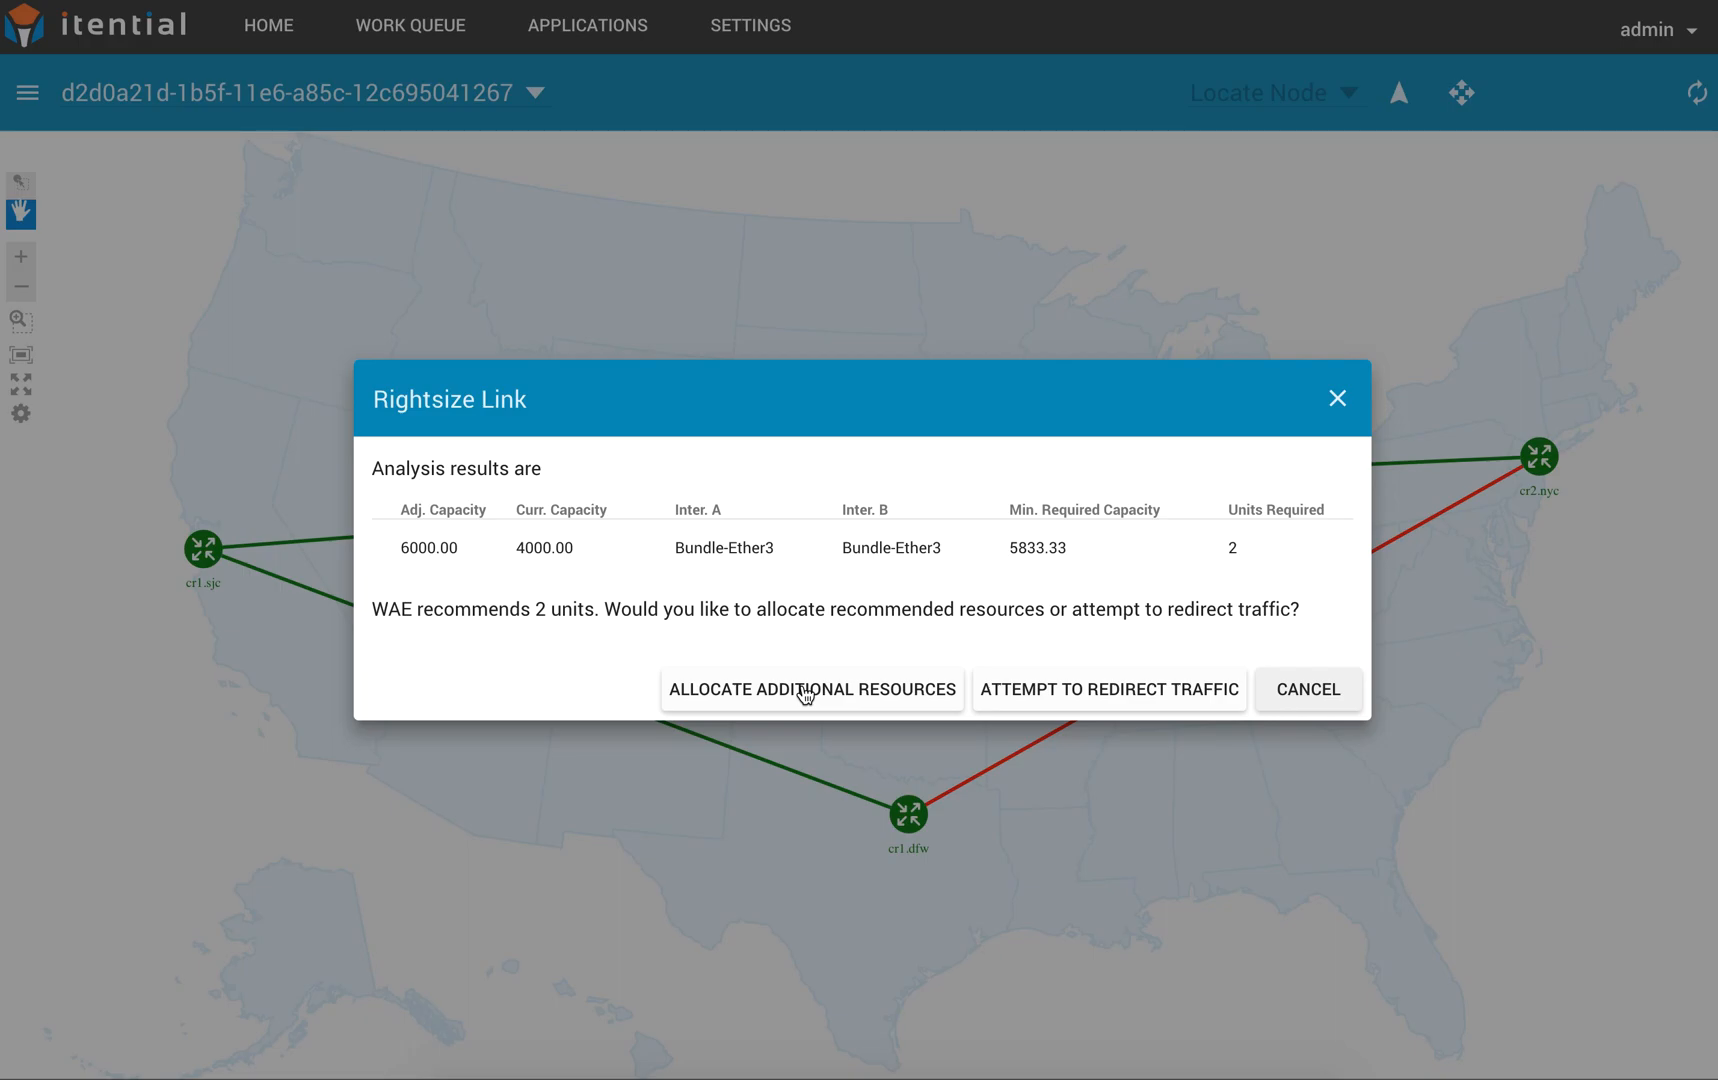
{"action": "left_click", "coordinate": [812, 689]}
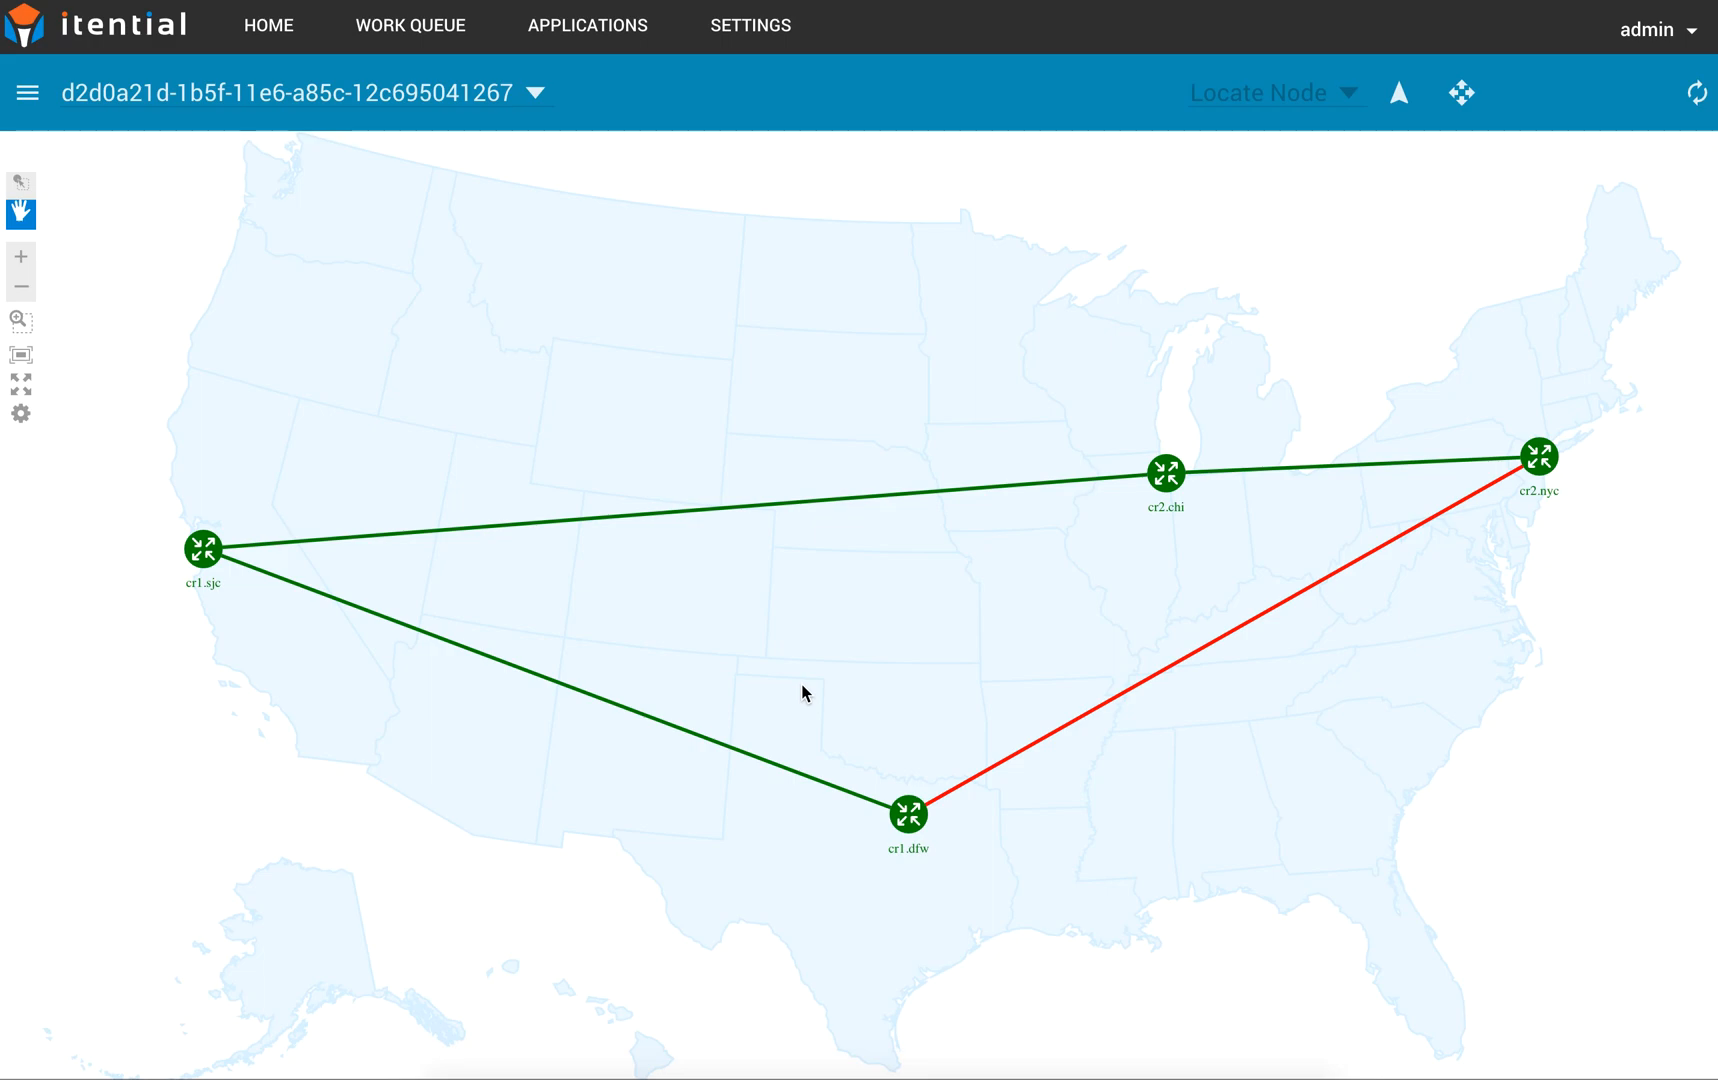
{"action": "mouse_move", "coordinate": [426, 25]}
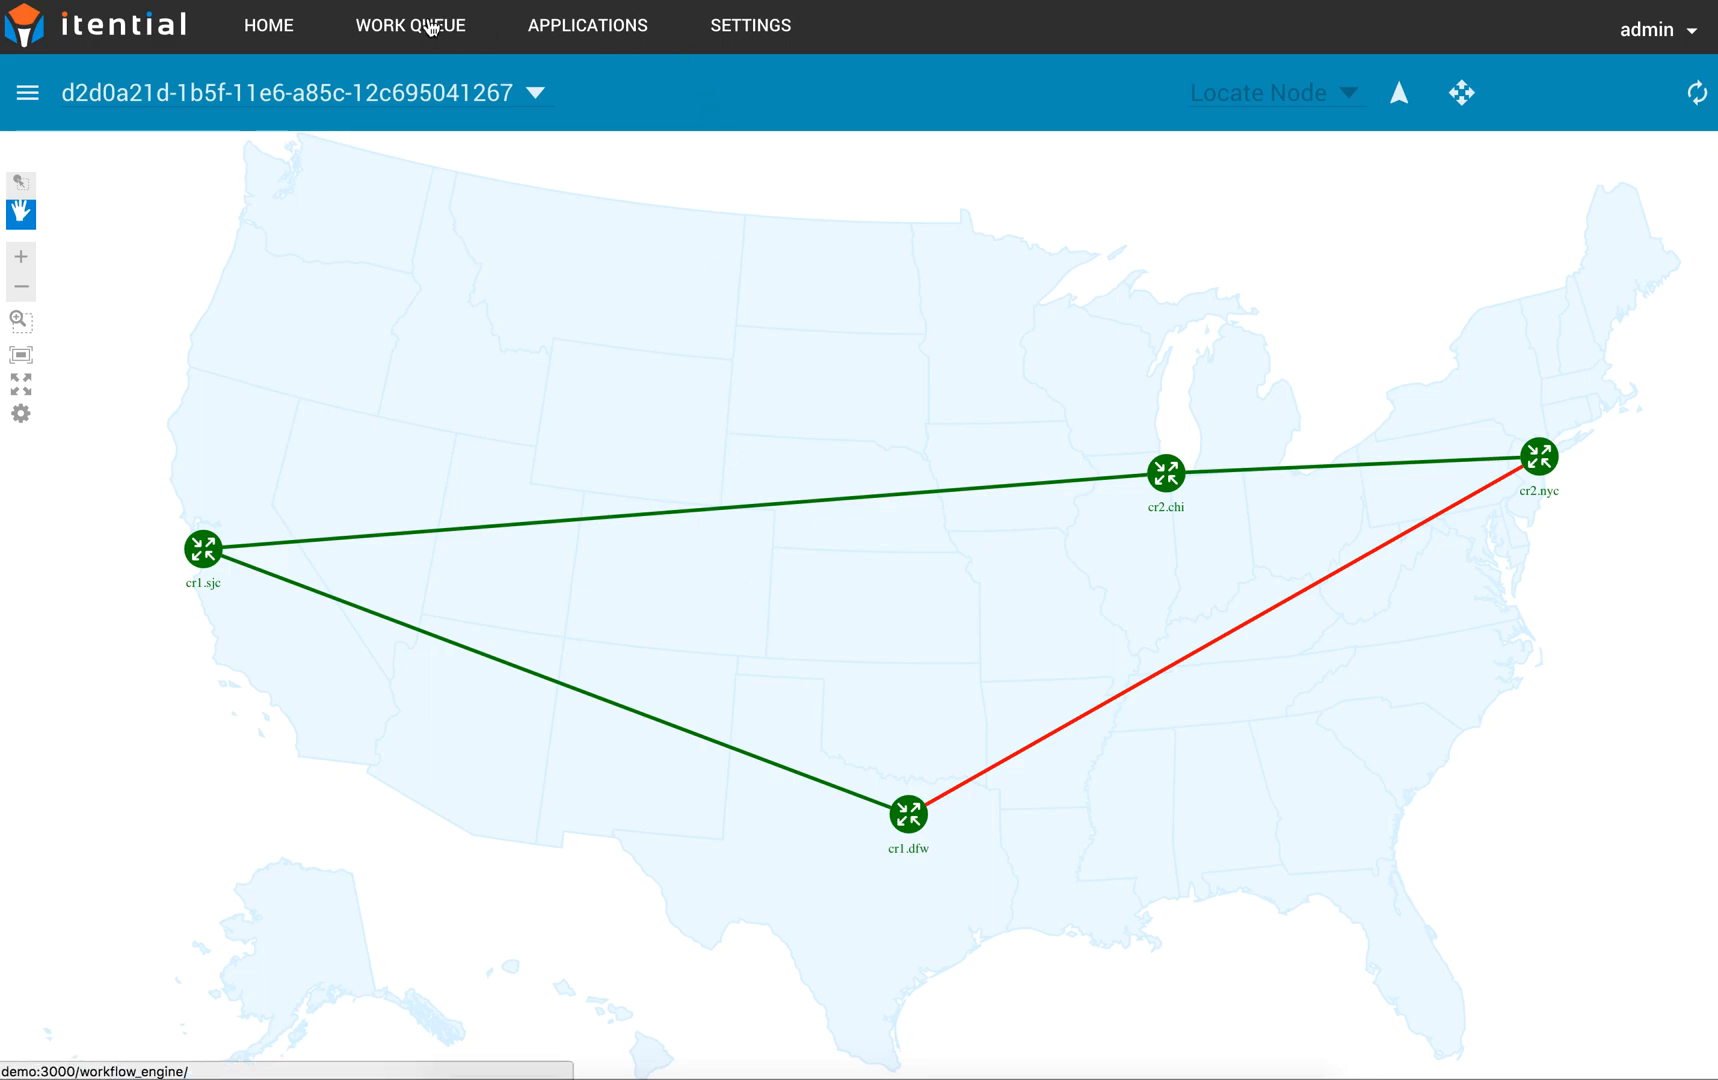
Check the scheduled Right Size LAG job in the work queue, then go home
{"action": "left_click", "coordinate": [409, 25]}
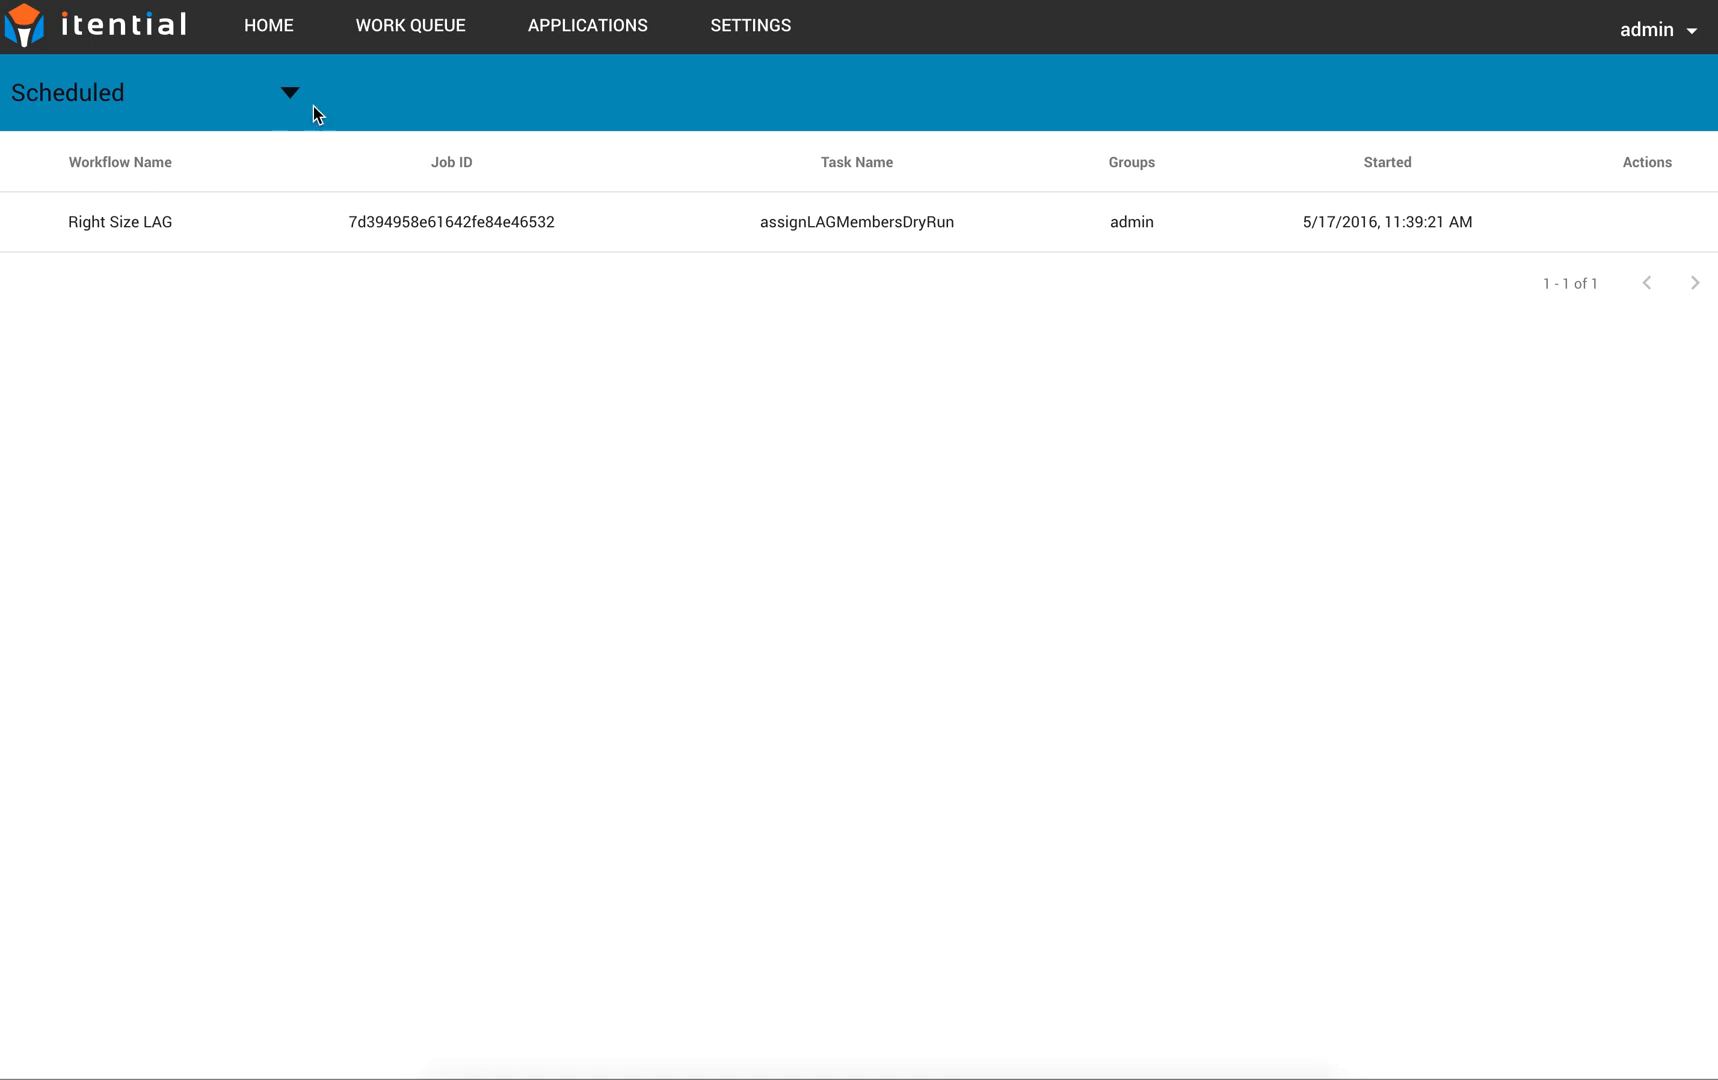
{"action": "left_click", "coordinate": [267, 25]}
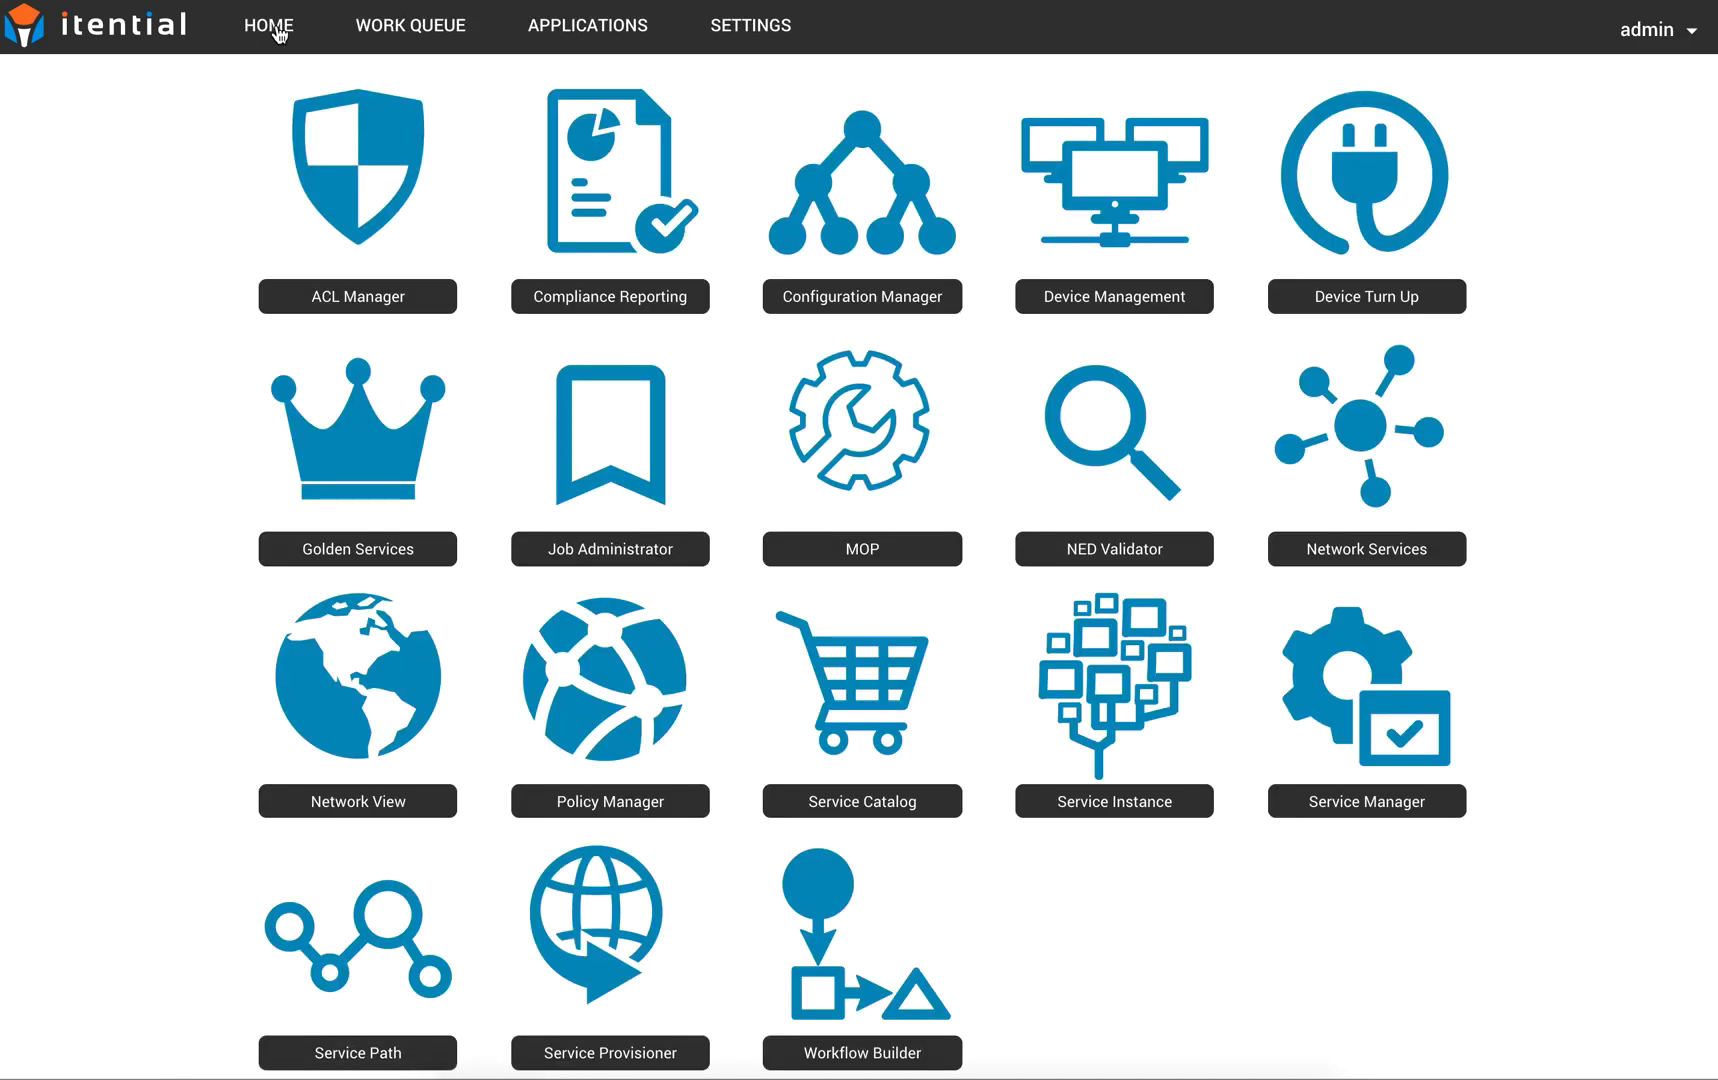
Expand the Right Size LAG workflow diagram, showing VerifyServiceConfig as the running task
{"action": "left_click", "coordinate": [410, 25]}
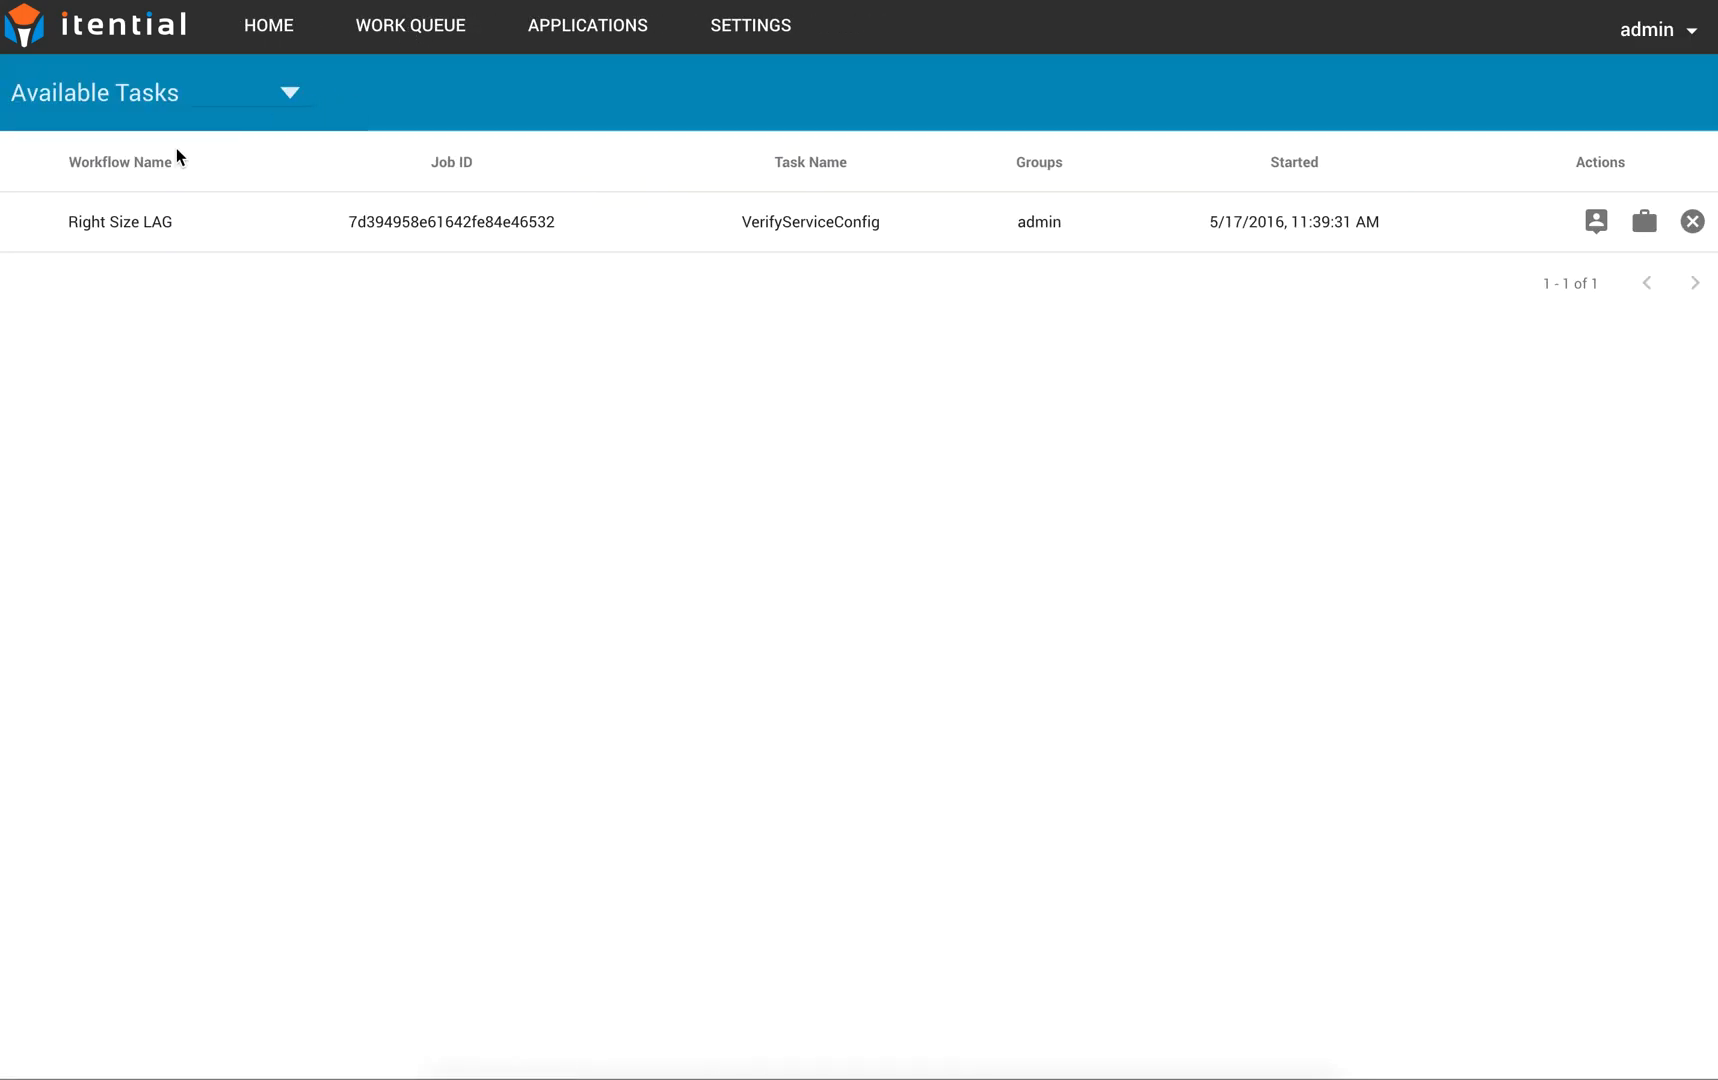
{"action": "mouse_move", "coordinate": [654, 249]}
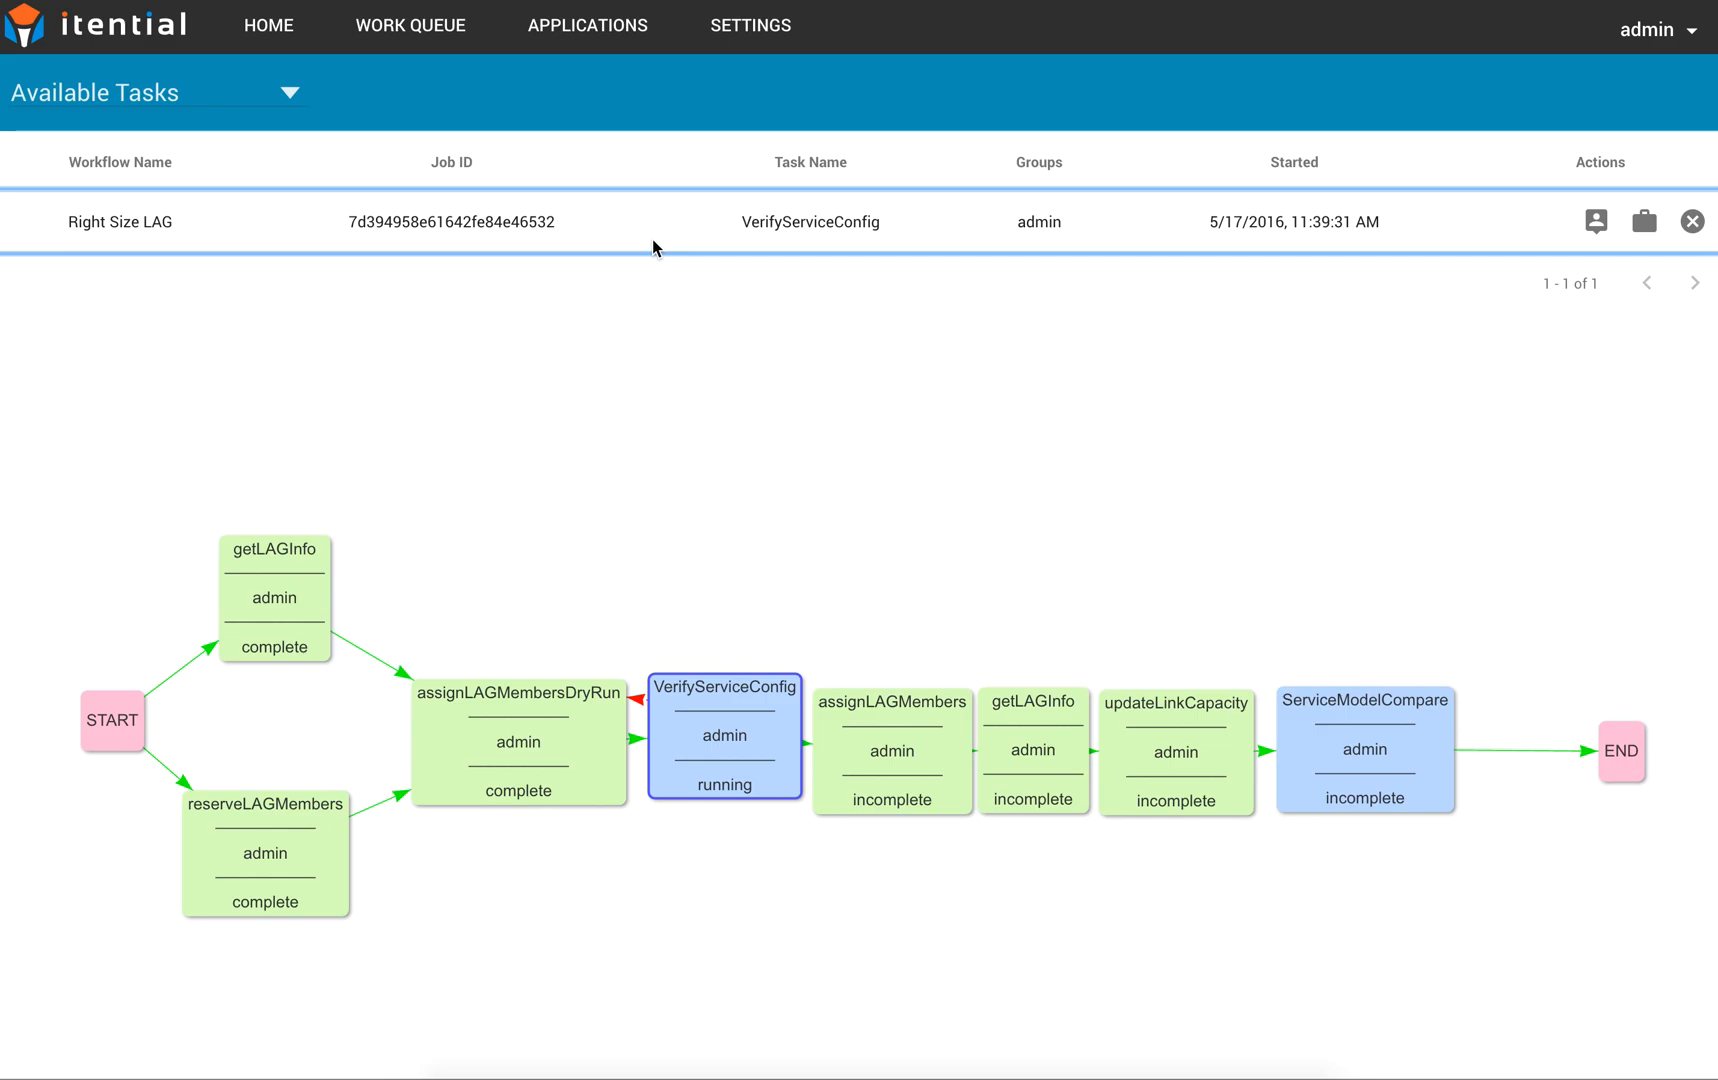
{"action": "mouse_move", "coordinate": [383, 506]}
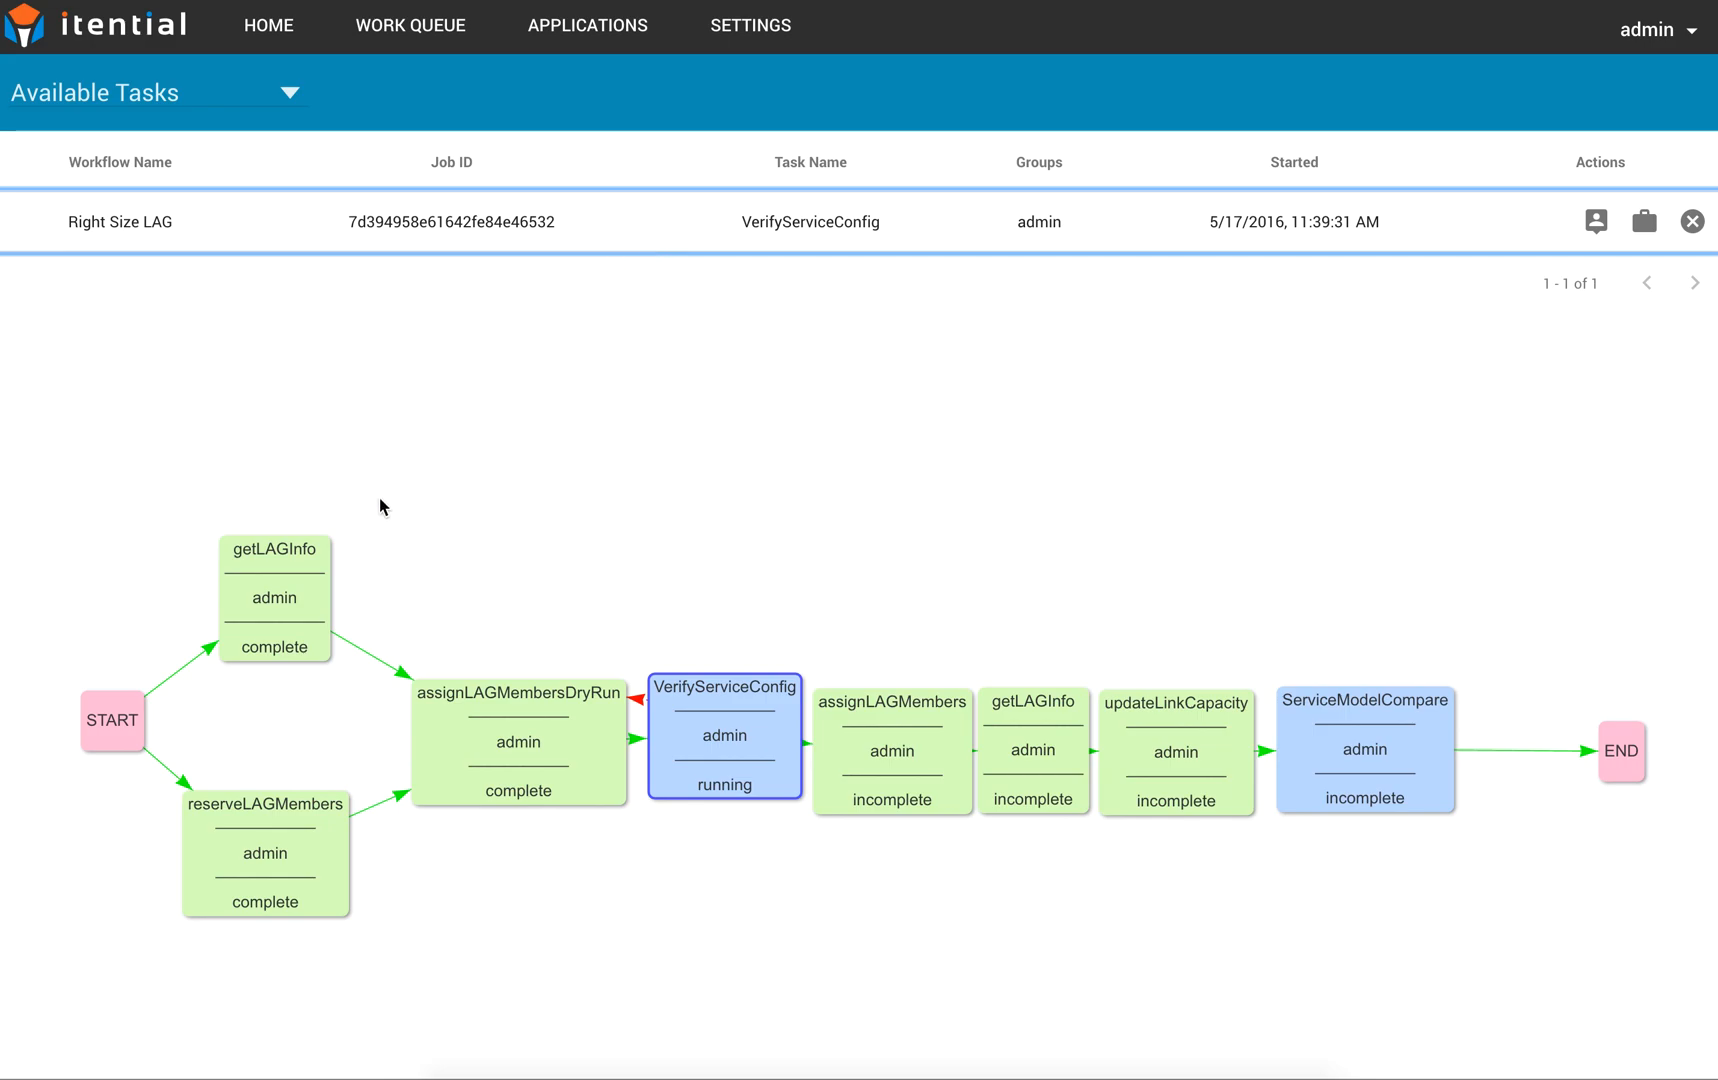
{"action": "mouse_move", "coordinate": [365, 589]}
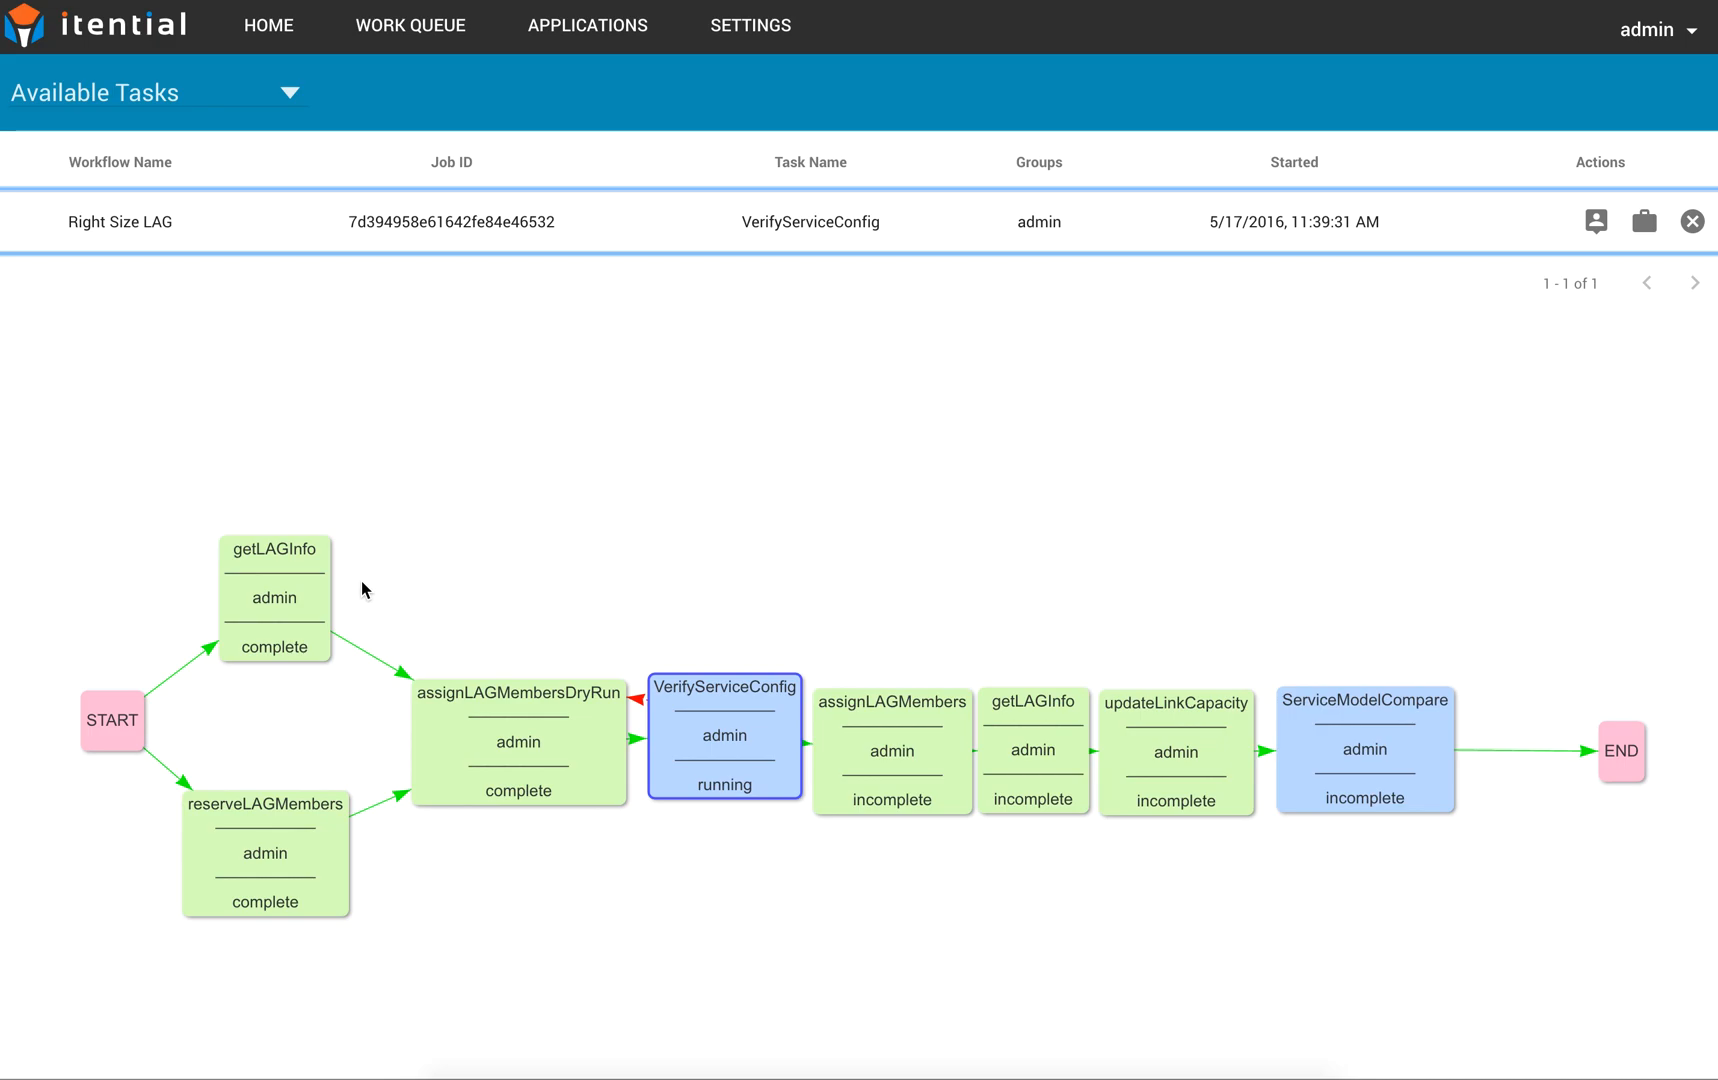
{"action": "mouse_move", "coordinate": [253, 866]}
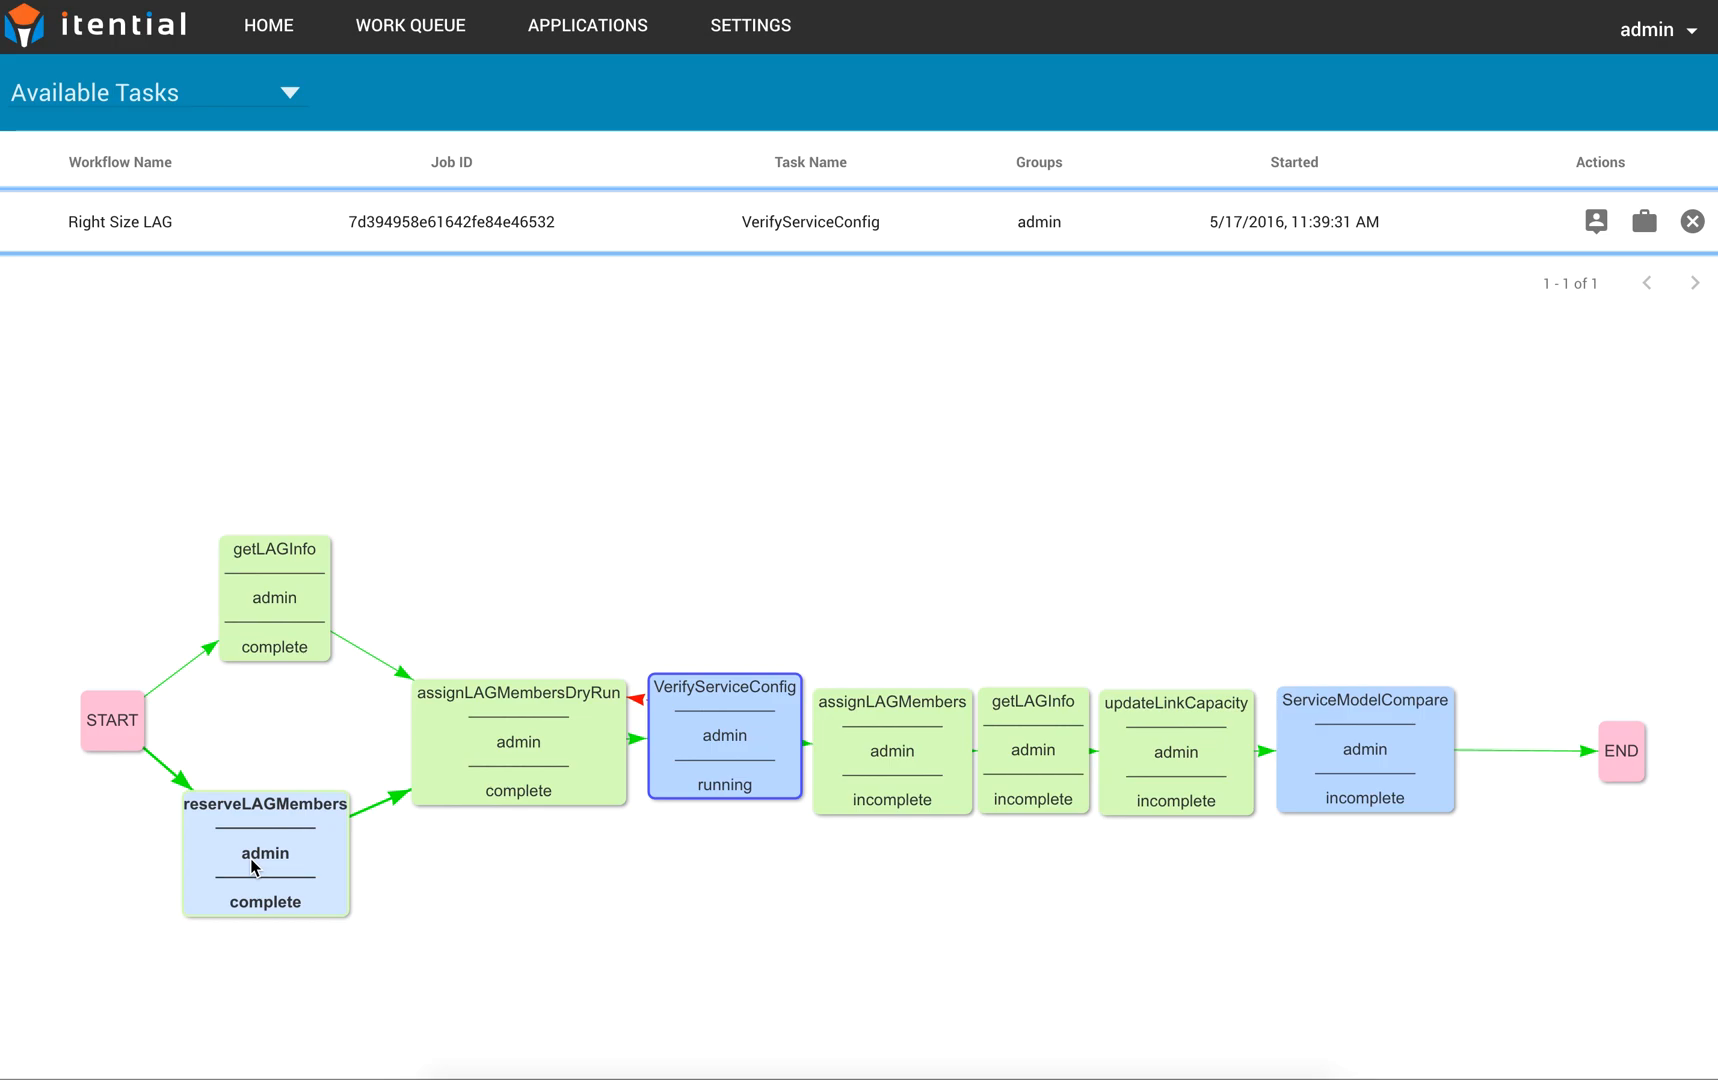
{"action": "mouse_move", "coordinate": [420, 624]}
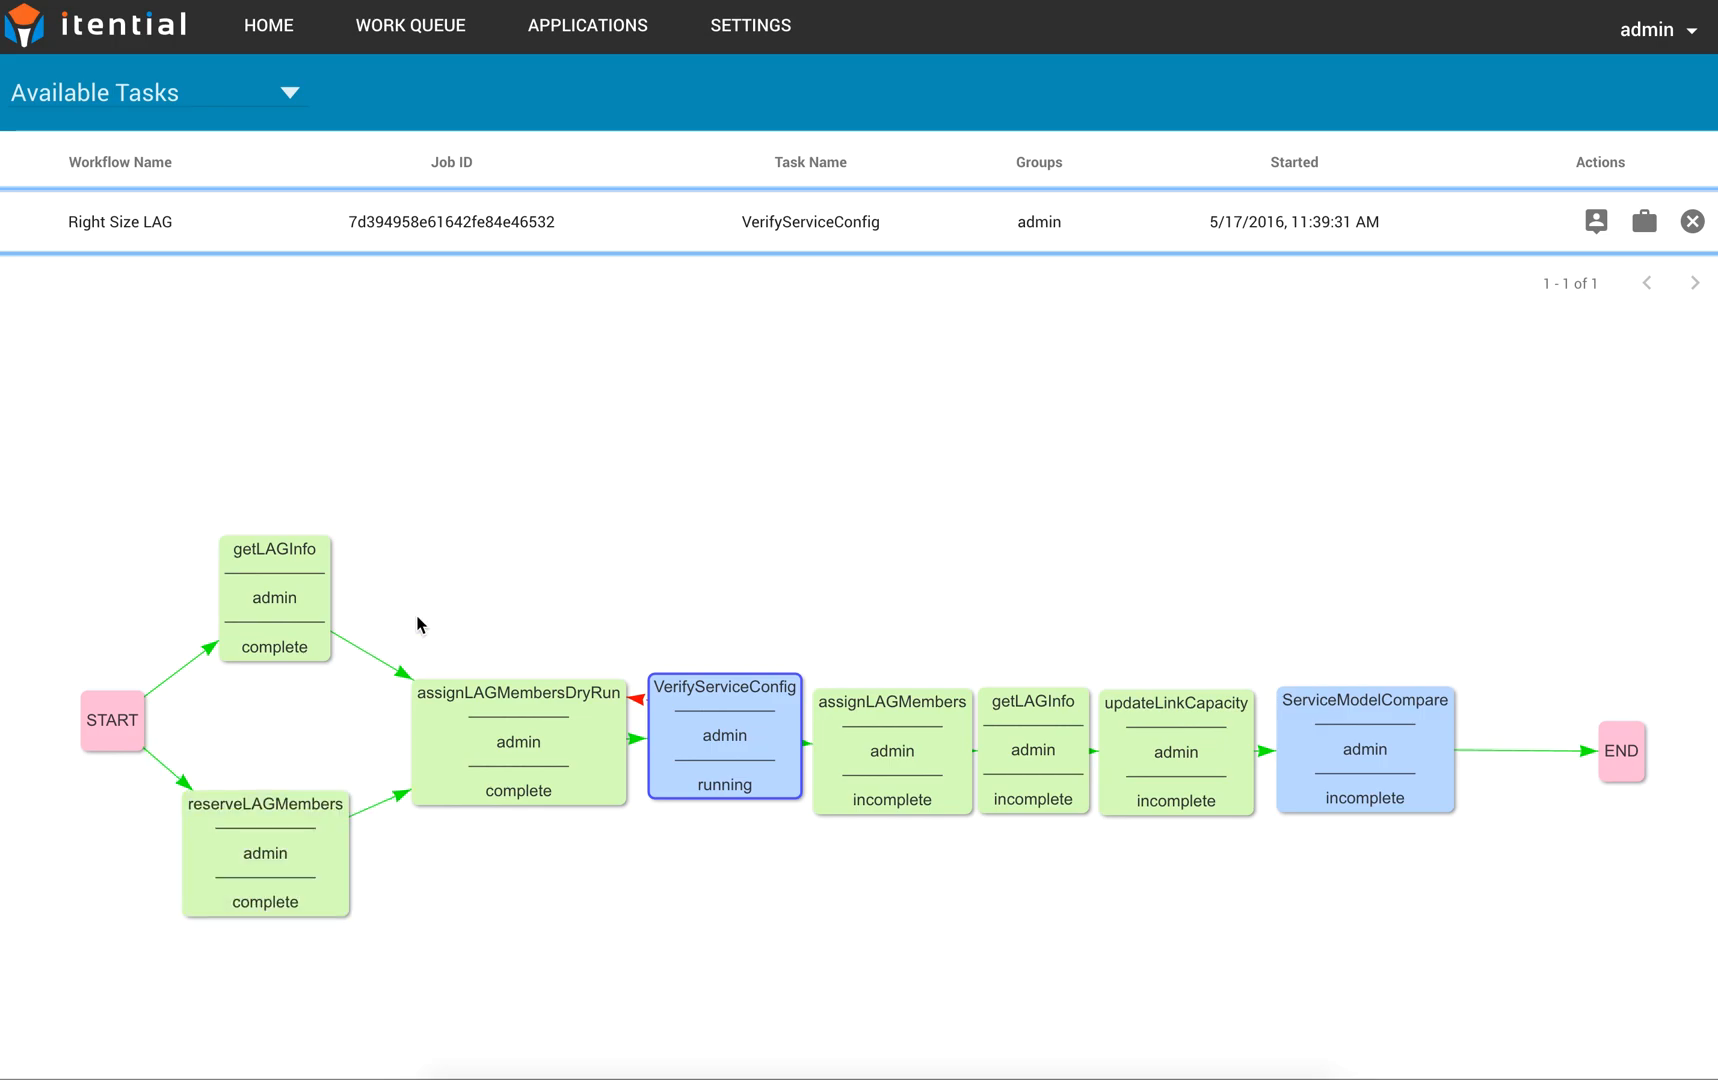
{"action": "mouse_move", "coordinate": [294, 577]}
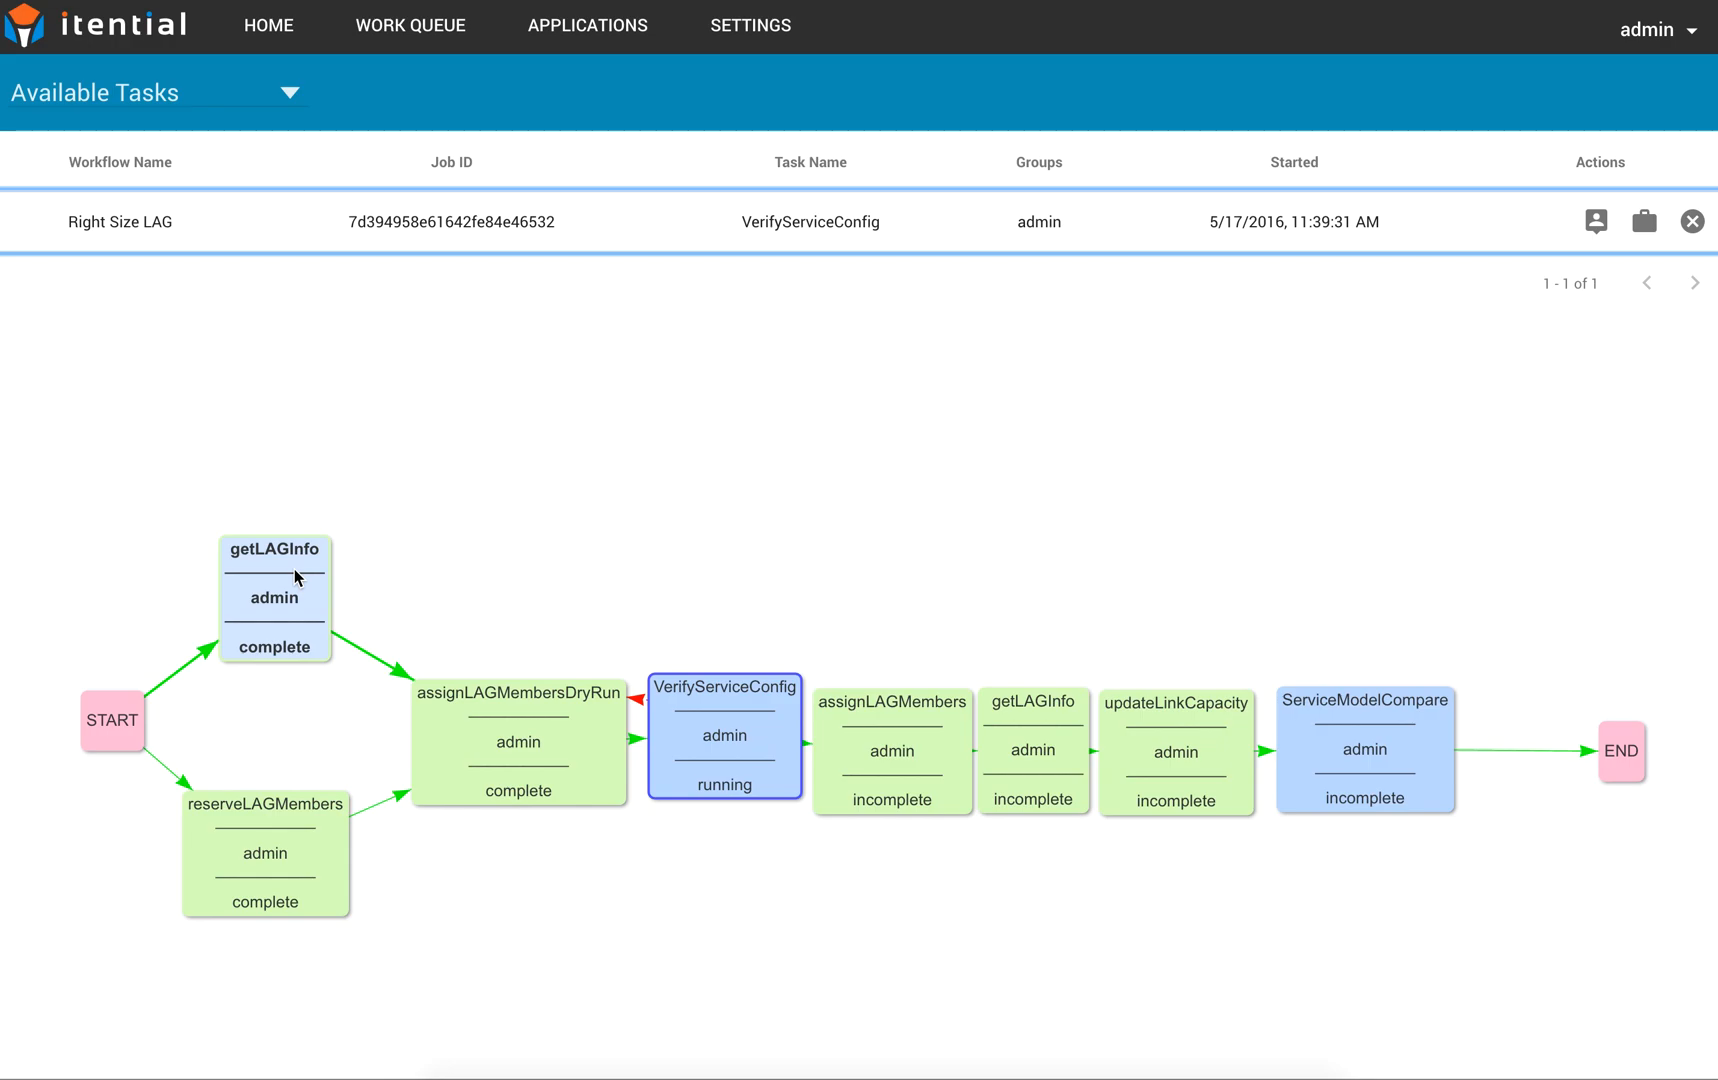
{"action": "mouse_move", "coordinate": [529, 714]}
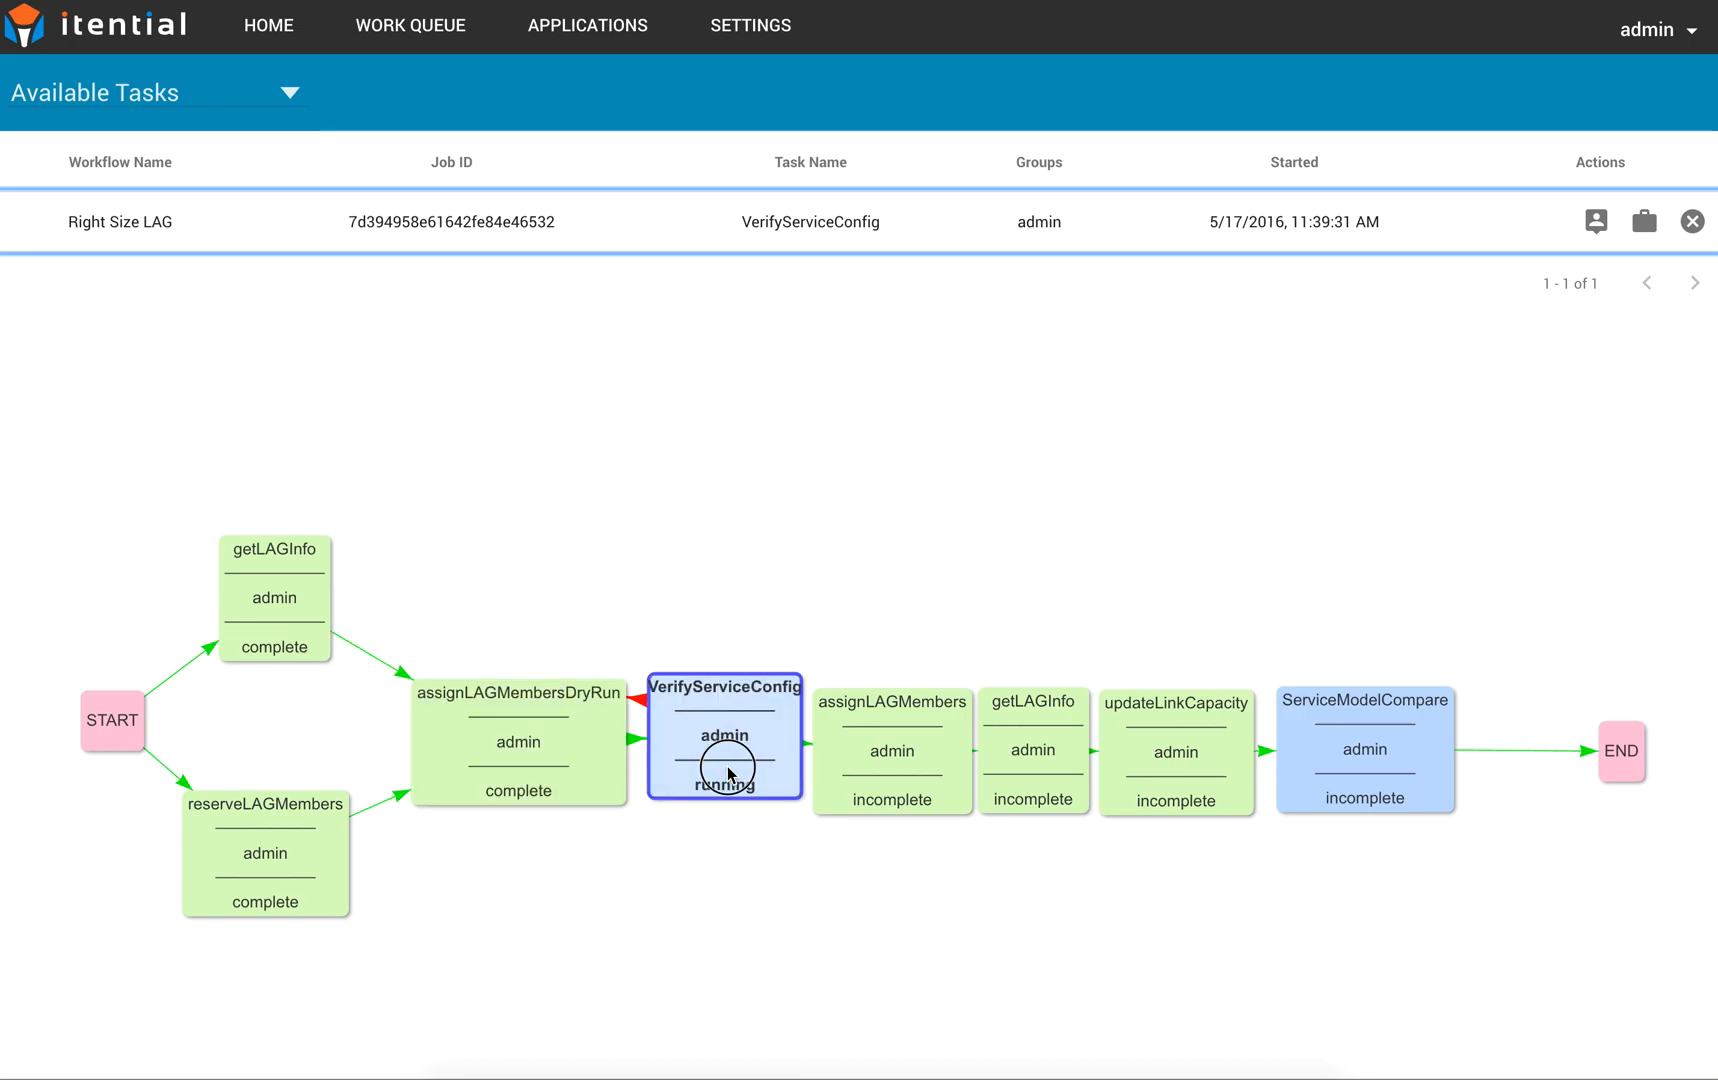
Approve the cr1.dfw and cr2.nyc dry-run bundle configuration in VerifyServiceConfig
{"action": "left_click", "coordinate": [1643, 221]}
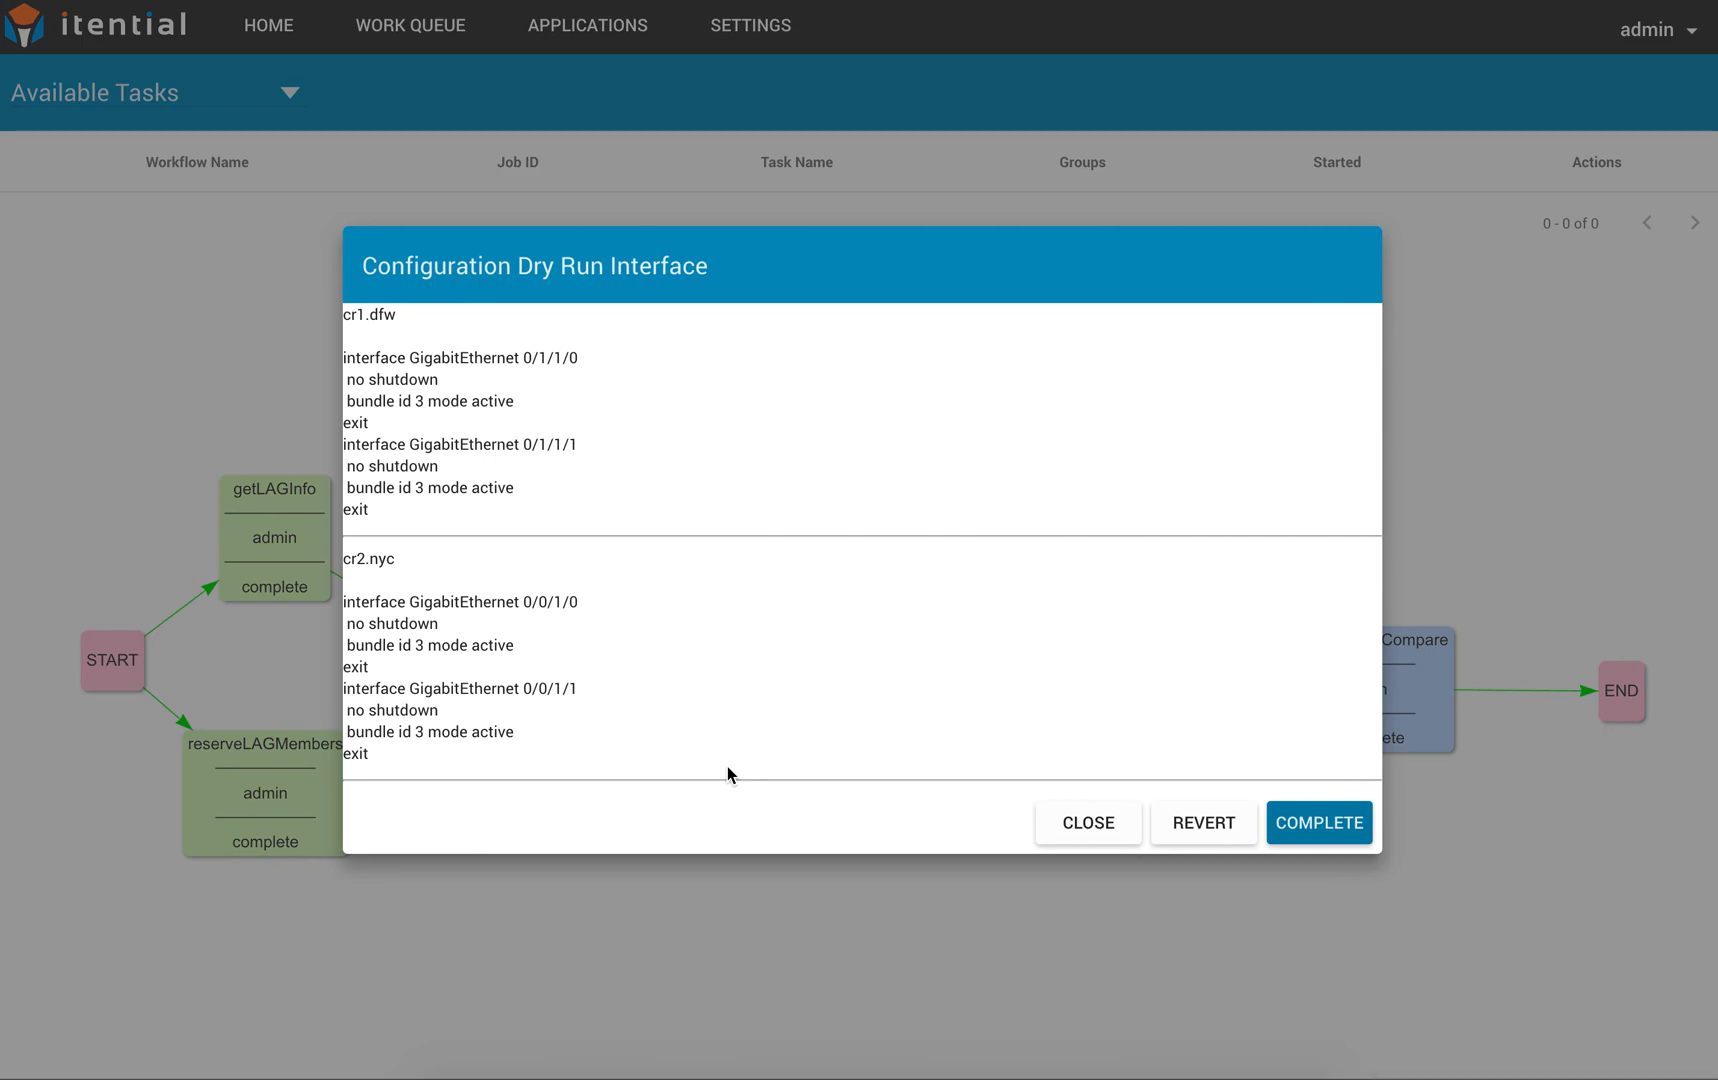
{"action": "mouse_move", "coordinate": [1299, 786]}
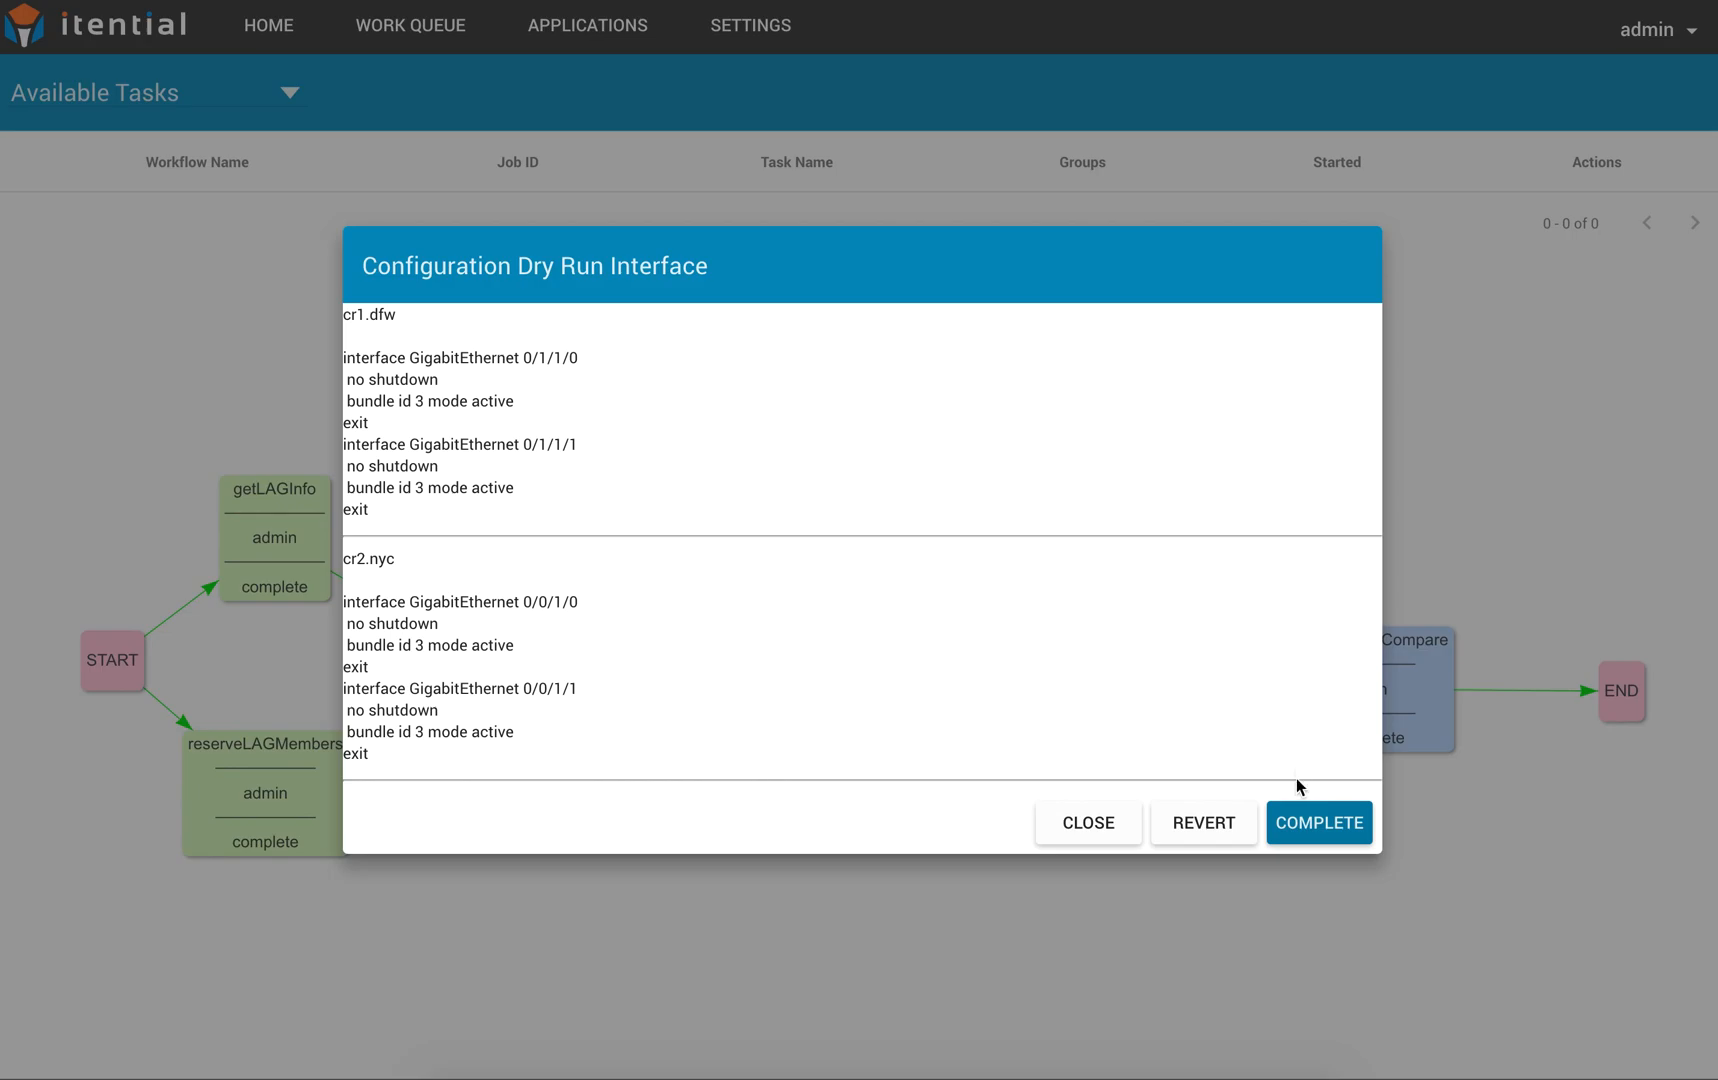
{"action": "left_click", "coordinate": [1318, 823]}
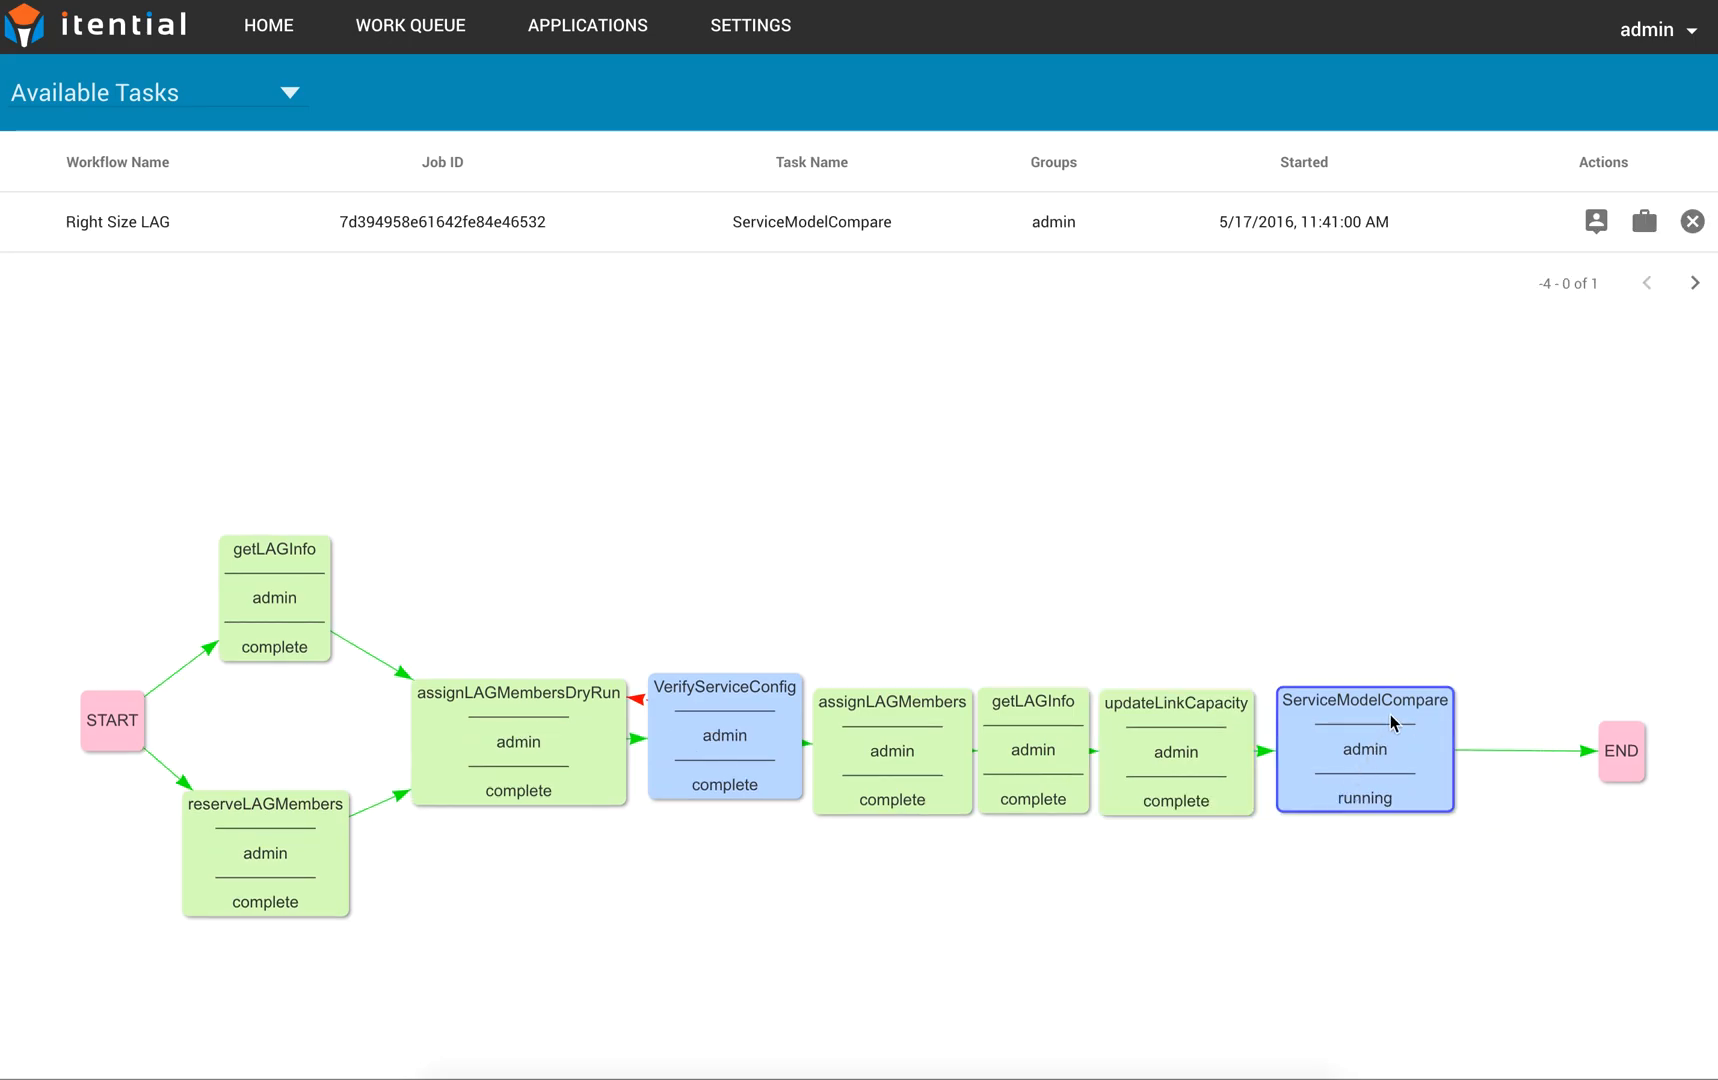
Review initial and final service models, confirm six LAG members, and complete ServiceModelCompare
{"action": "left_click", "coordinate": [1595, 221]}
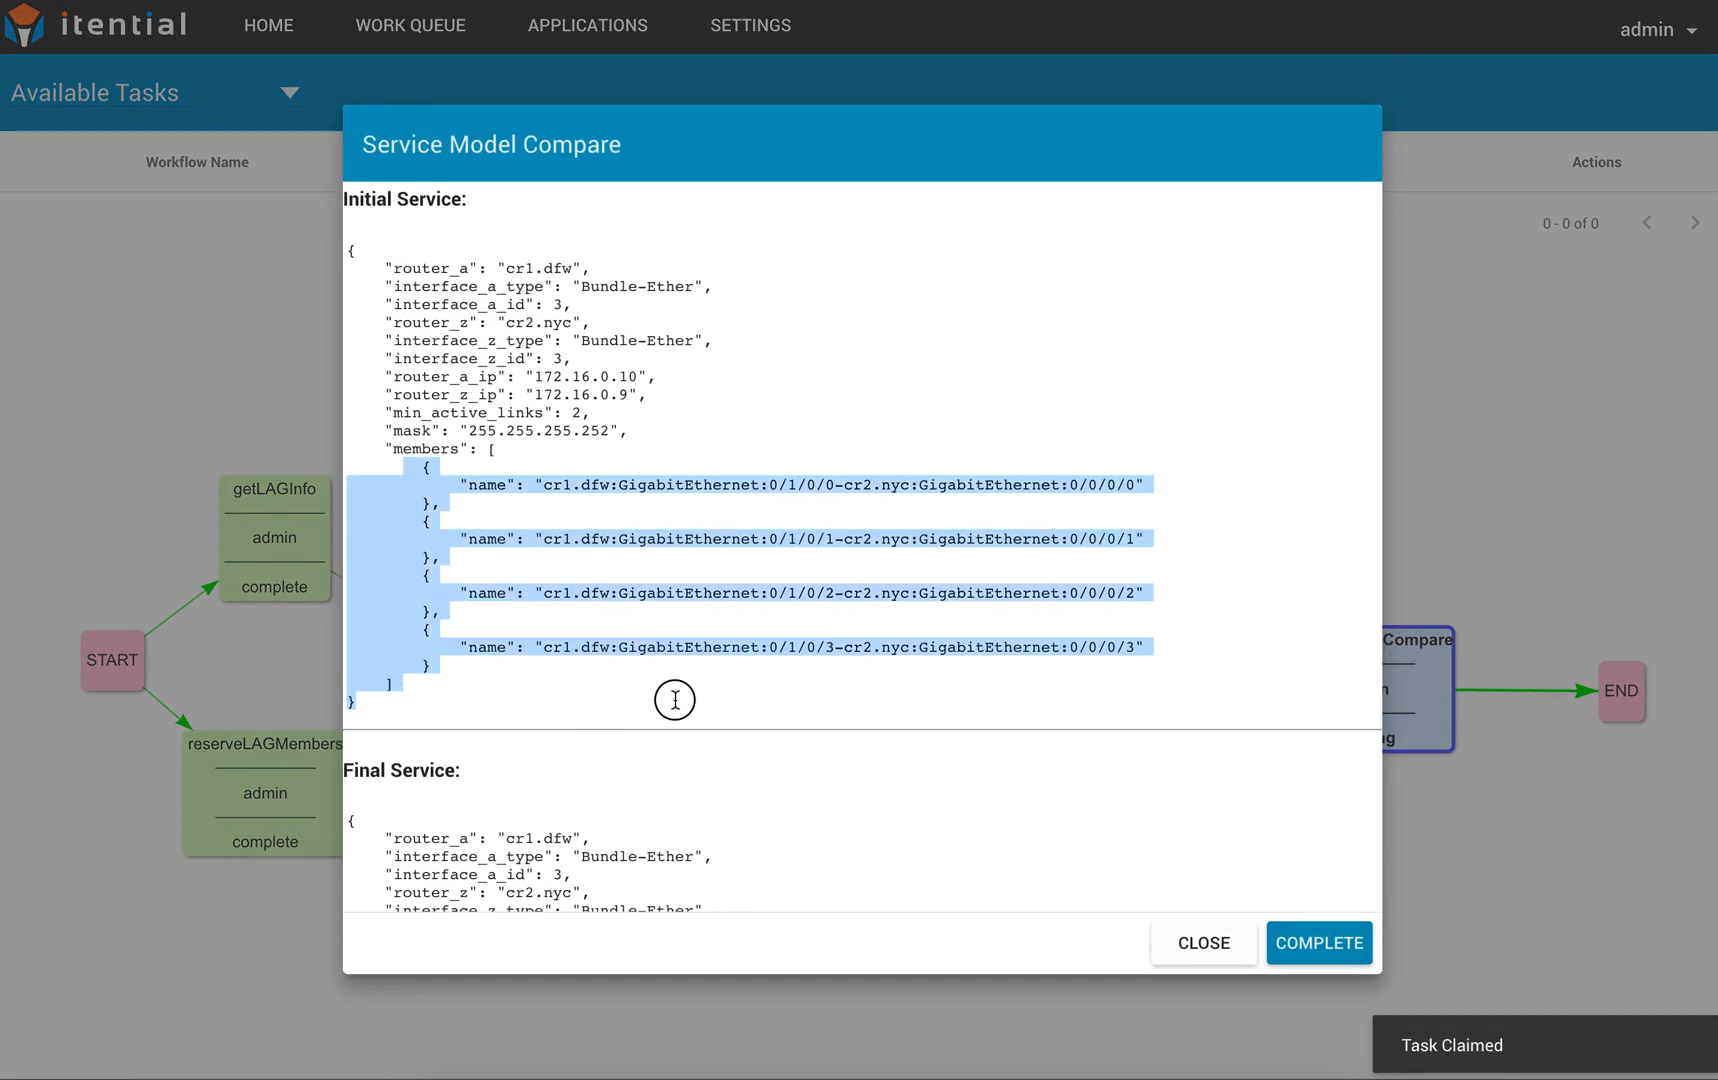
{"action": "mouse_move", "coordinate": [674, 708]}
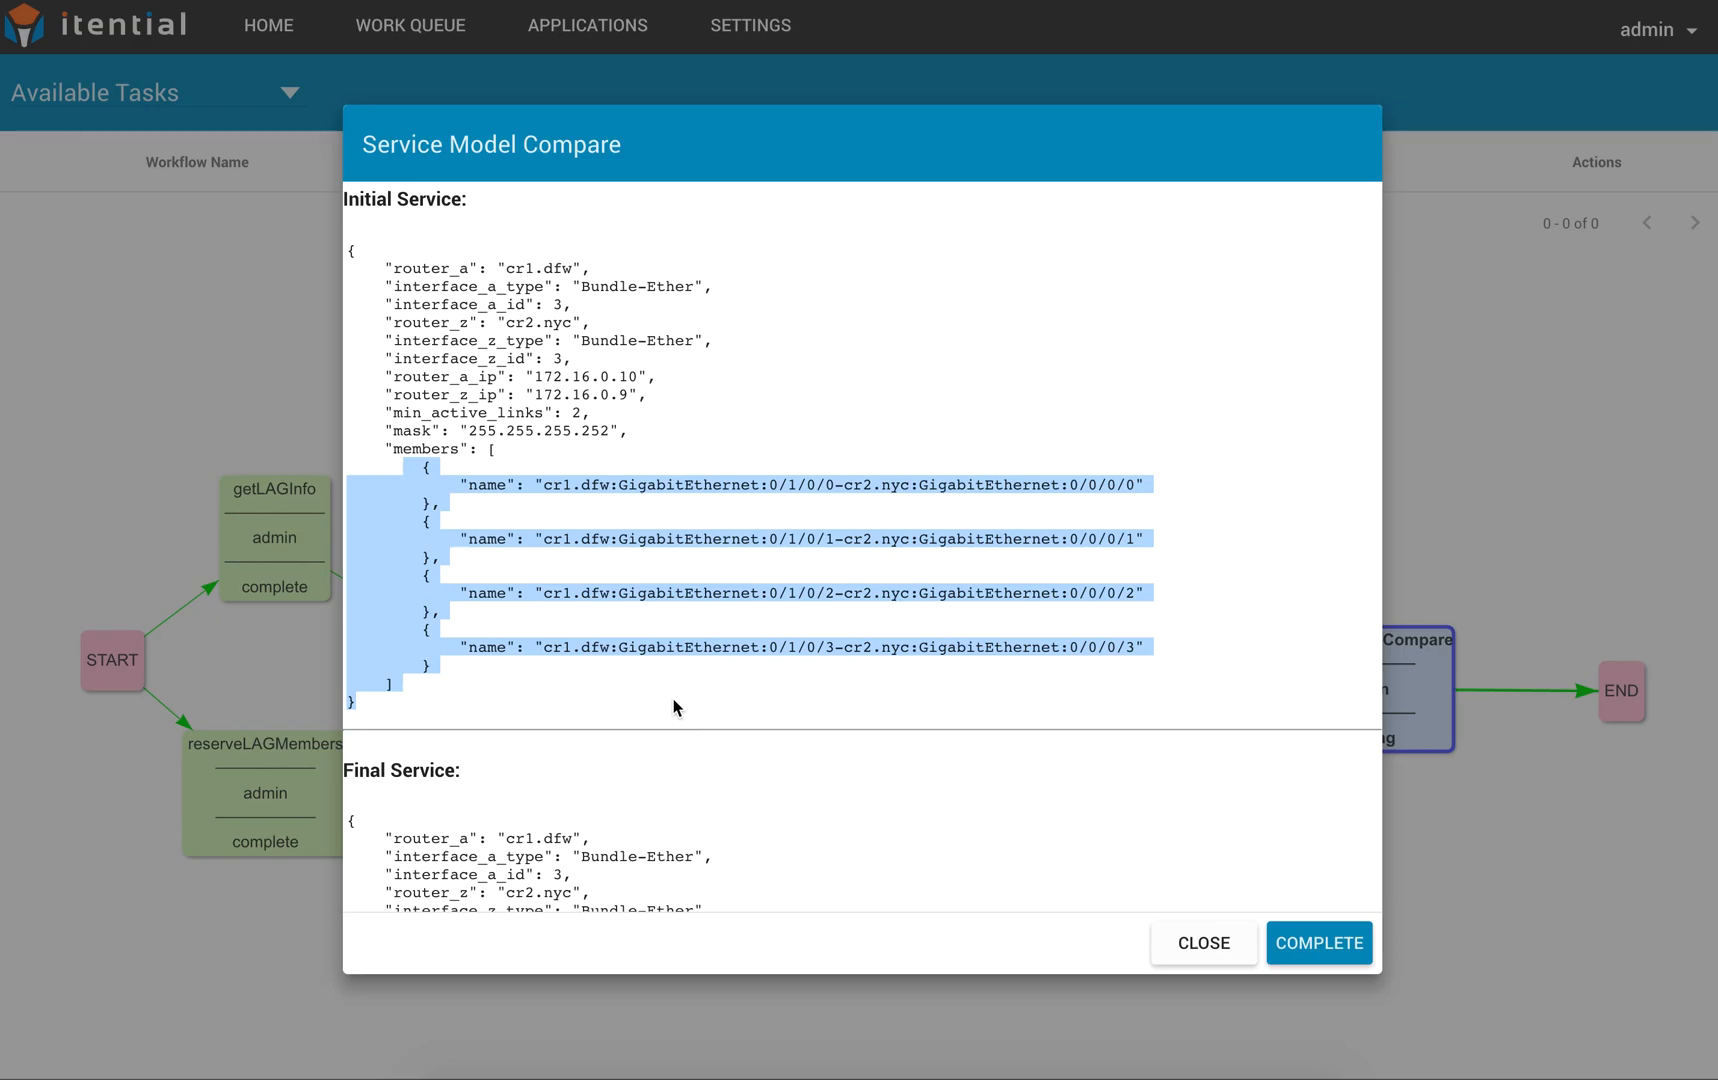
{"action": "scroll", "scroll_direction": "down", "scroll_amount": 3}
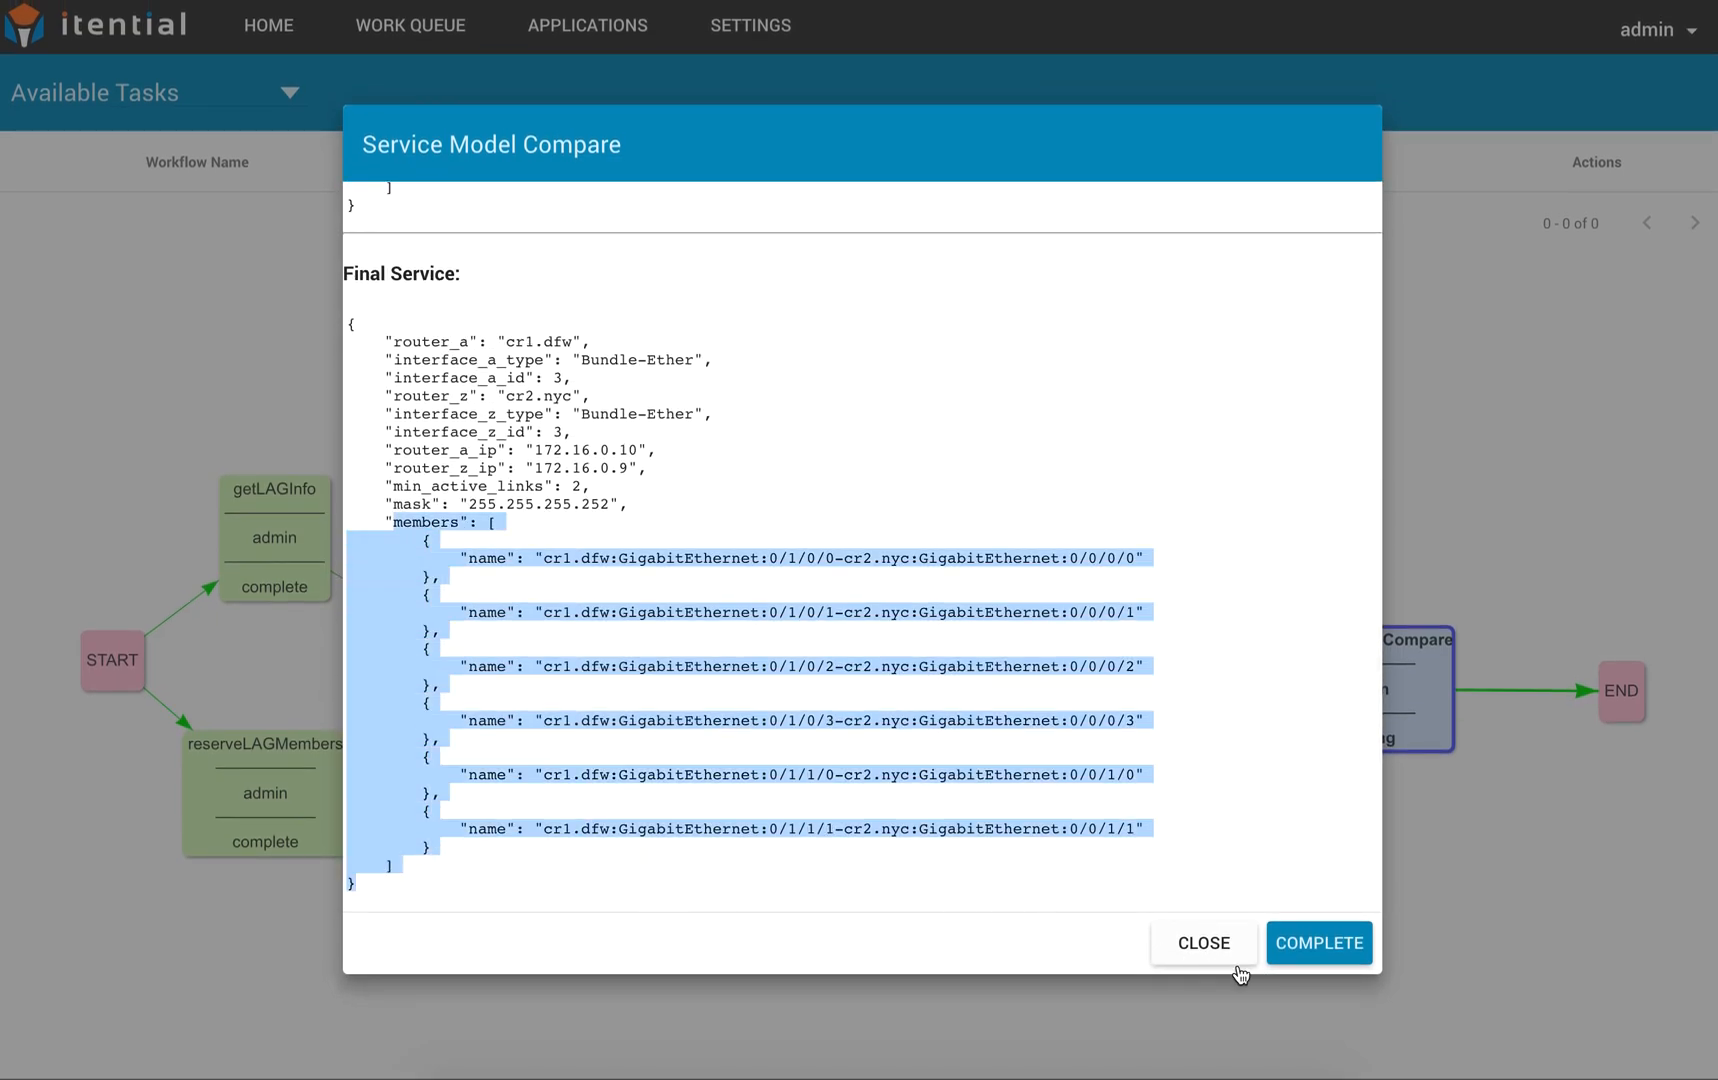
{"action": "left_click", "coordinate": [1318, 943]}
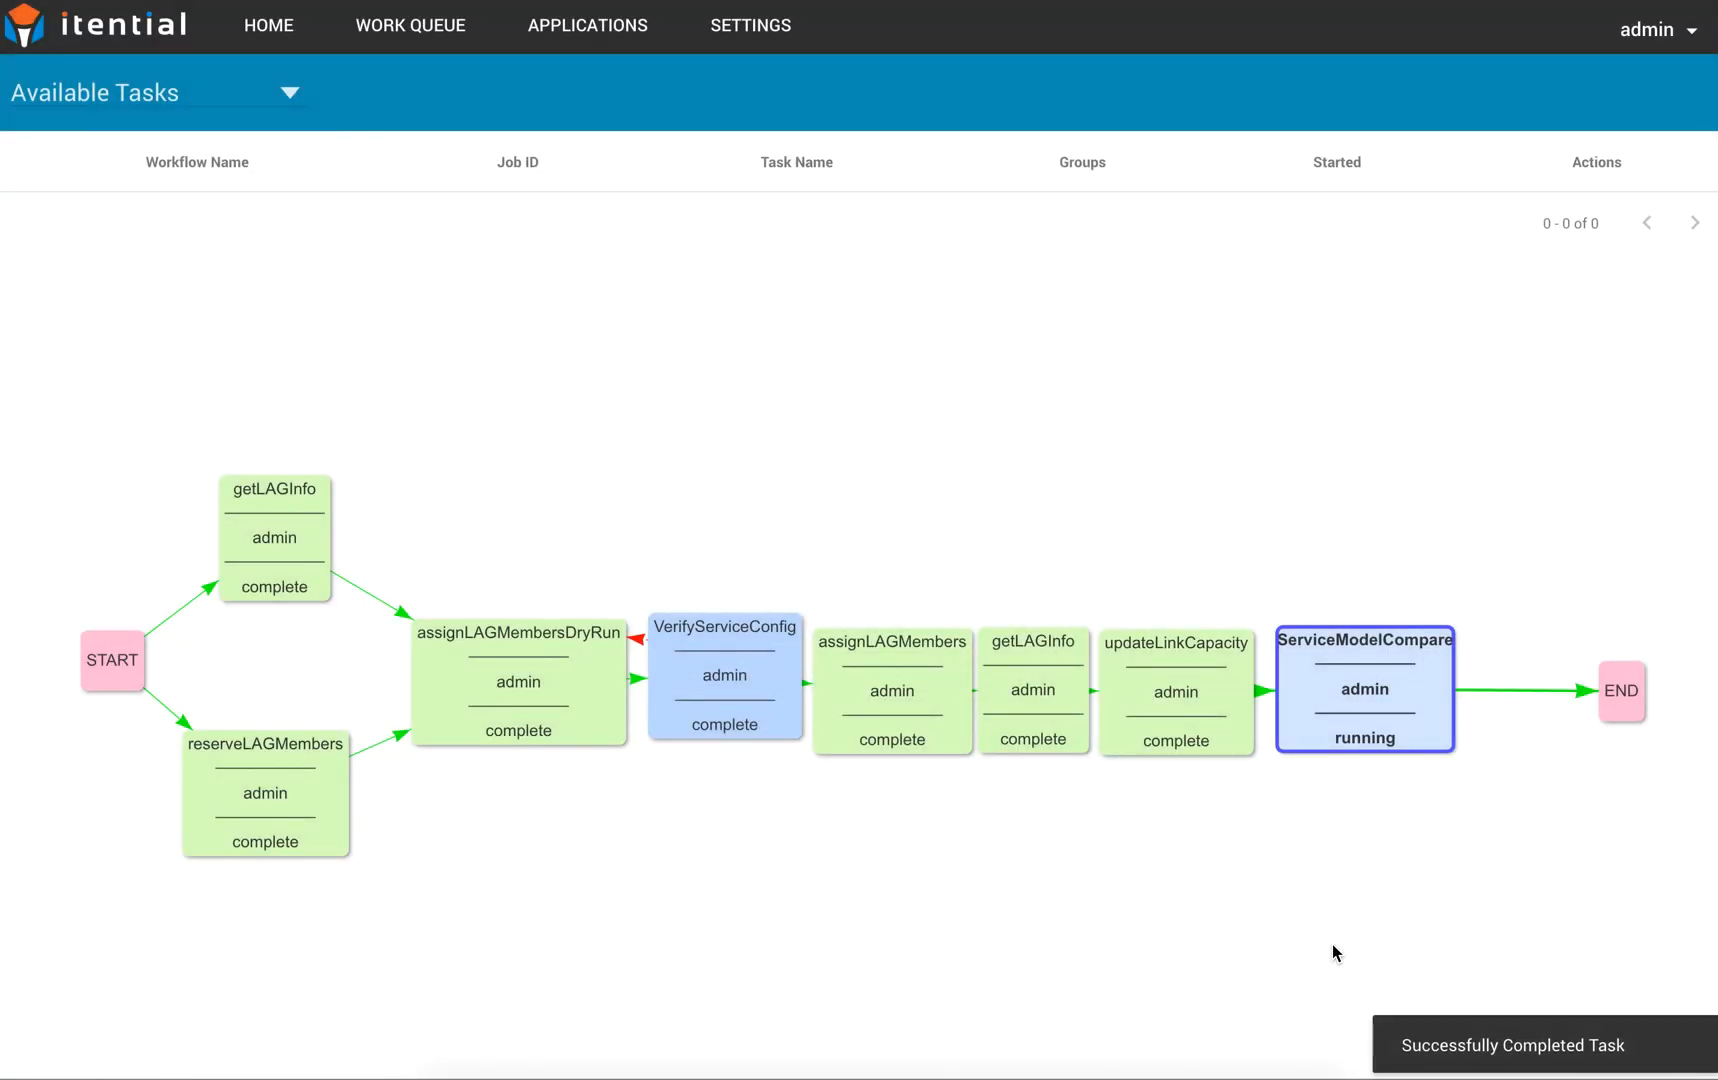
{"action": "mouse_move", "coordinate": [267, 25]}
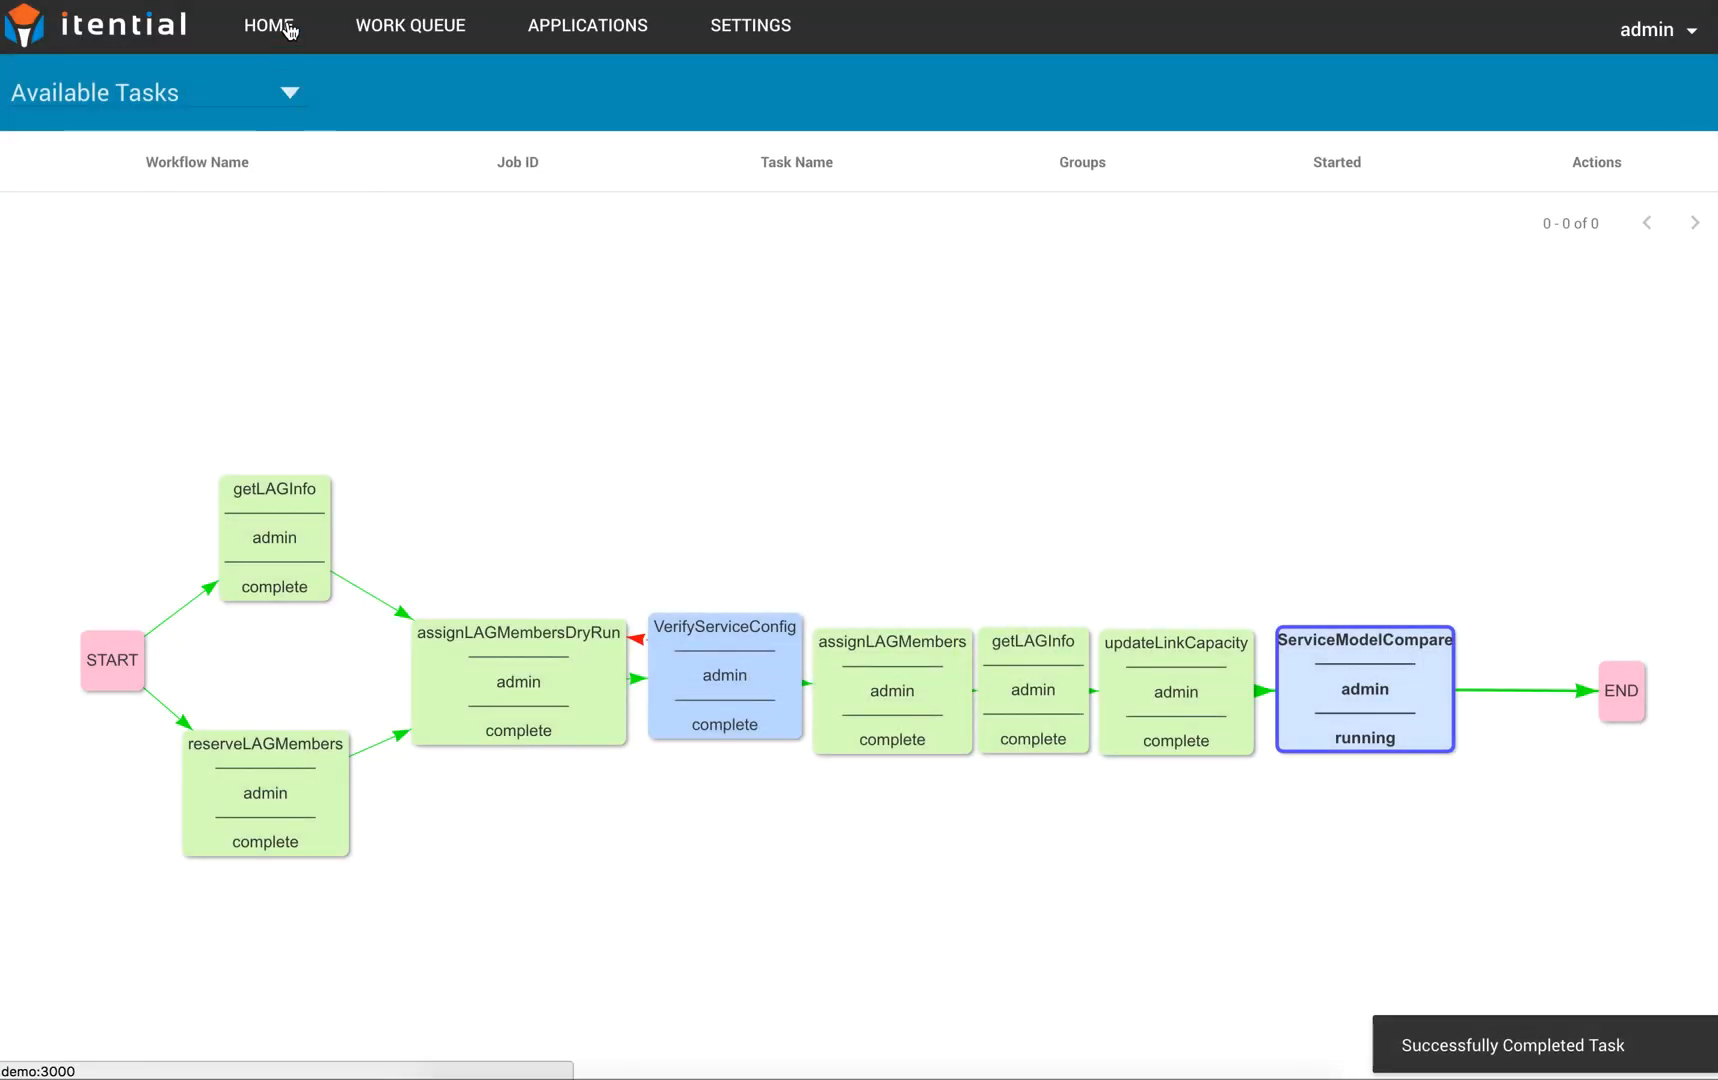
Return to Network View to see the cr1.dfw–cr2.nyc link green again
{"action": "left_click", "coordinate": [585, 25]}
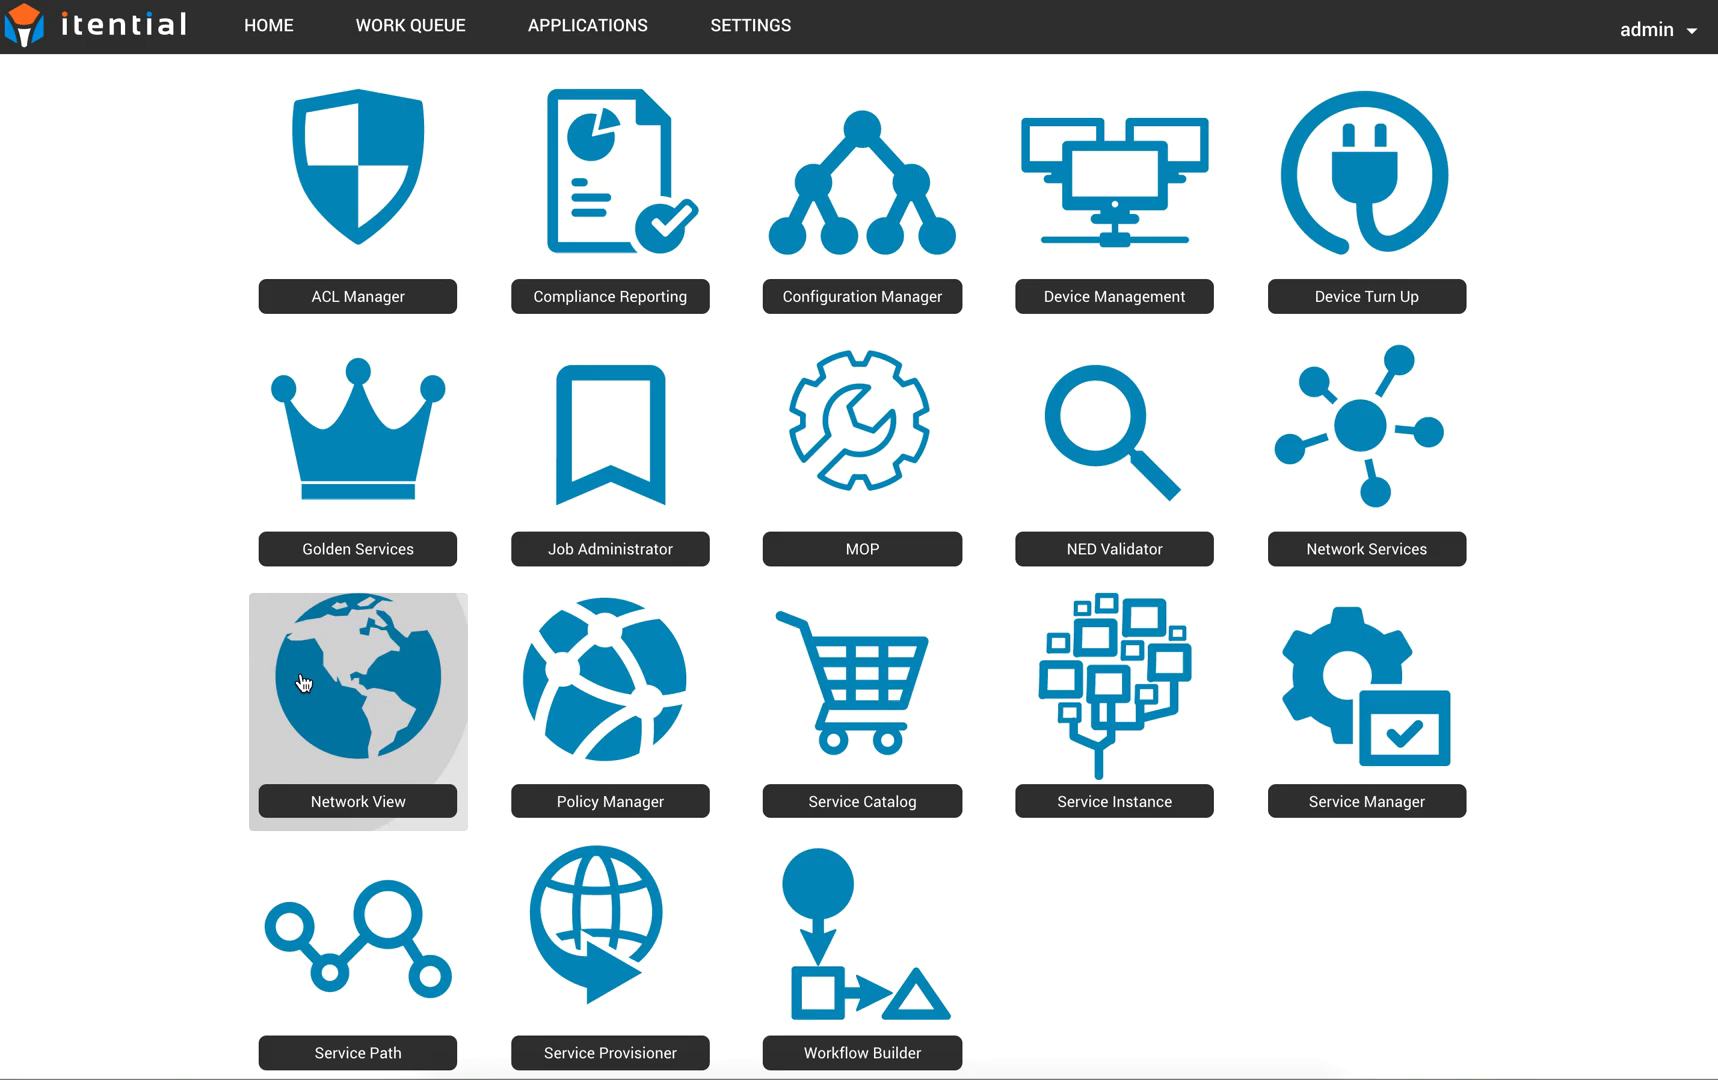
{"action": "left_click", "coordinate": [357, 711]}
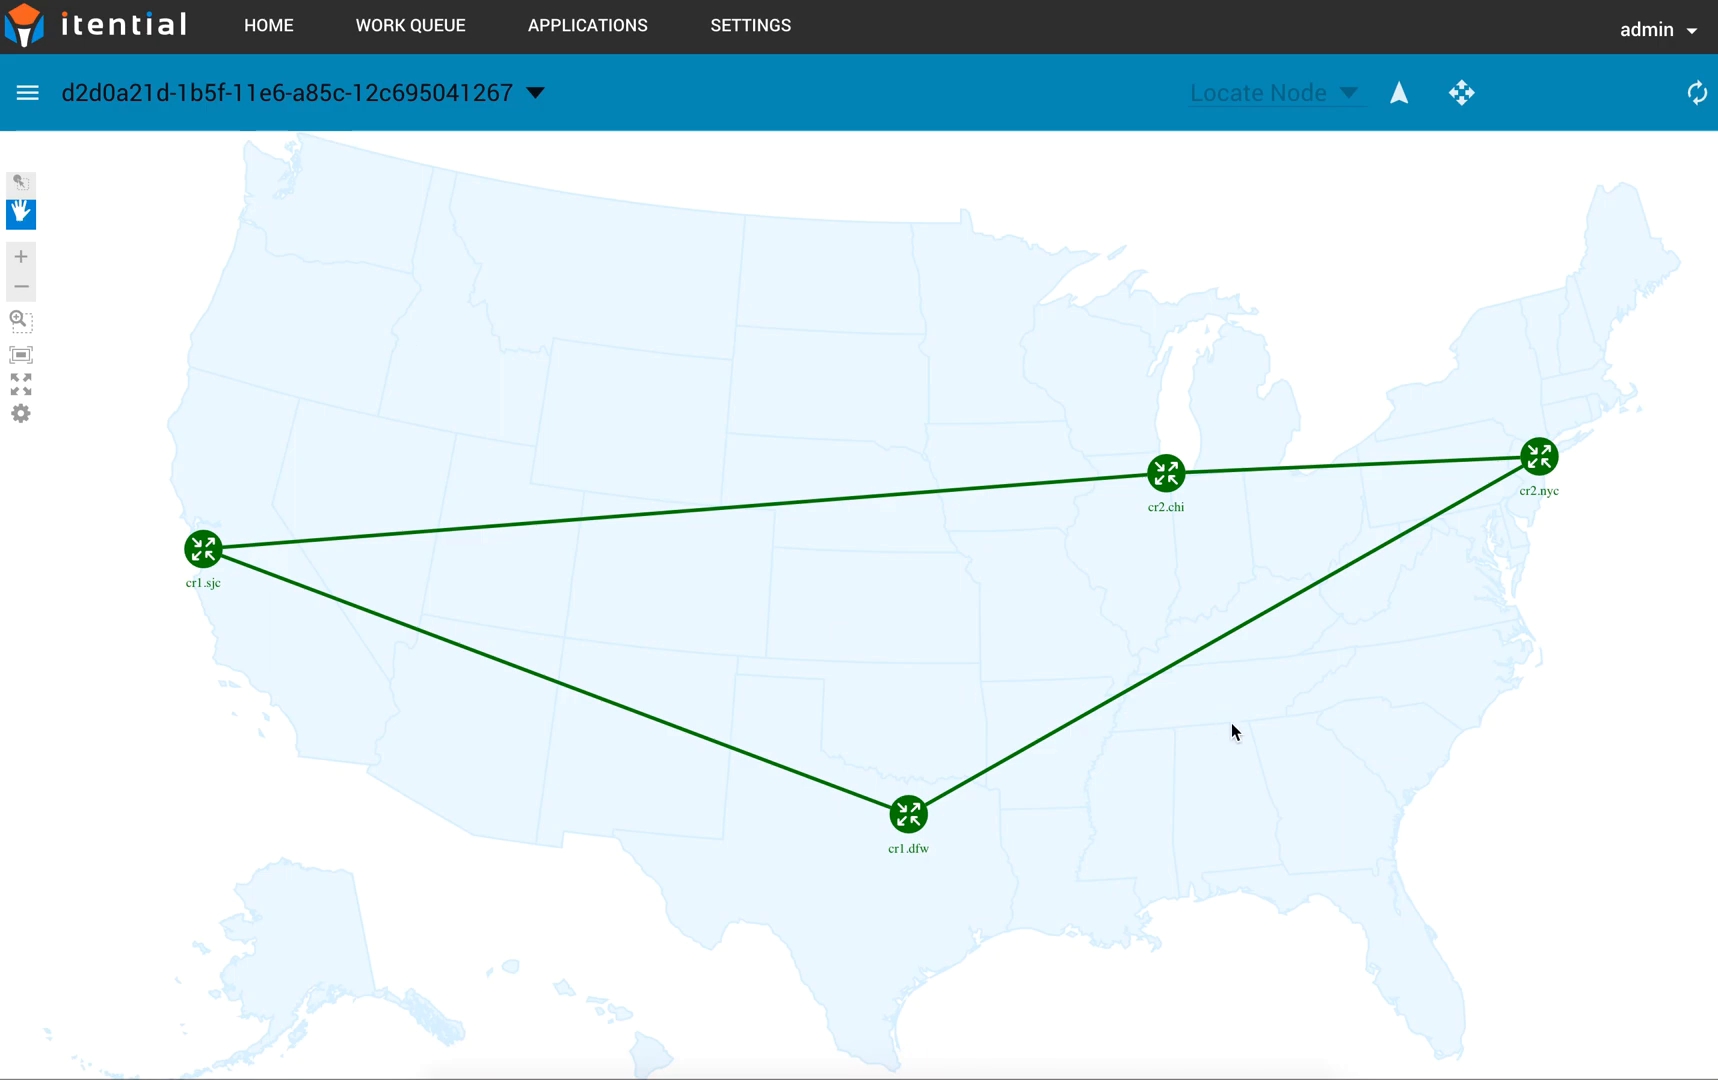
{"action": "mouse_move", "coordinate": [1191, 660]}
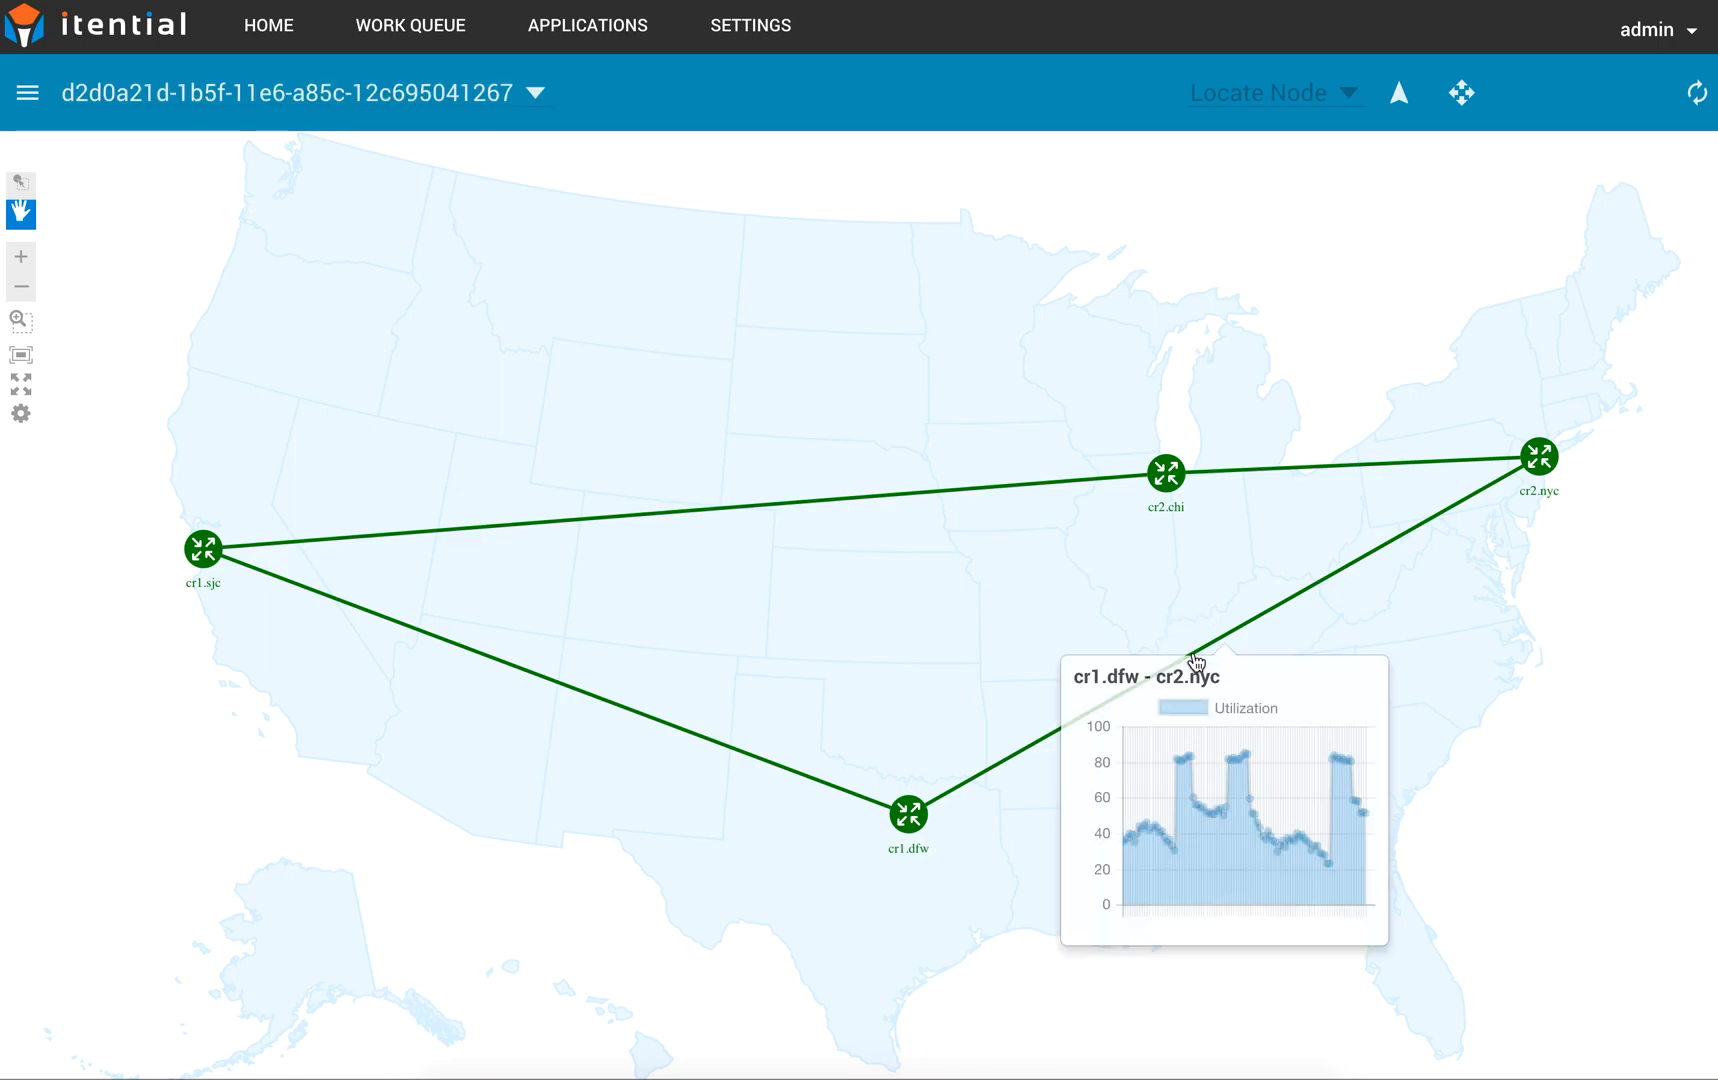
{"action": "mouse_move", "coordinate": [1293, 865]}
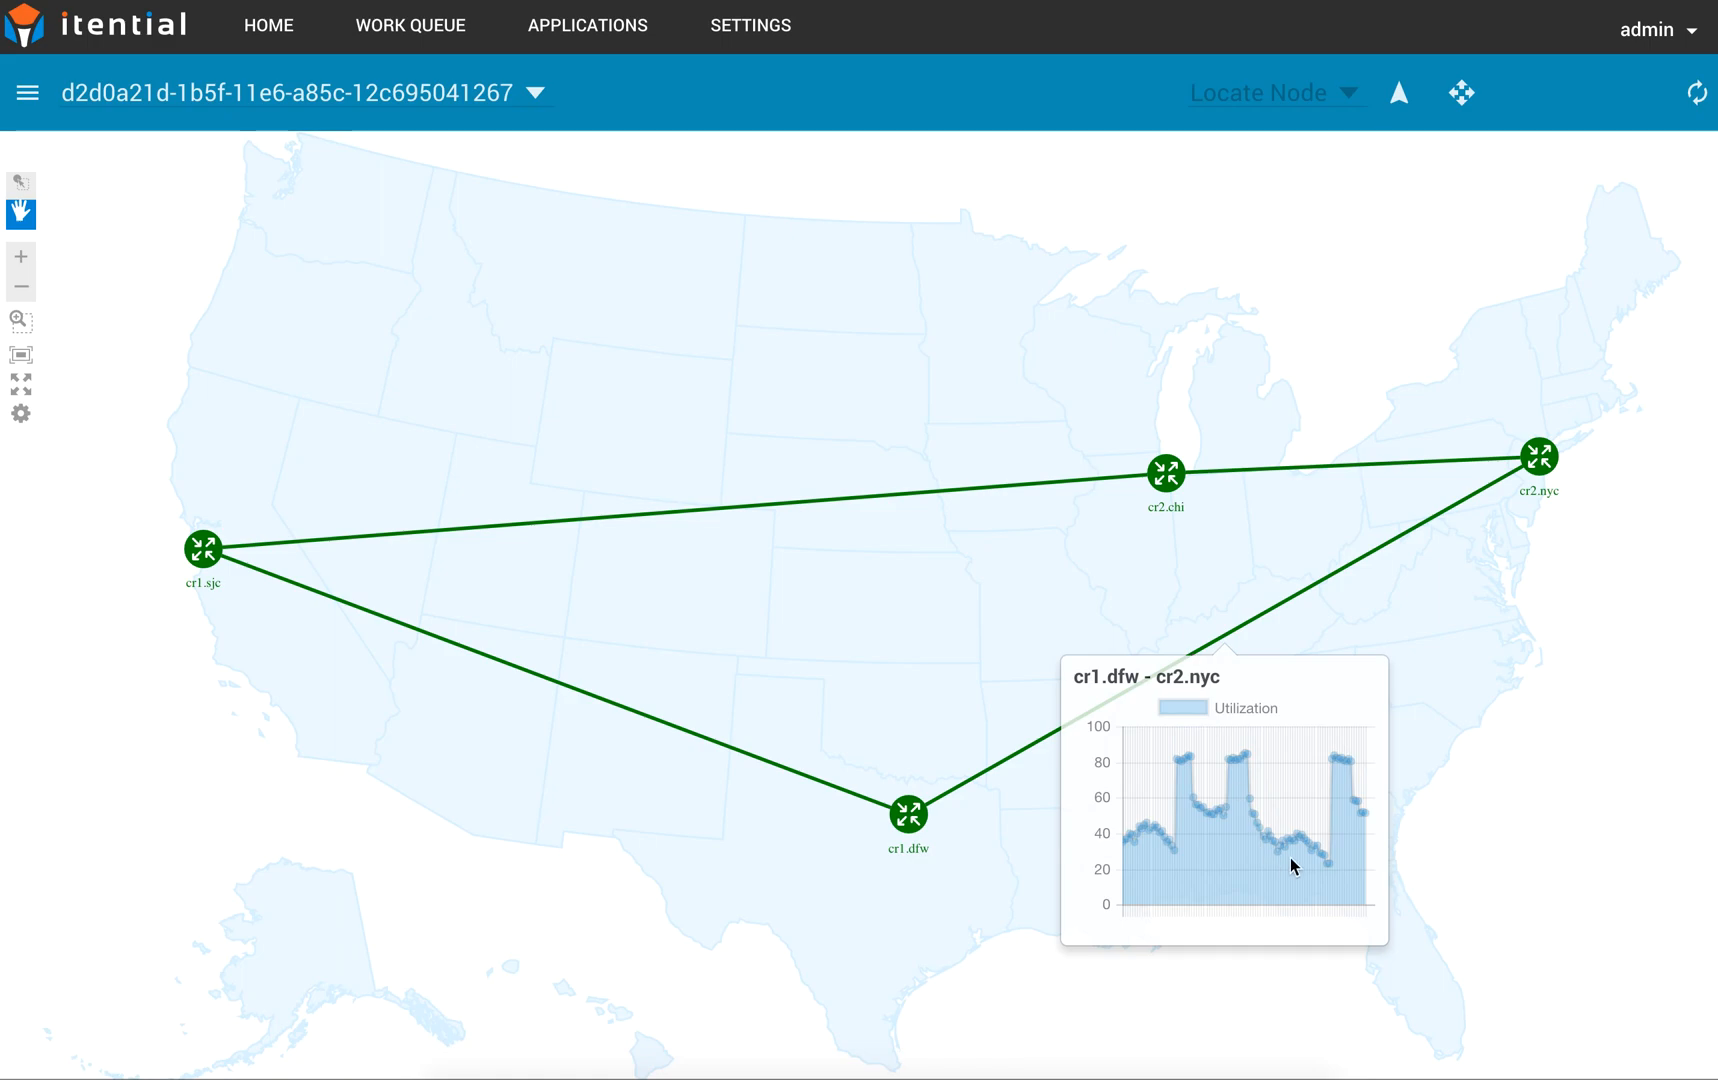
{"action": "mouse_move", "coordinate": [1421, 835]}
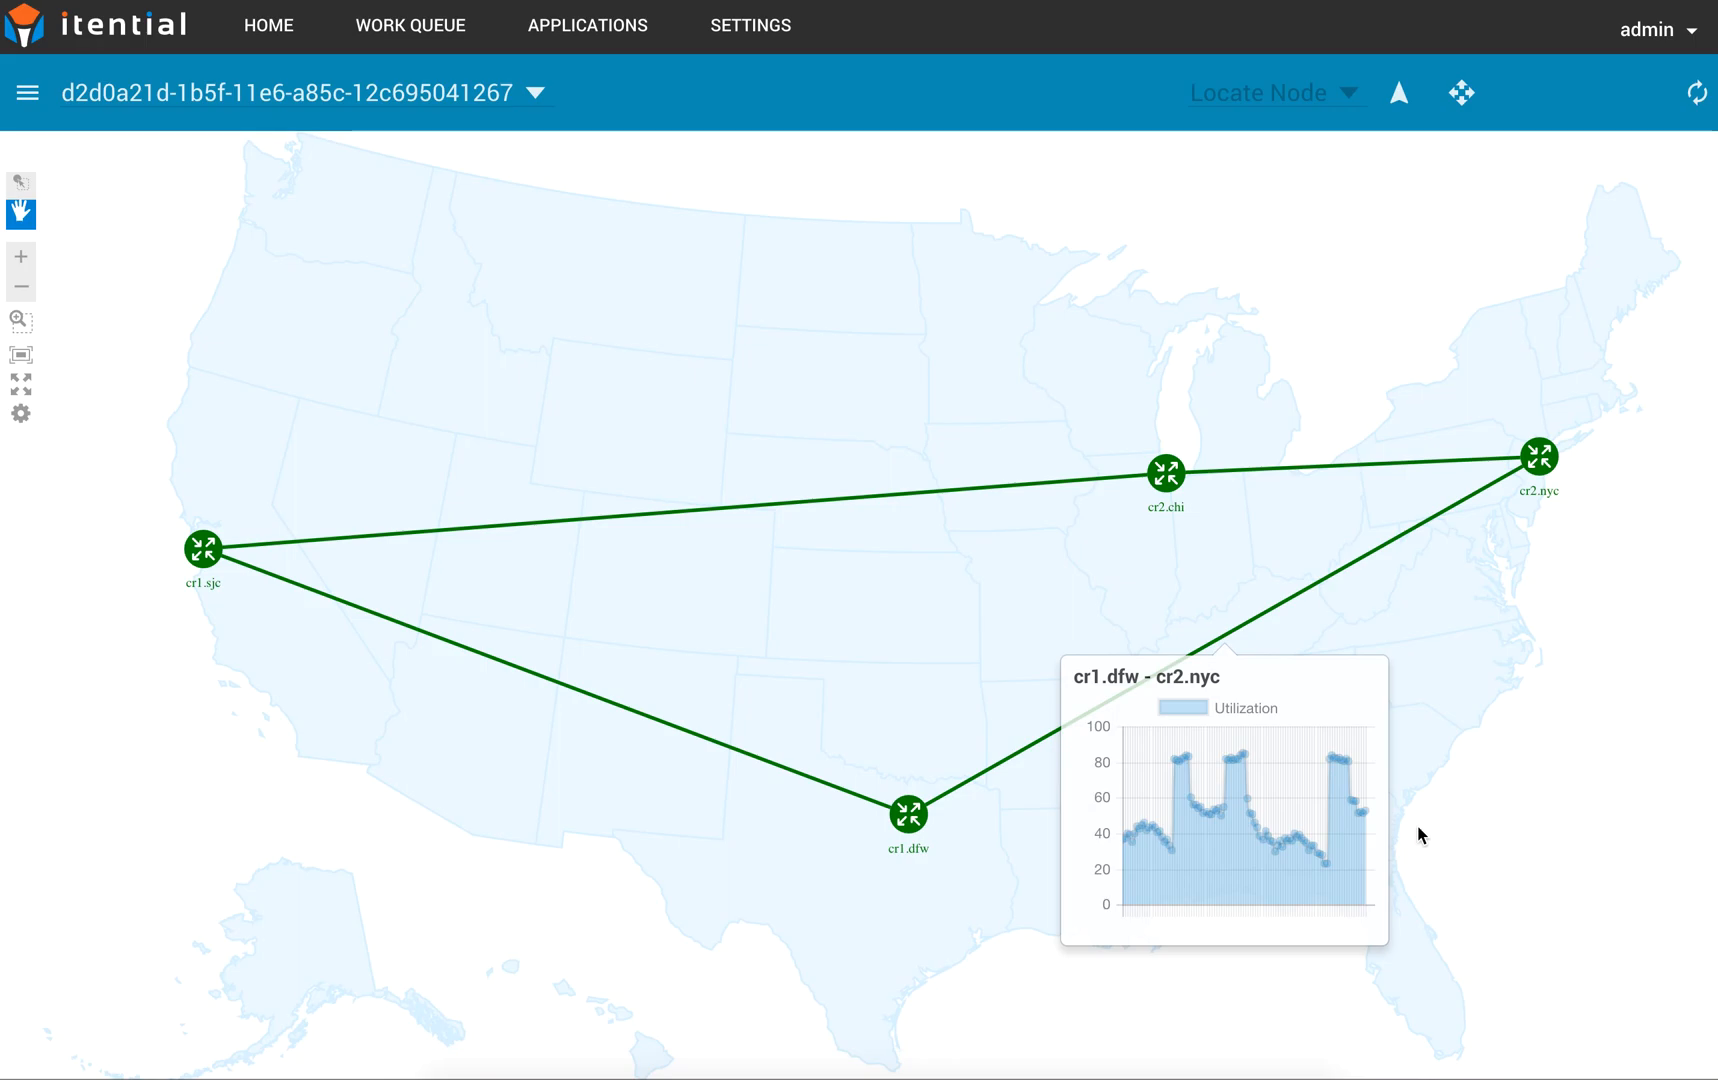
{"action": "mouse_move", "coordinate": [1422, 835]}
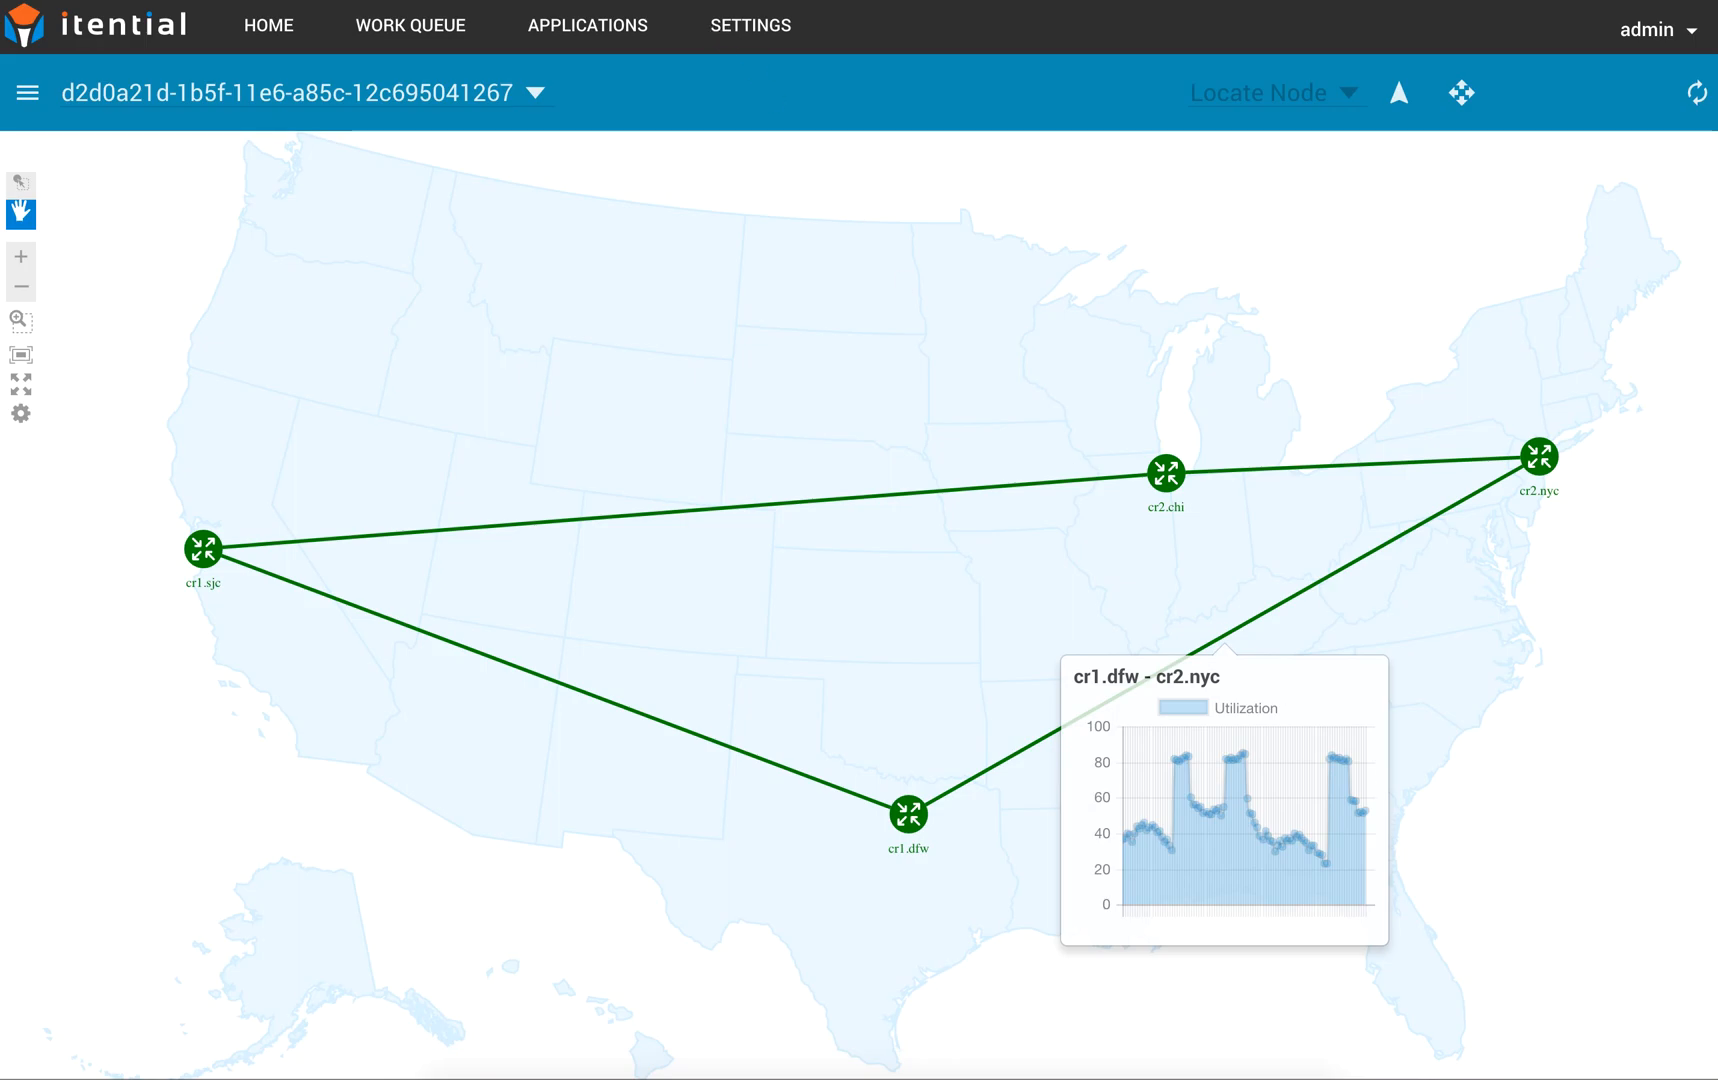